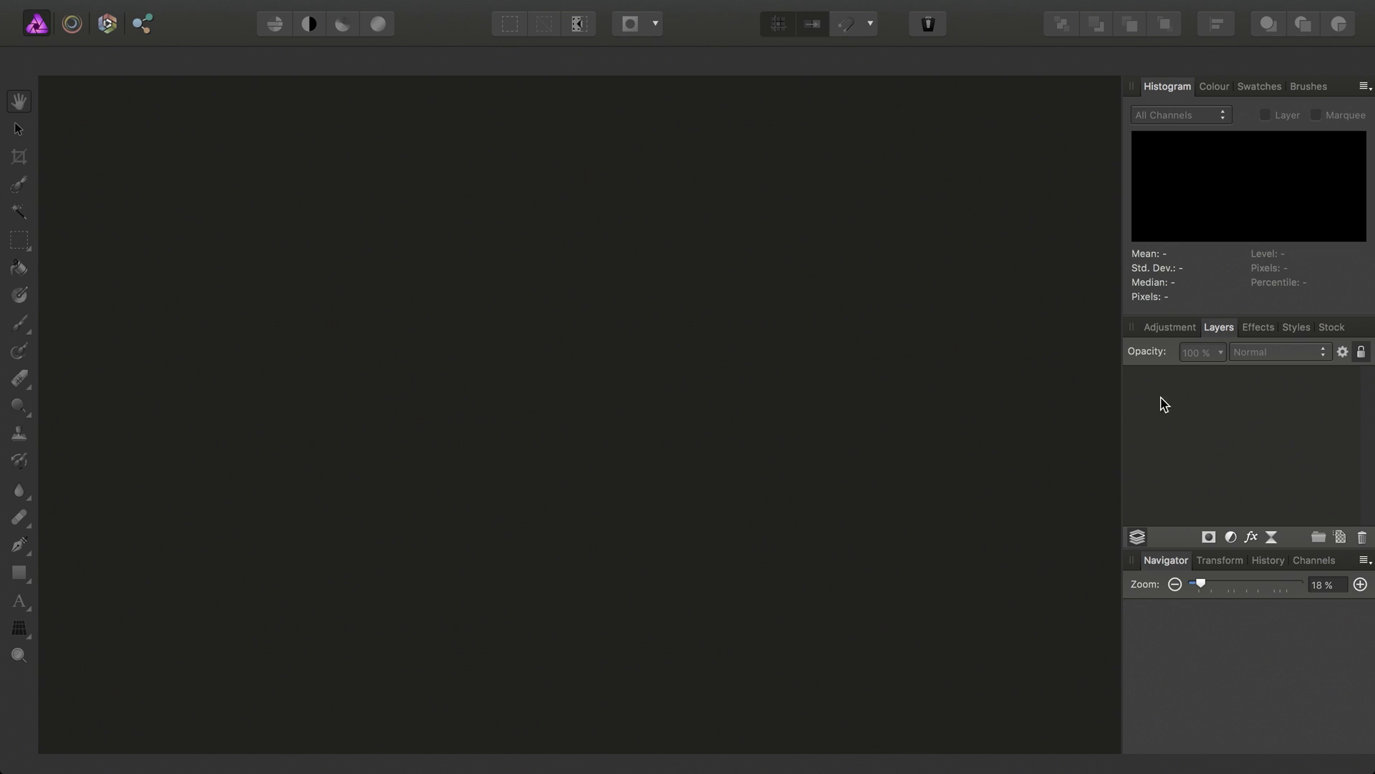
mouse_move(719, 371)
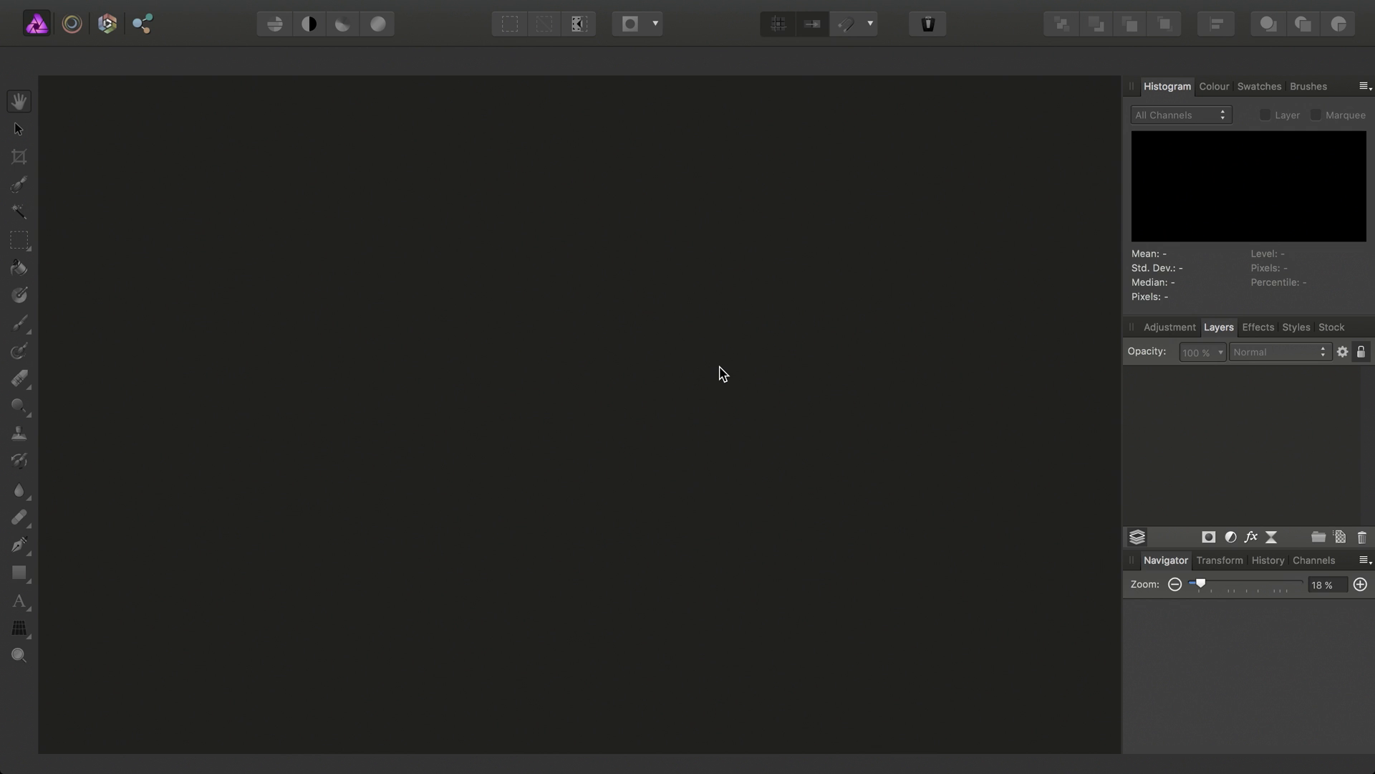
mouse_move(232, 6)
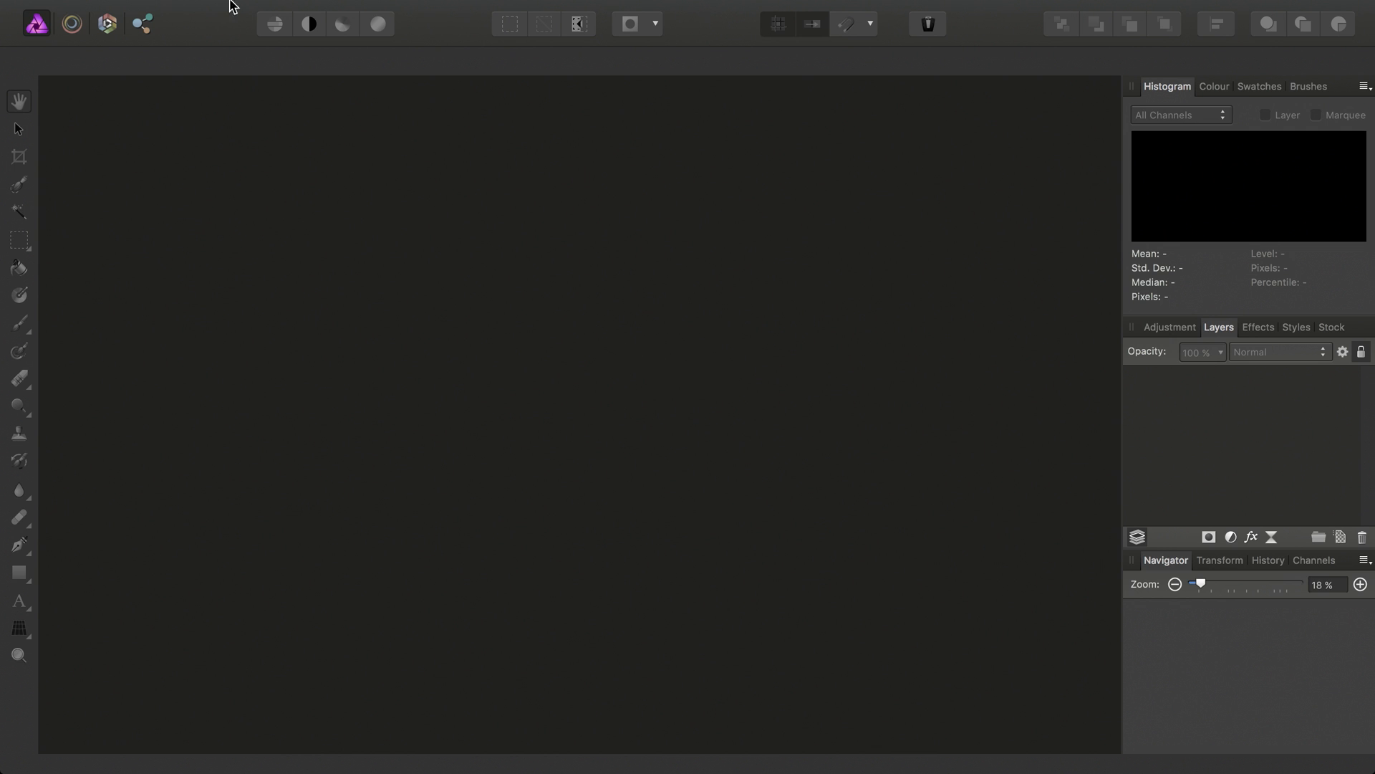
- Create a new blank A4 portrait print document, 210 × 297 mm at 300 DPI
left_click(166, 10)
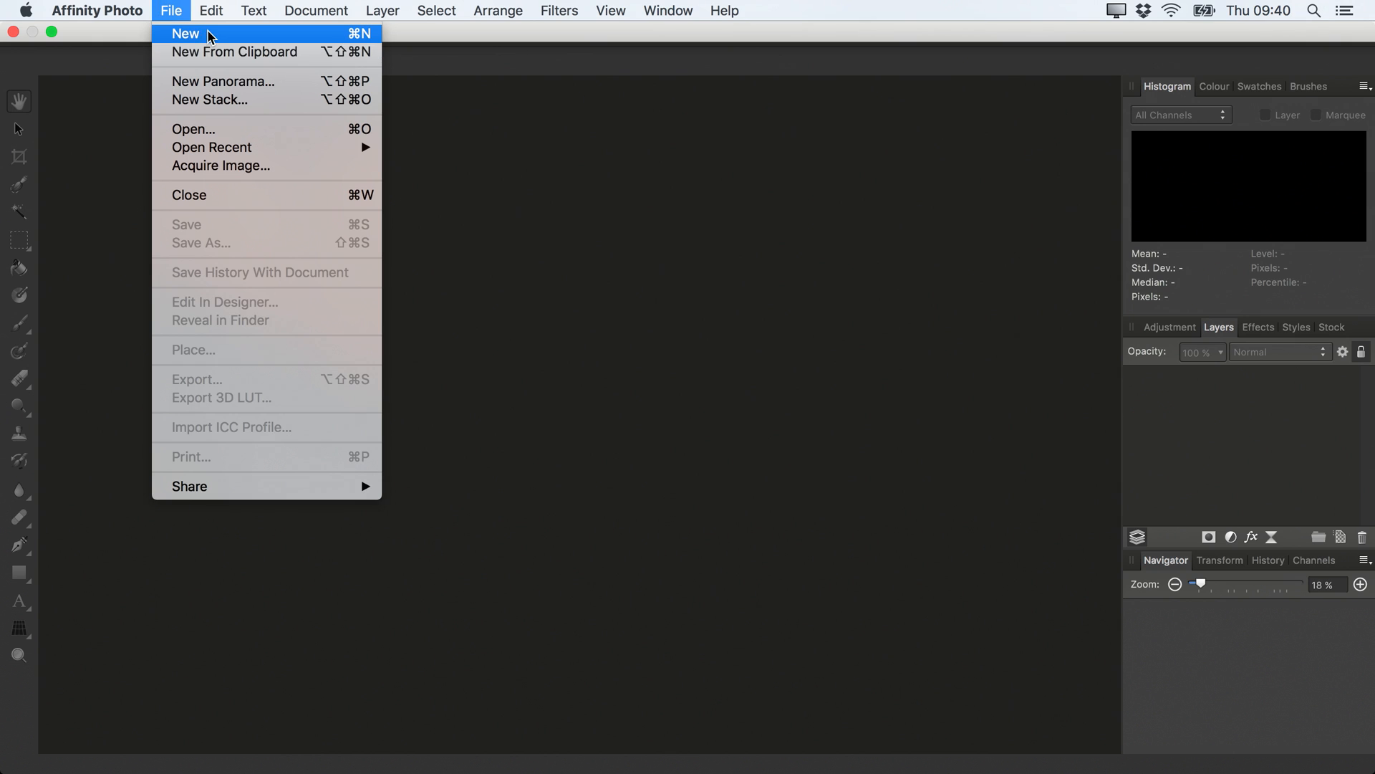
left_click(185, 33)
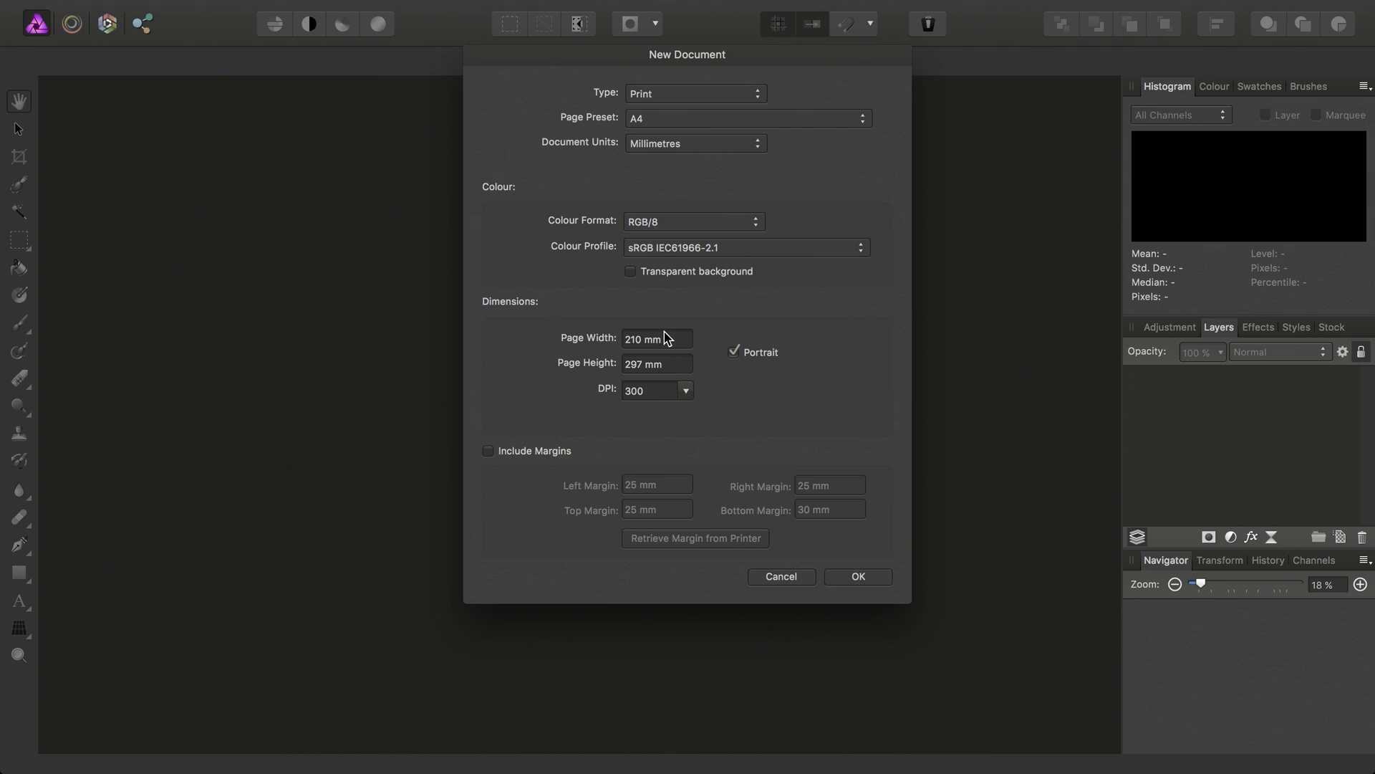
mouse_move(702, 341)
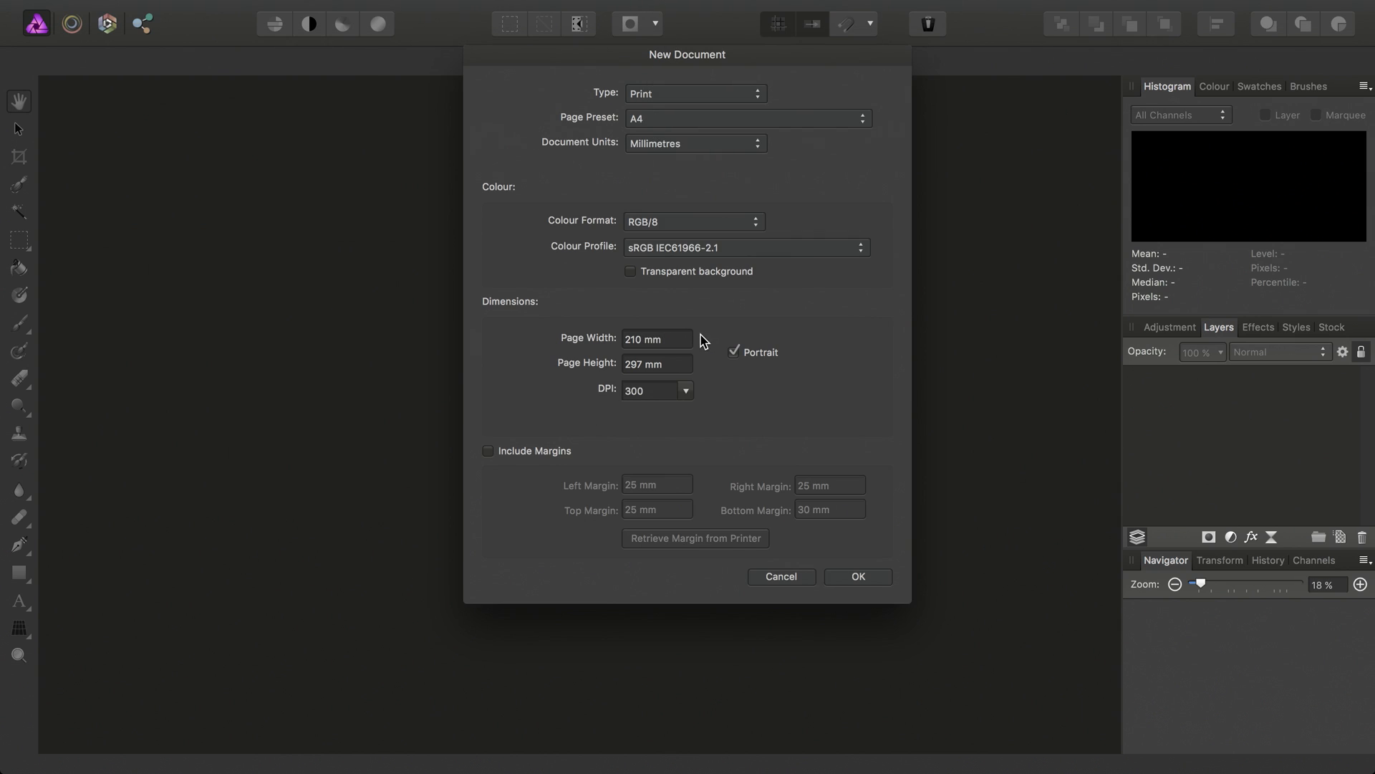
left_click(859, 576)
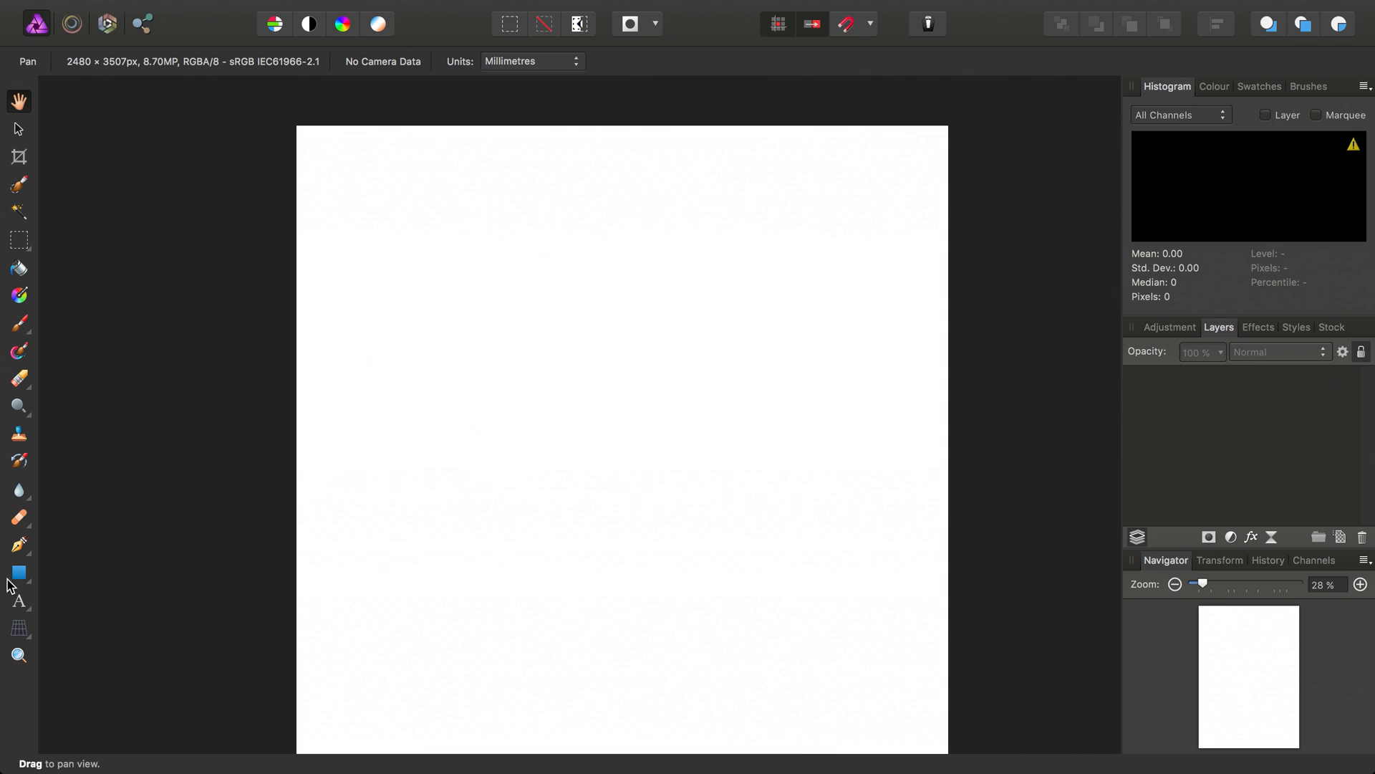
- Draw a wide rectangle near the page top and give it a 0.7 pt black stroke
left_click(17, 573)
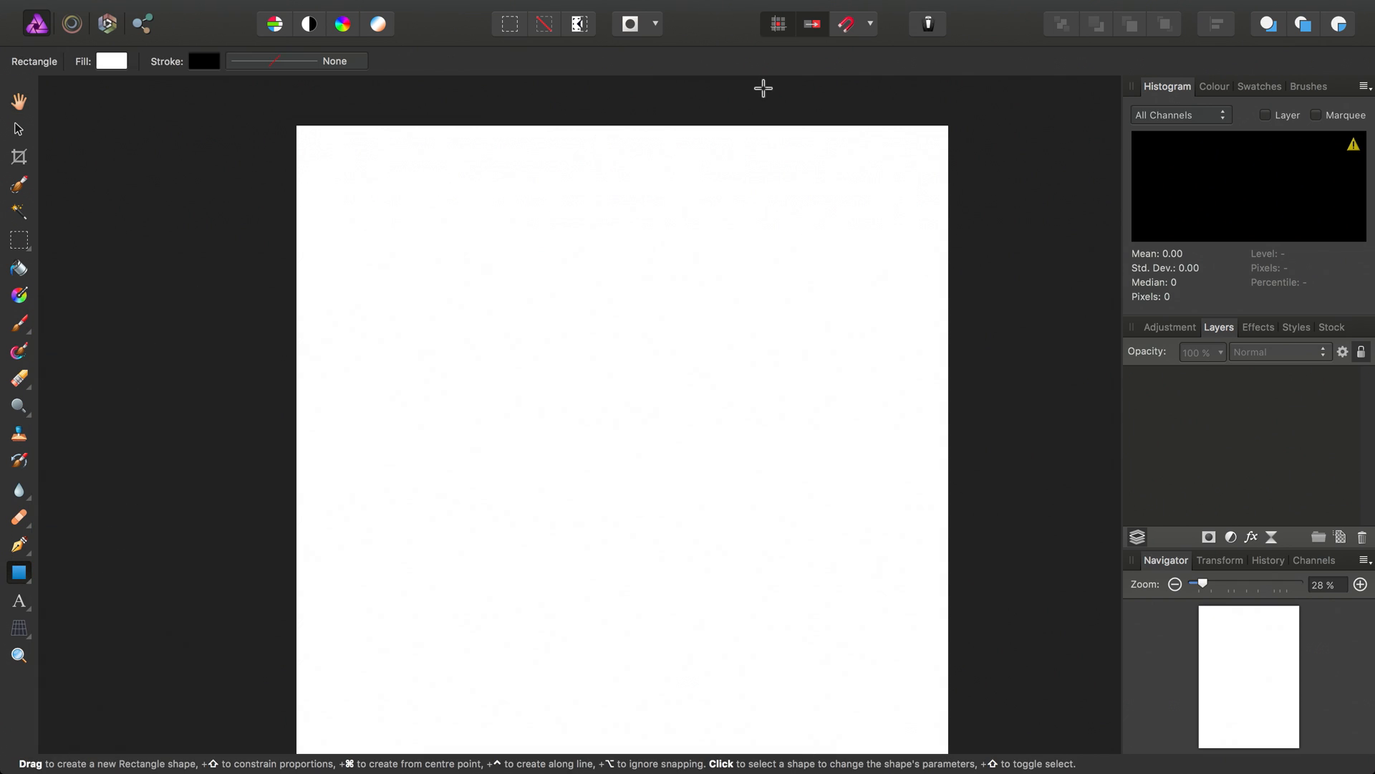
mouse_move(395, 148)
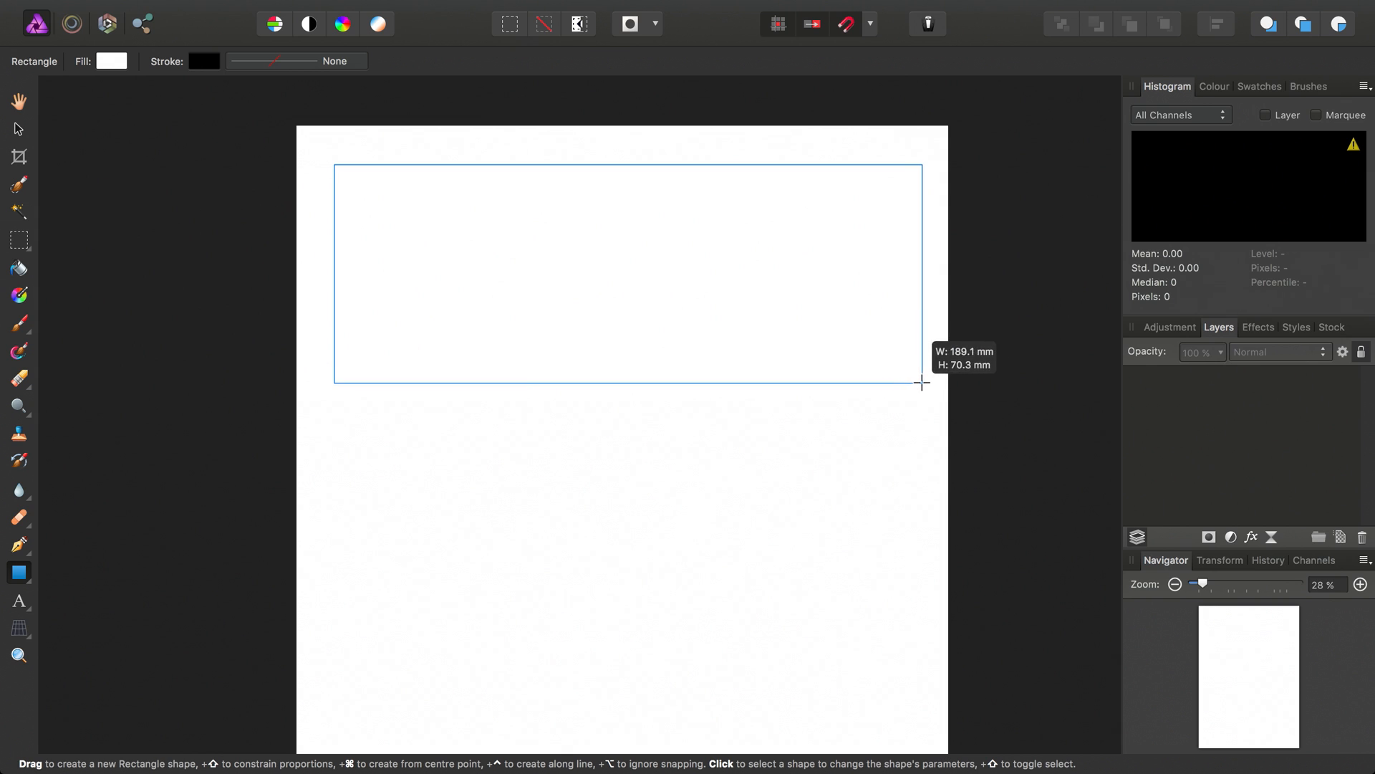
left_click_drag(922, 382, 898, 396)
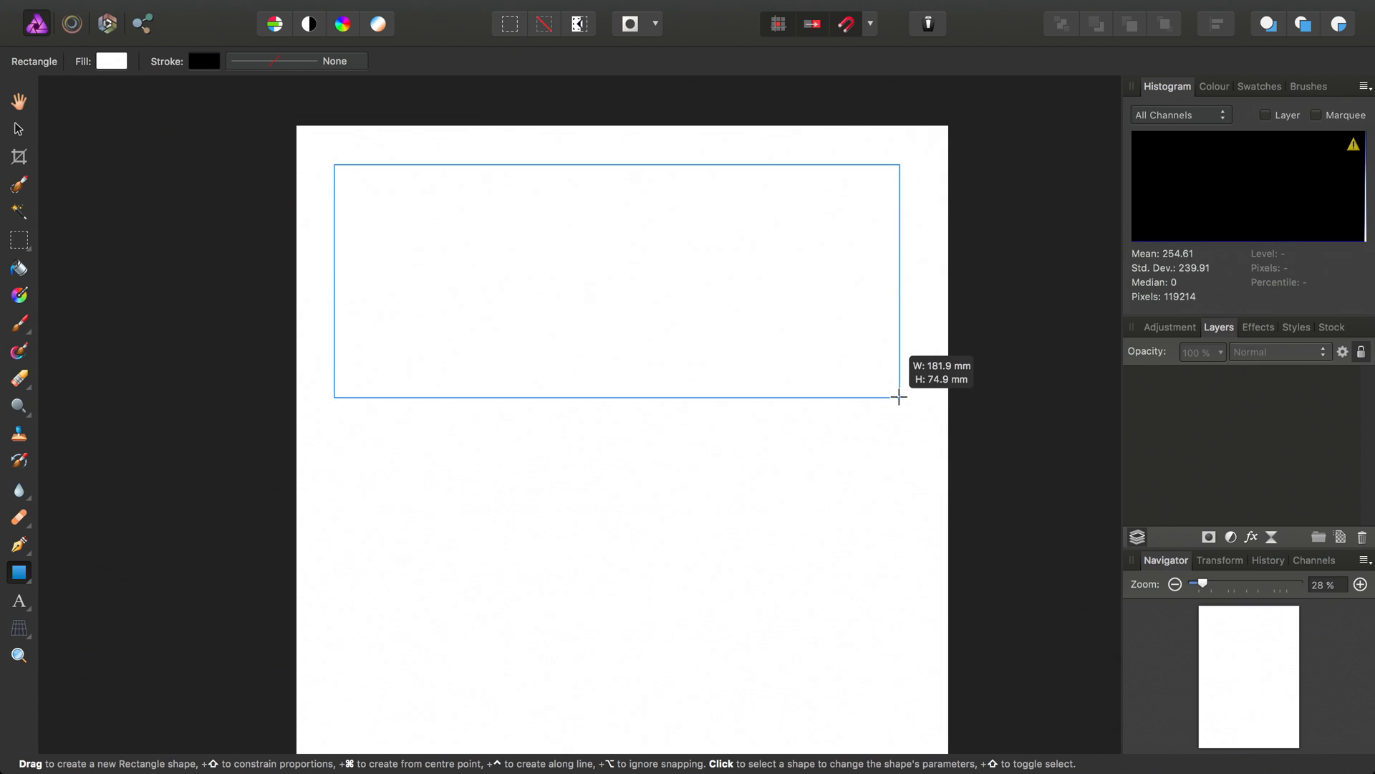
left_click_drag(334, 166, 900, 397)
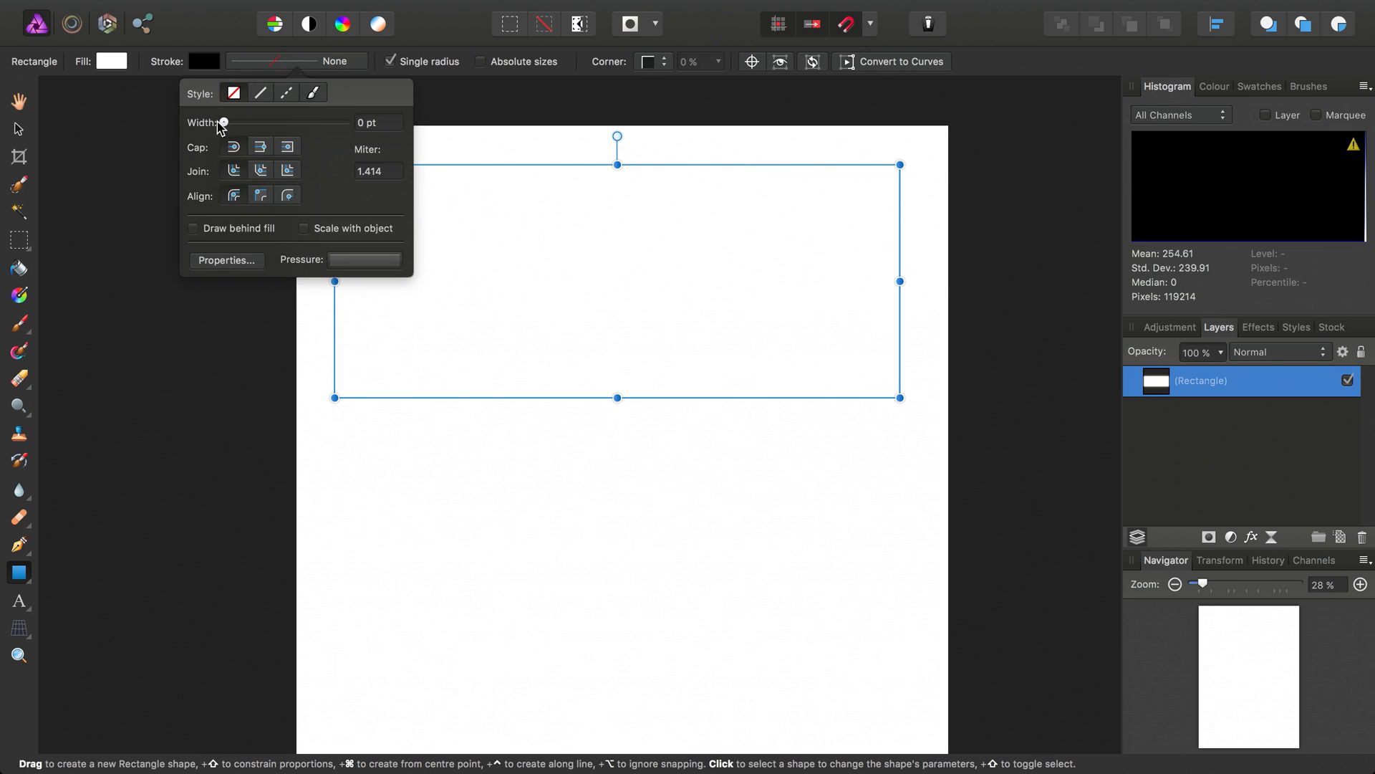
left_click_drag(224, 122, 244, 122)
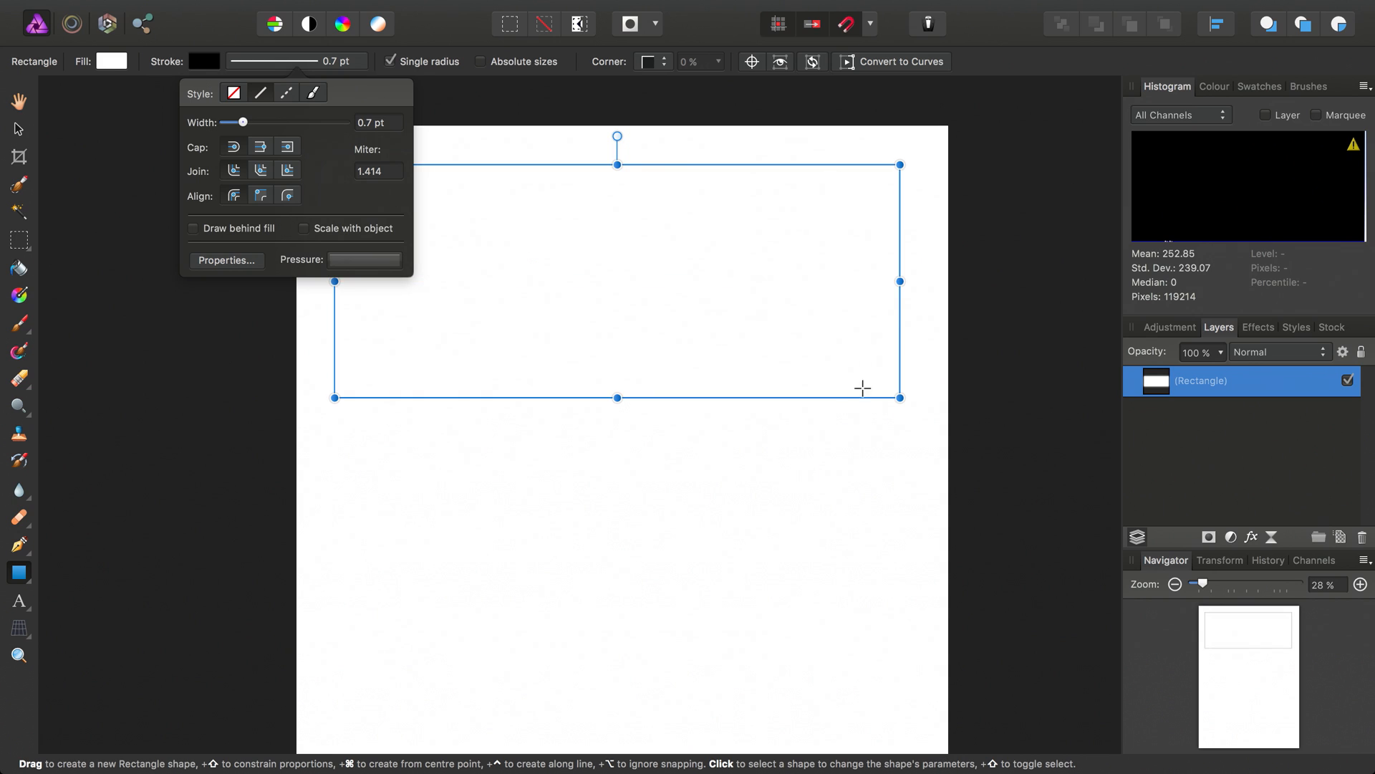
mouse_move(848, 309)
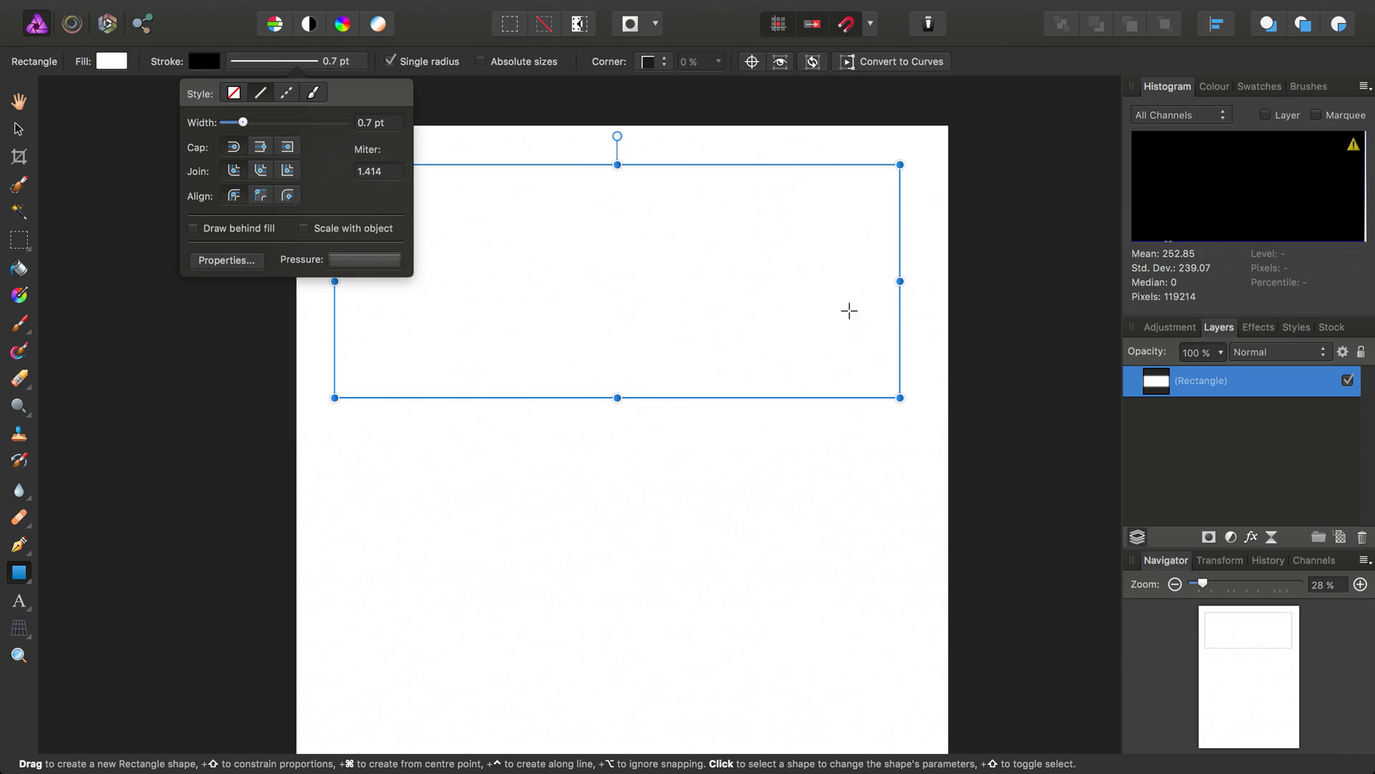
mouse_move(304, 238)
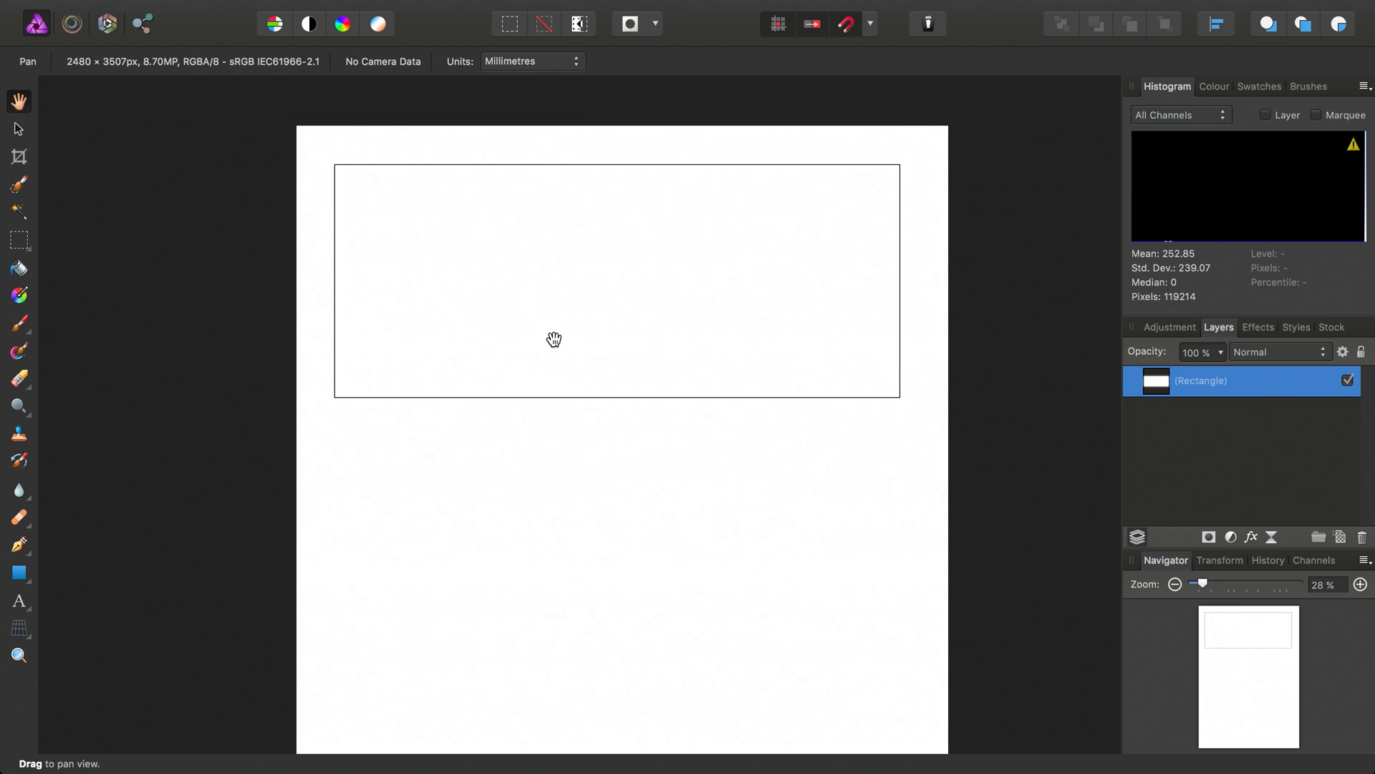
mouse_move(481, 274)
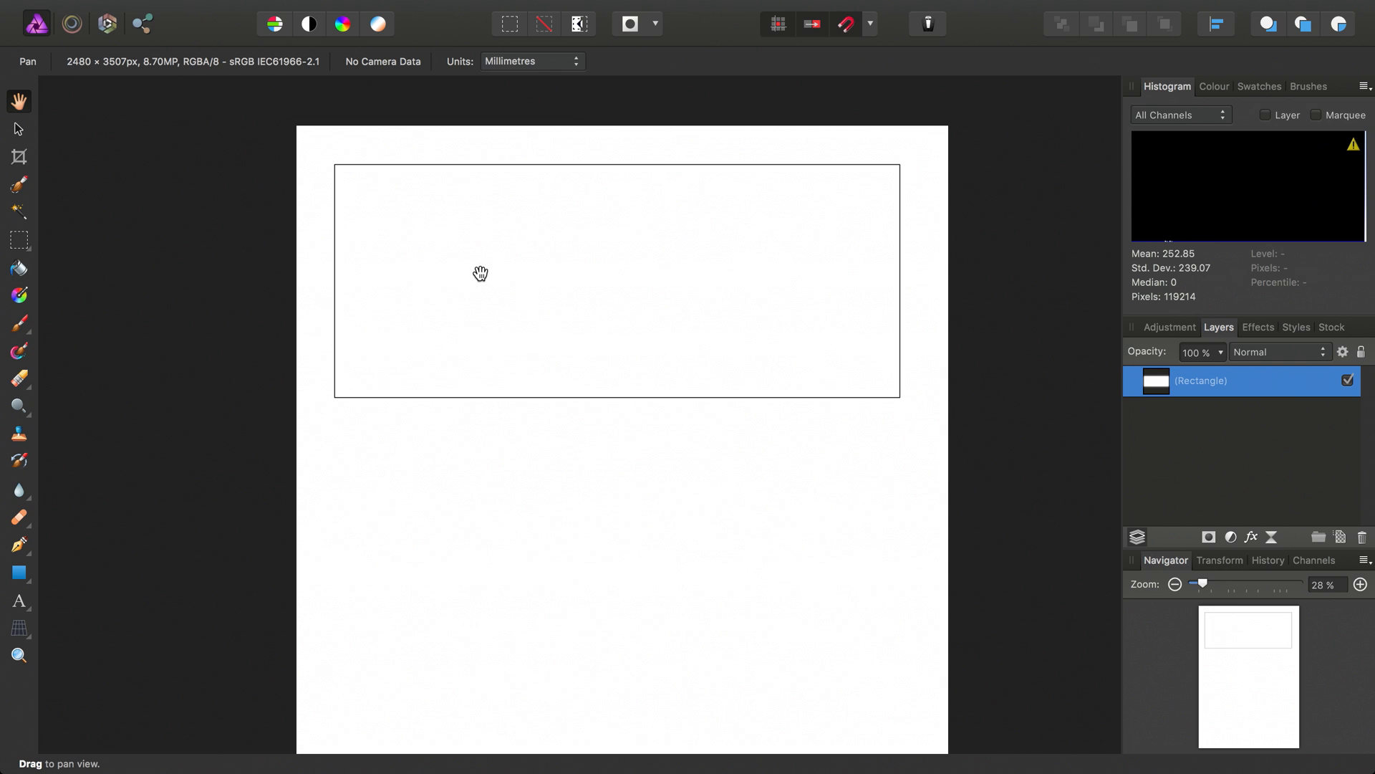
- Place the unstoppable.jpg train photo from Documents onto the page
left_click(168, 10)
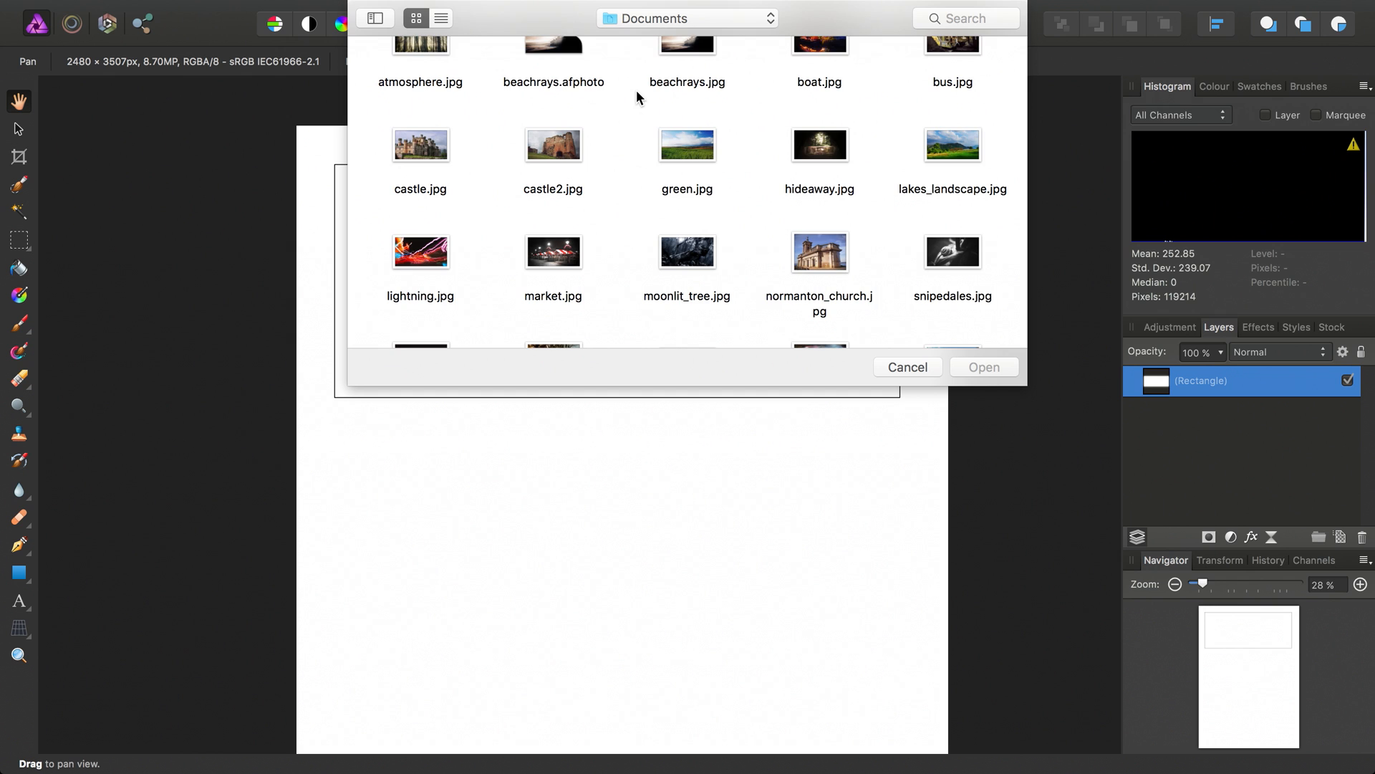
scroll("down", 3)
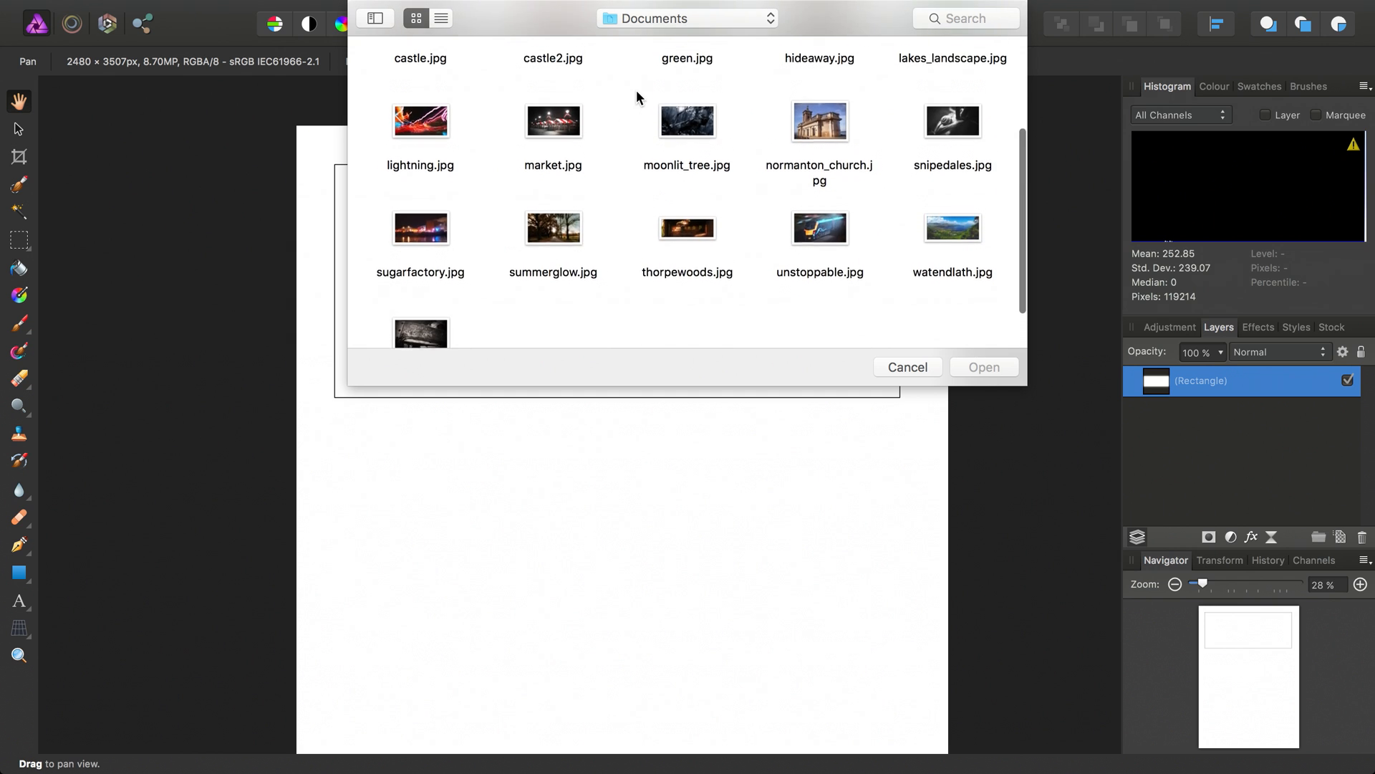
left_click(819, 228)
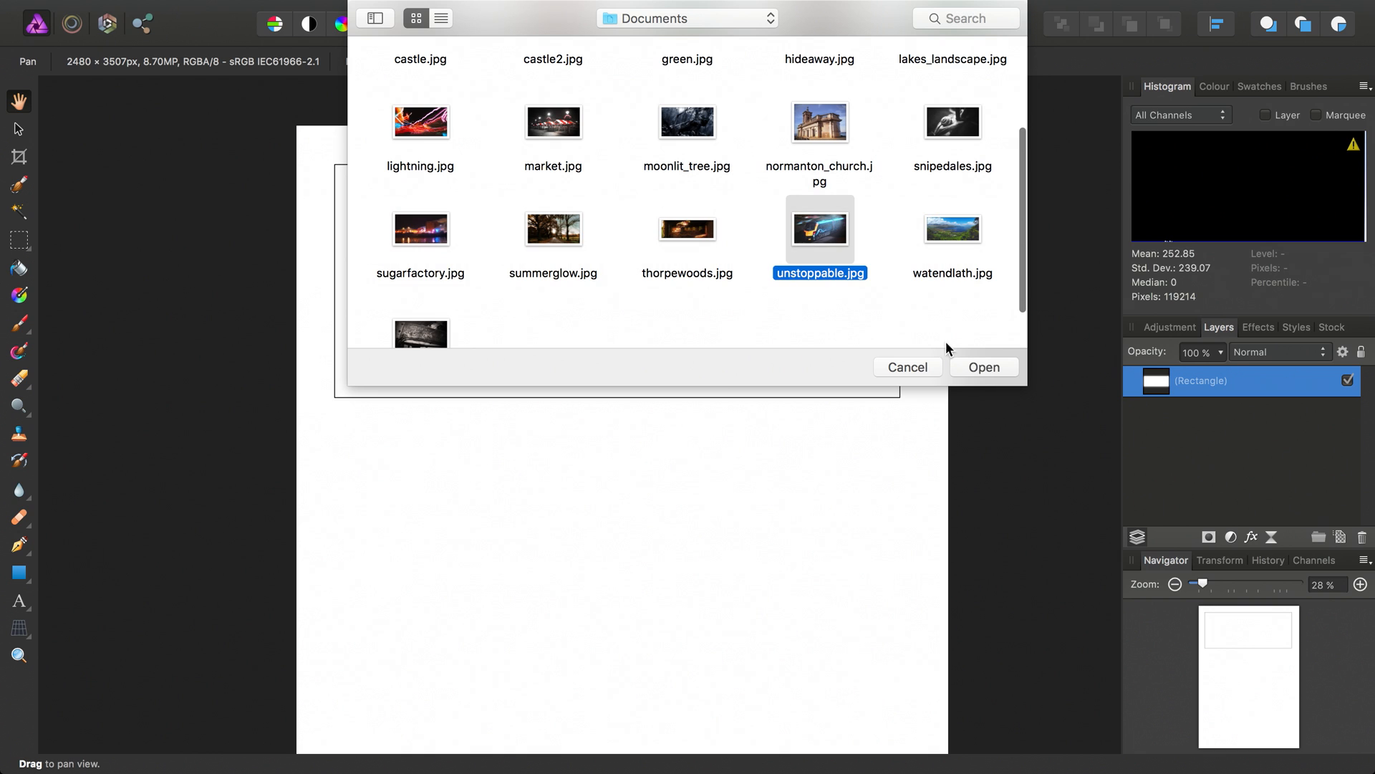
left_click(983, 367)
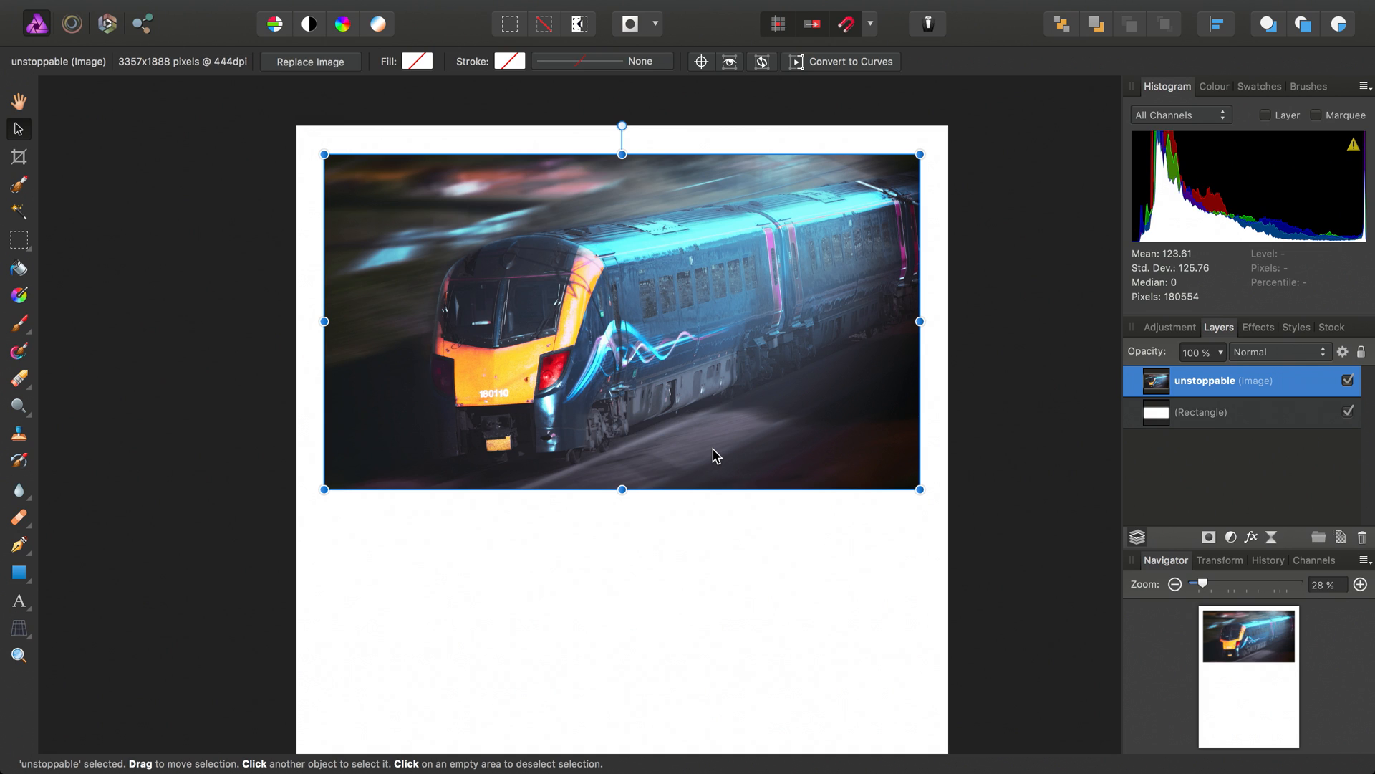
mouse_move(664, 332)
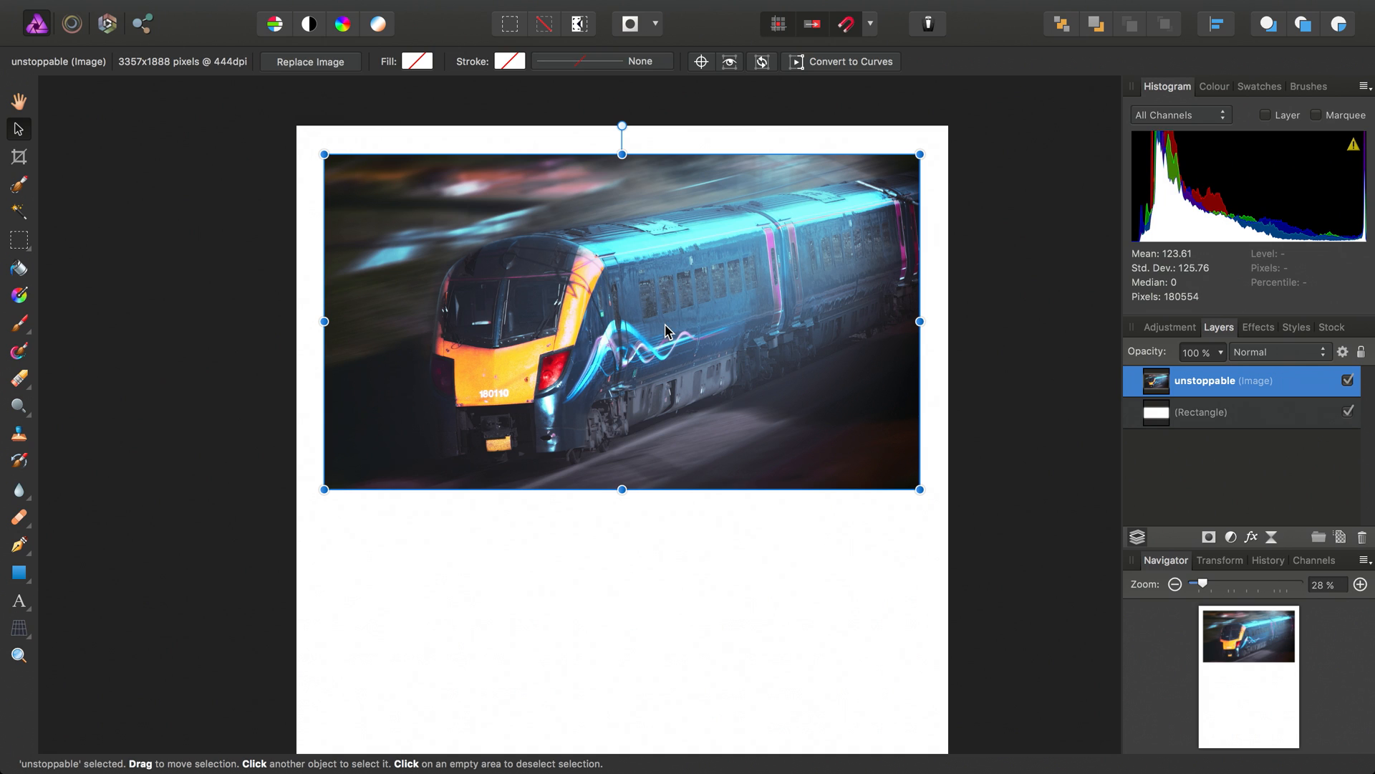
mouse_move(1172, 433)
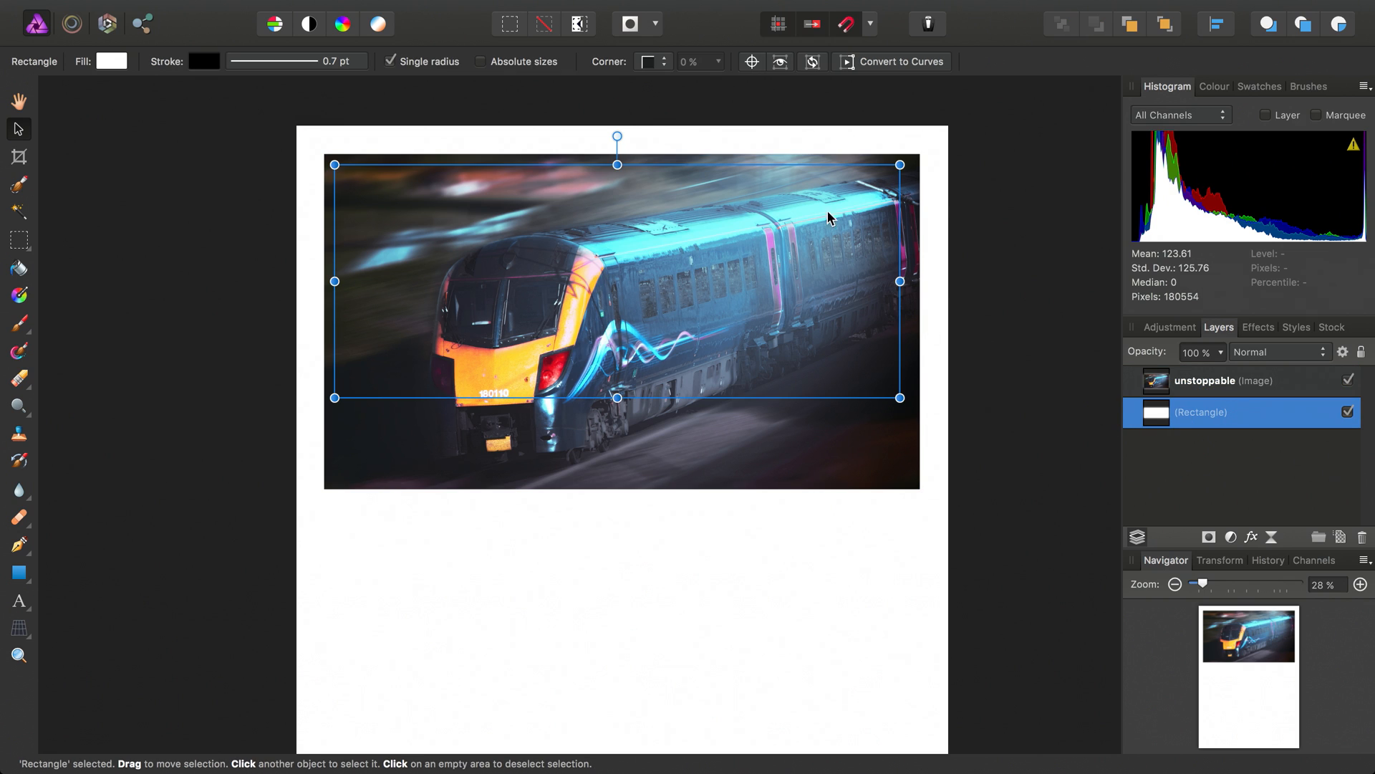
mouse_move(1158, 429)
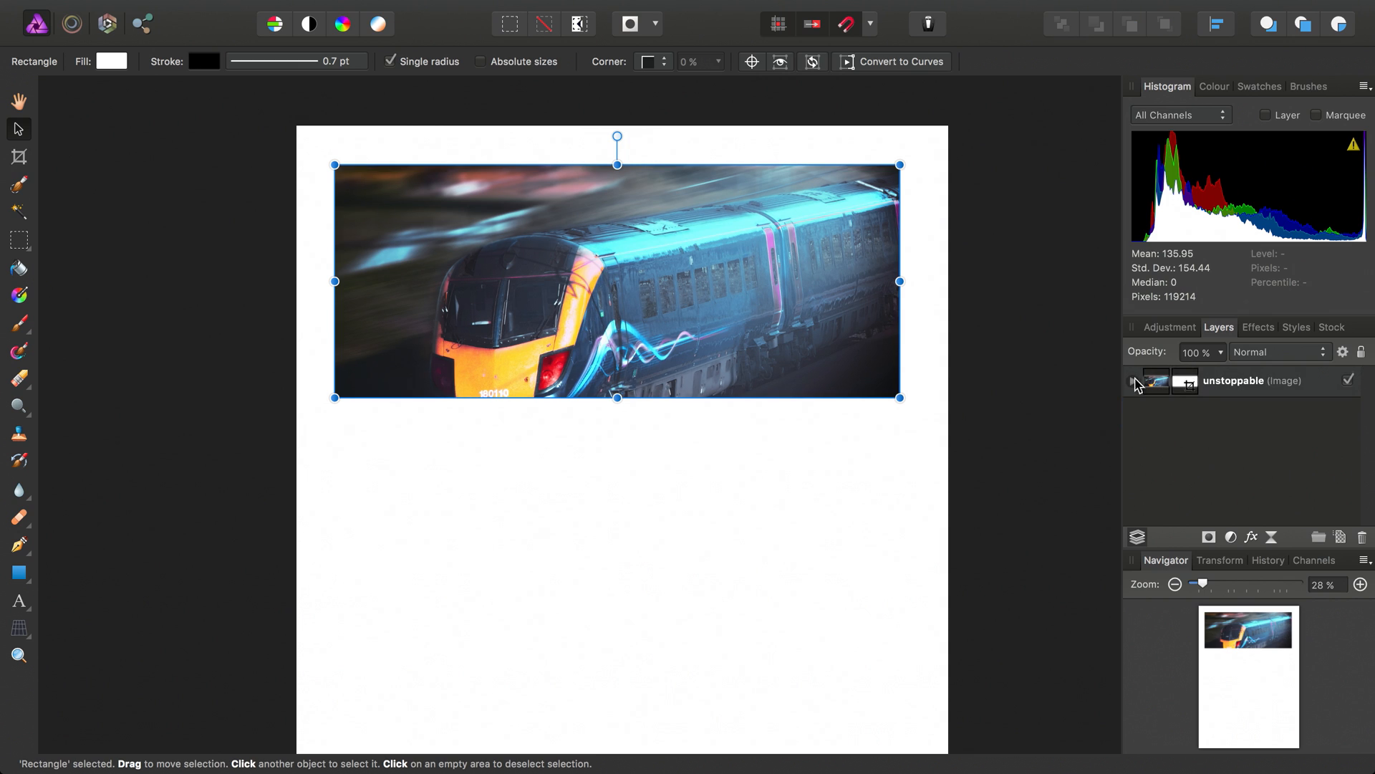
- Select the nested rectangle mask and resize it so the train shows as a wide banner
left_click(1132, 381)
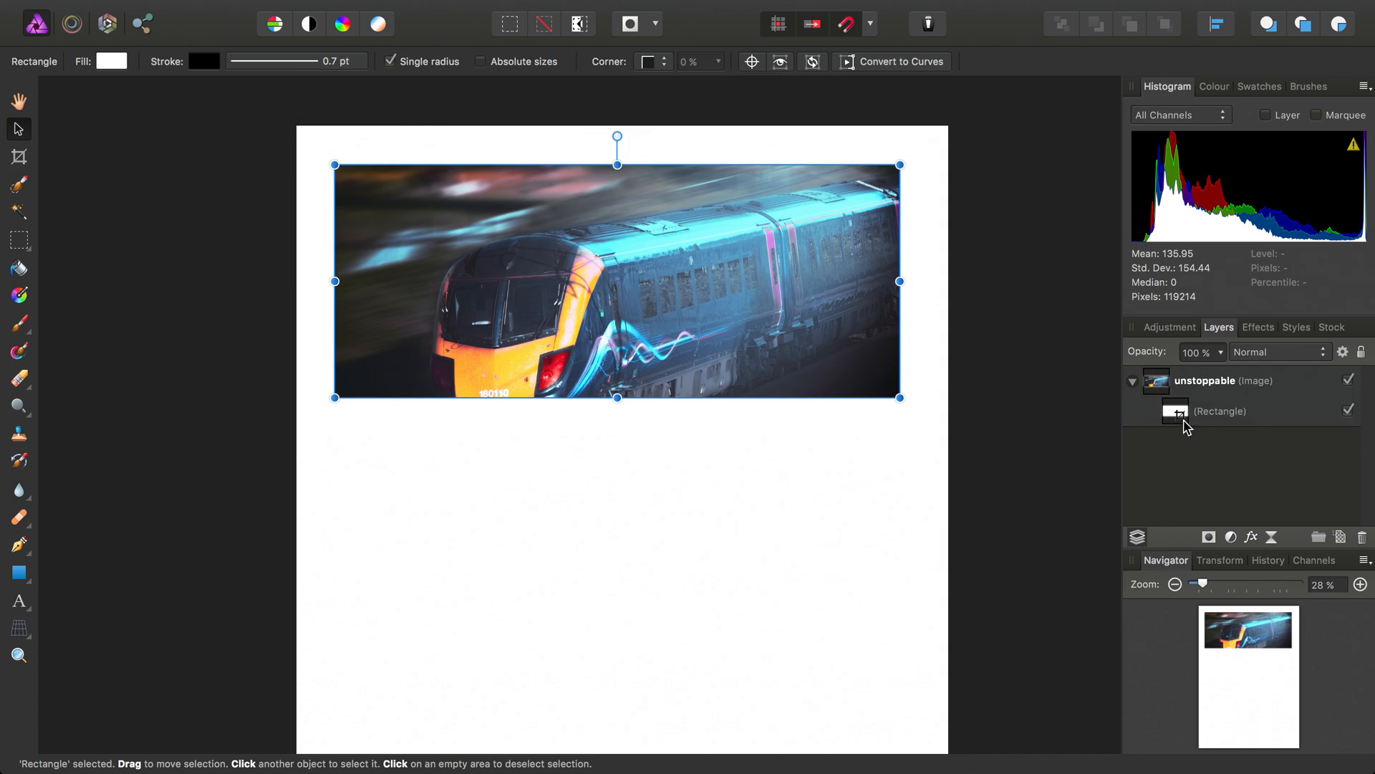
left_click(1233, 411)
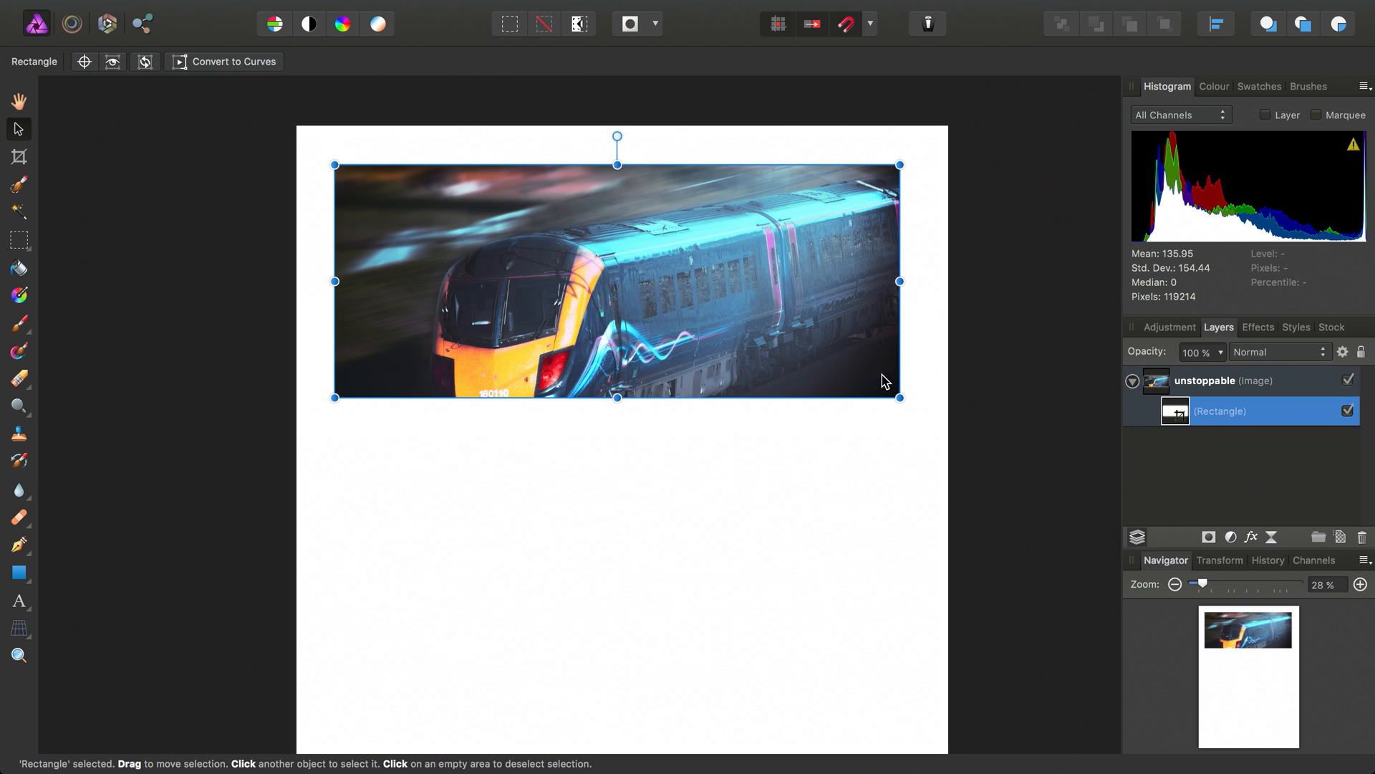
left_click_drag(898, 397, 798, 330)
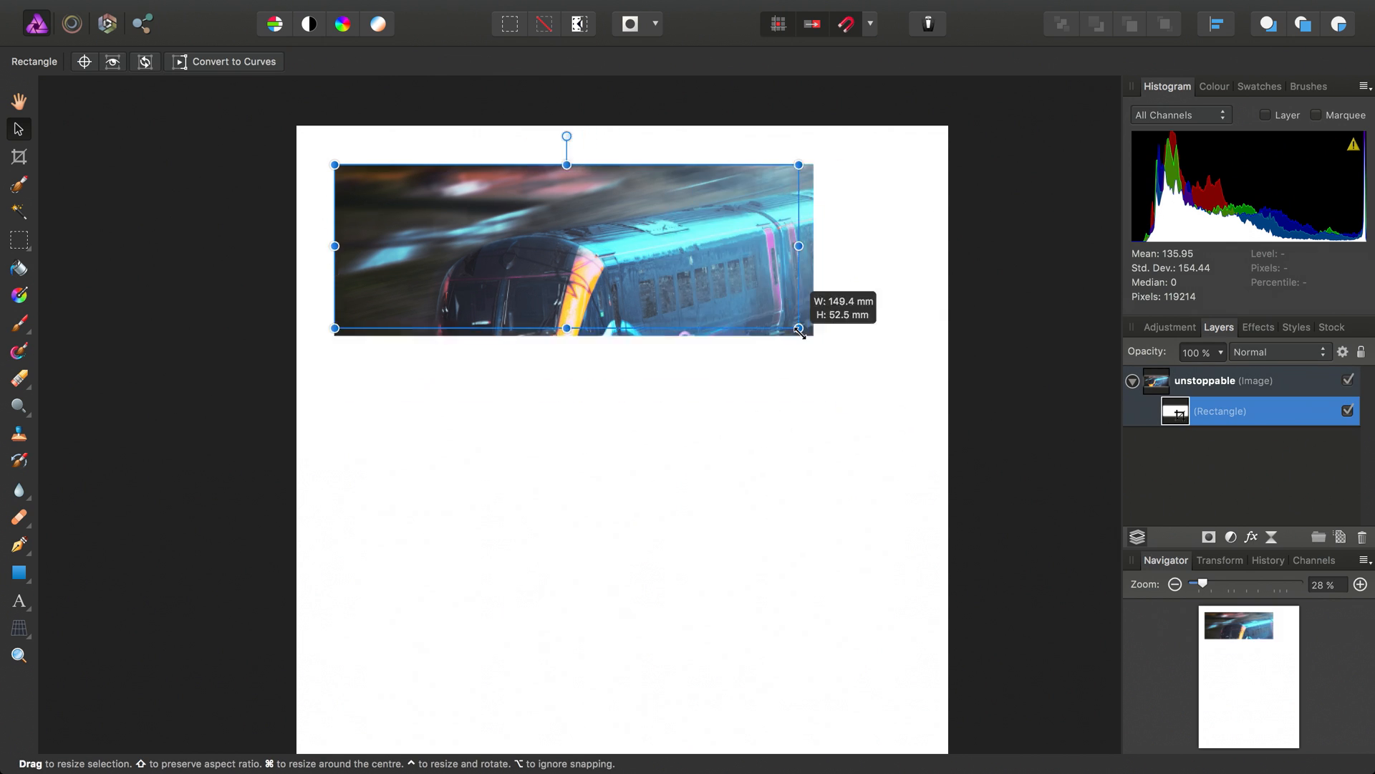
left_click_drag(798, 328, 644, 446)
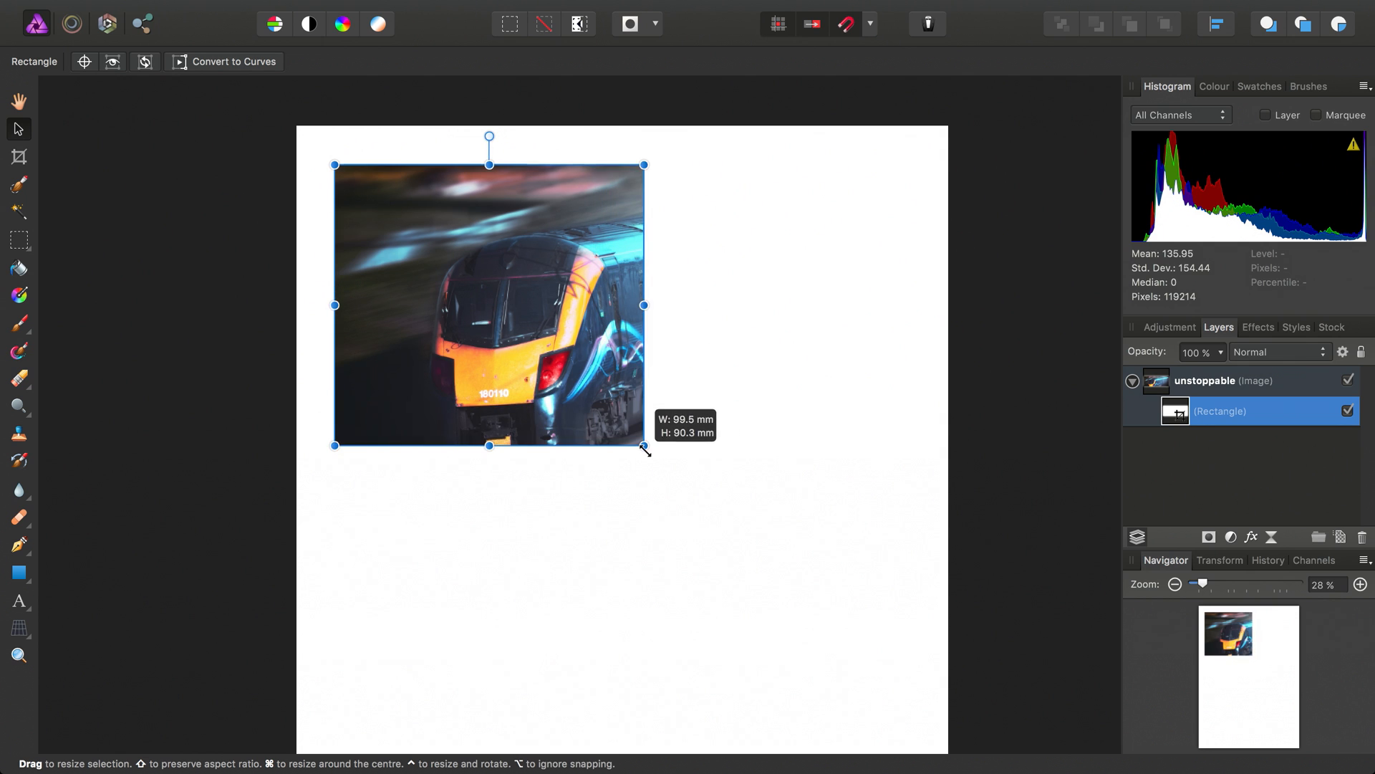
left_click_drag(644, 447, 866, 376)
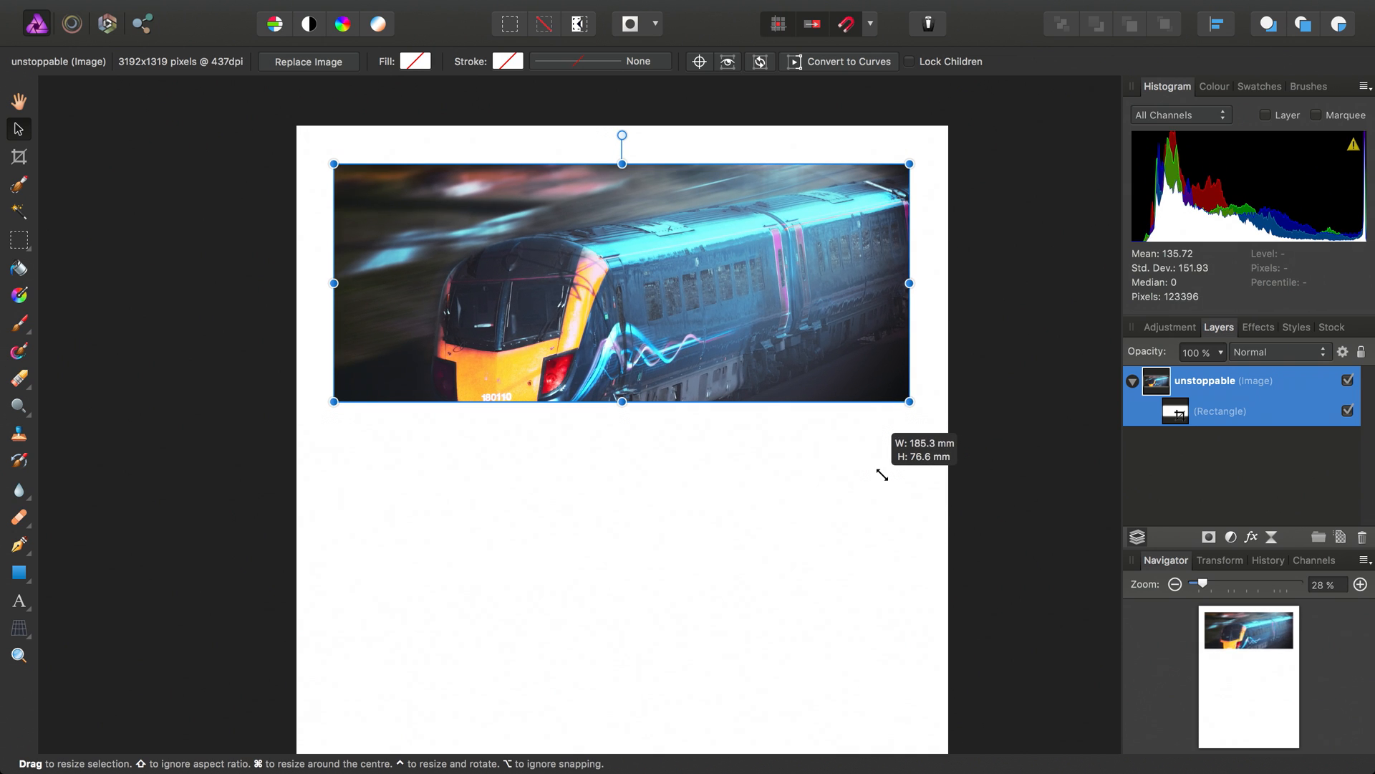
mouse_move(625, 444)
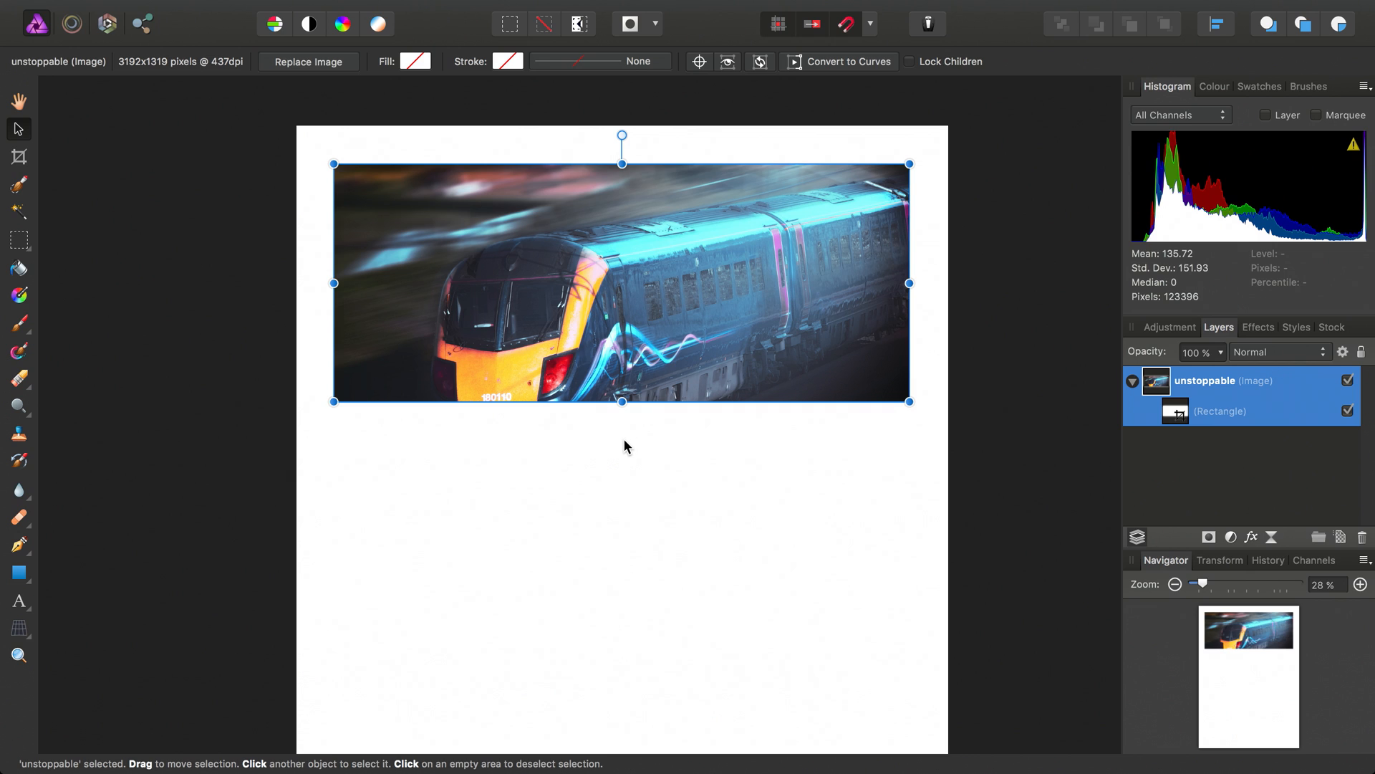
mouse_move(1184, 415)
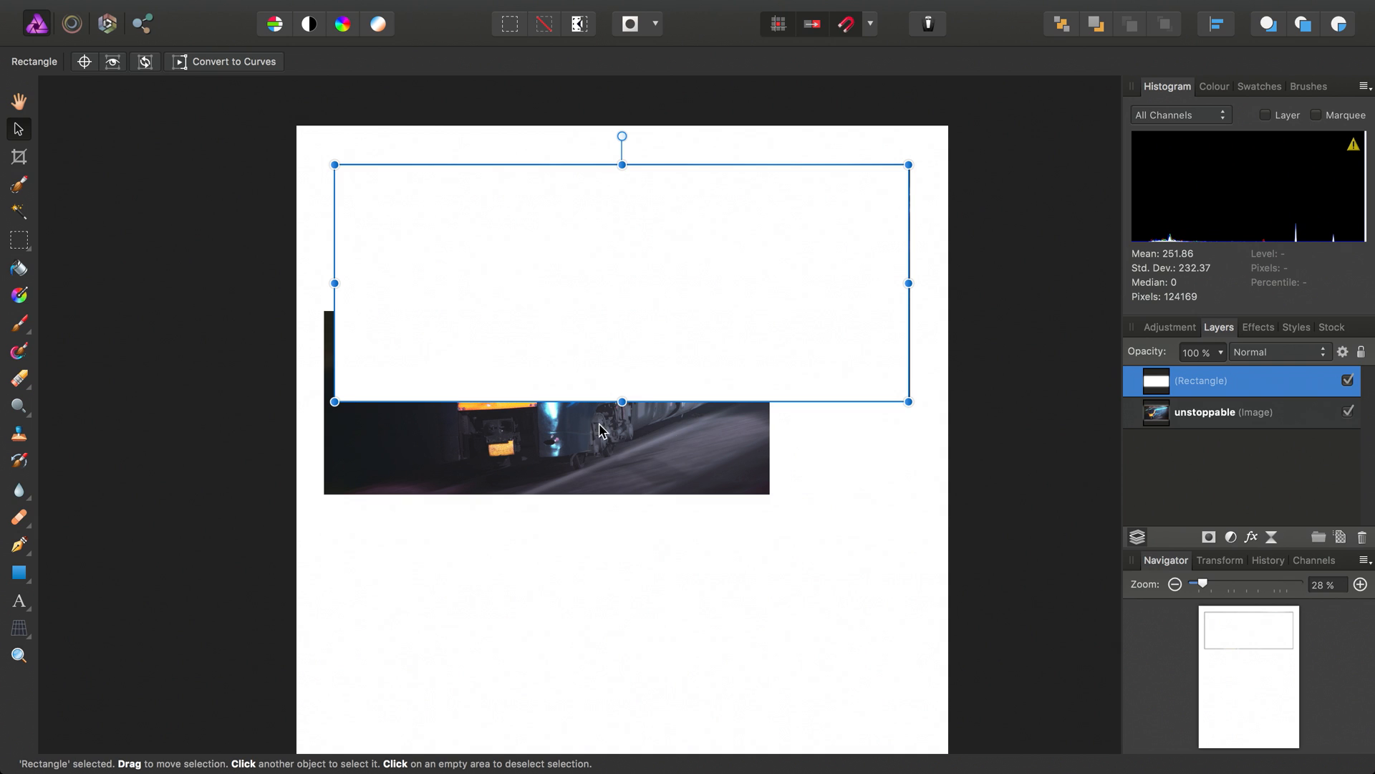
mouse_move(762, 503)
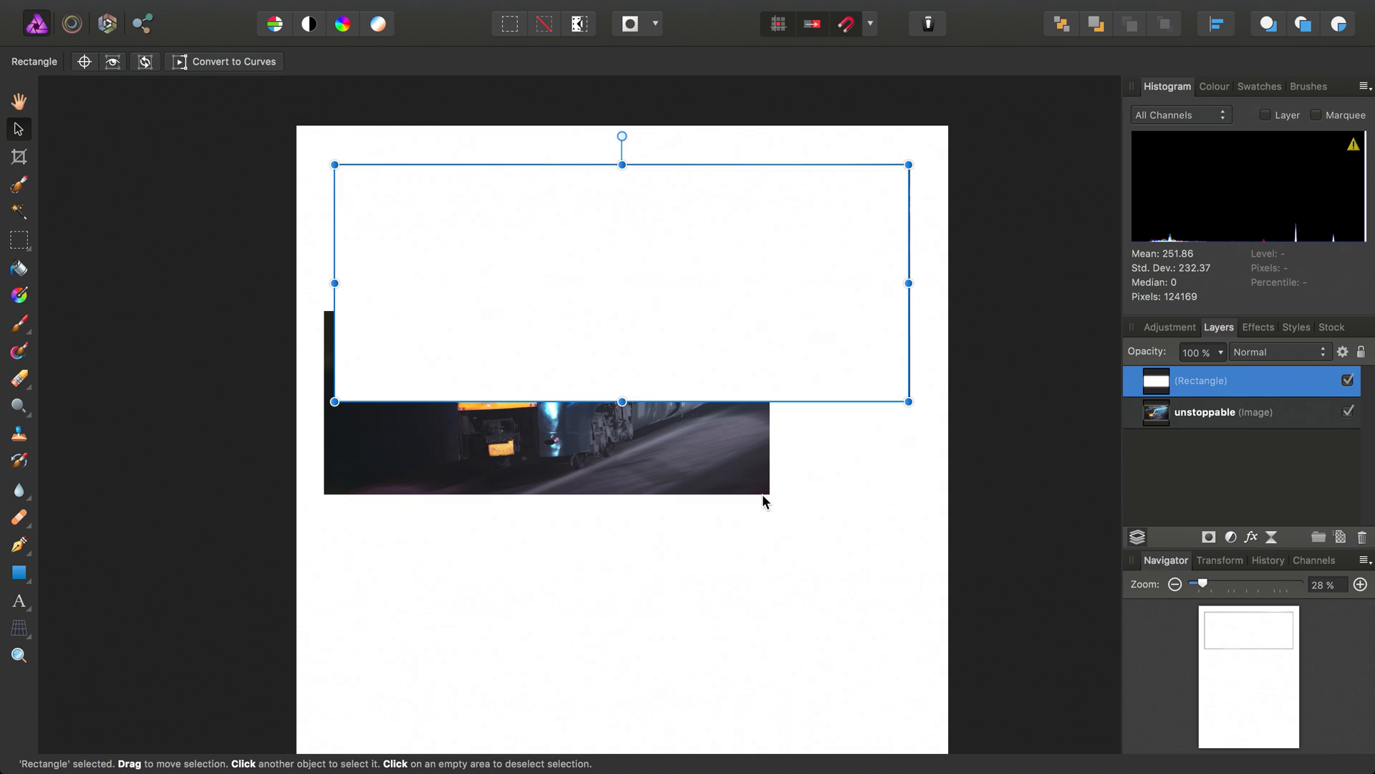
mouse_move(1163, 441)
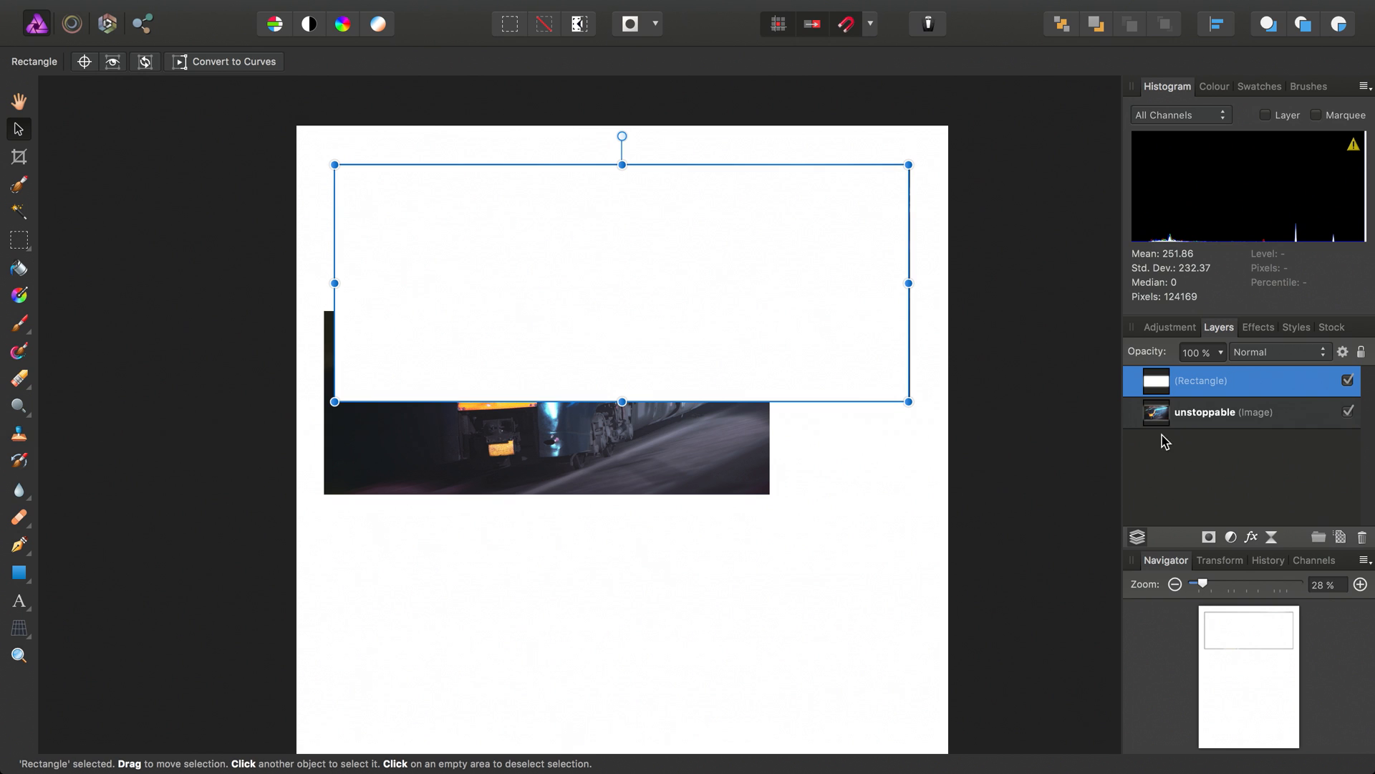
- Nest the unstoppable image layer inside the Rectangle layer as a clipped child
left_click(1222, 413)
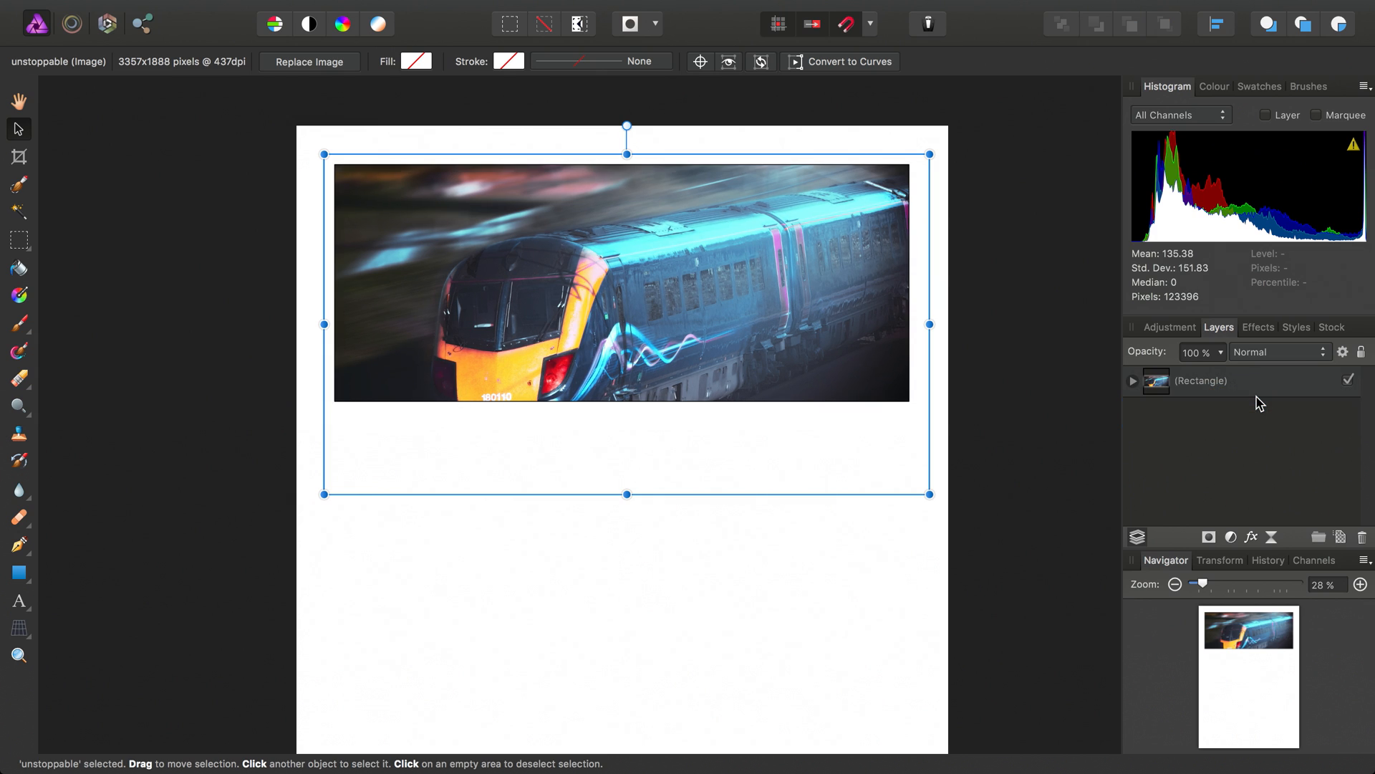
mouse_move(1134, 383)
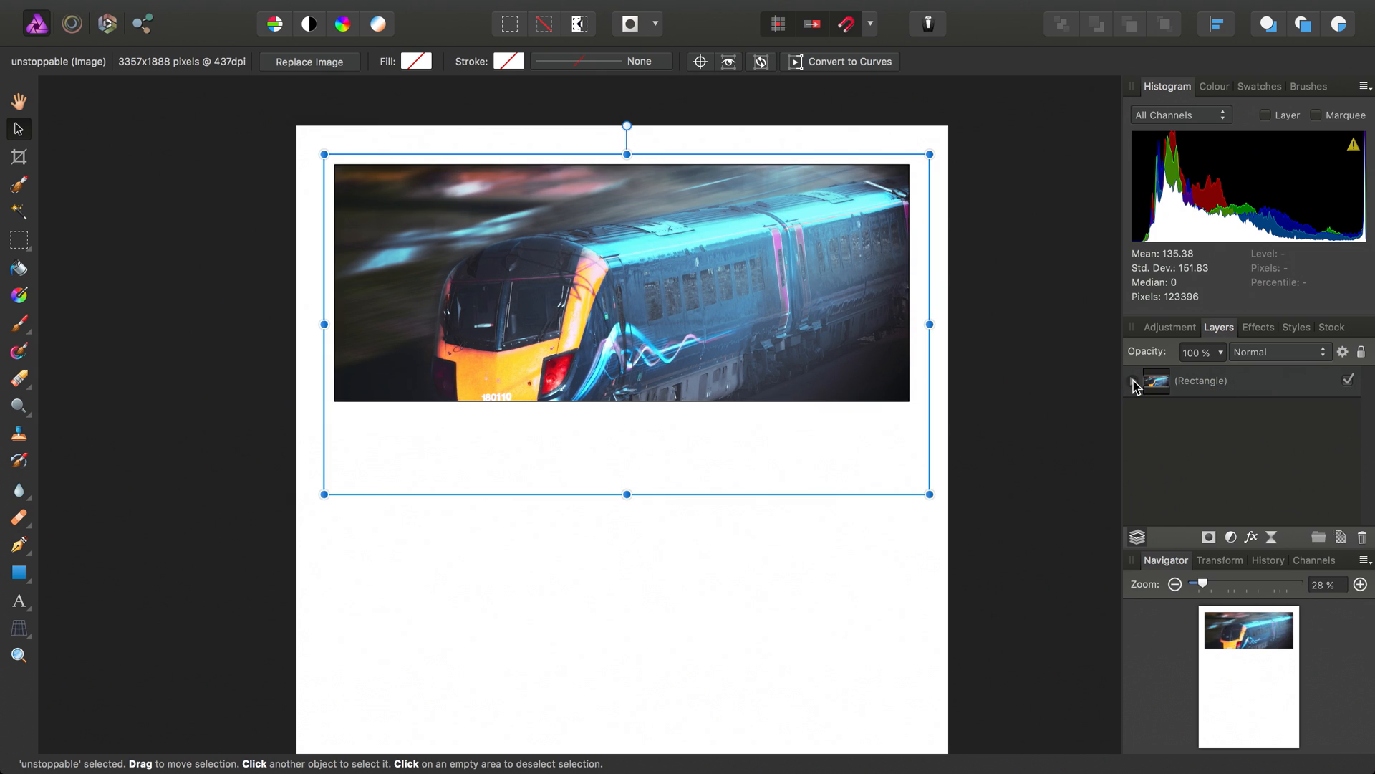
- Scale the nested train photo so the orange train front fills the rectangle frame
left_click(1131, 381)
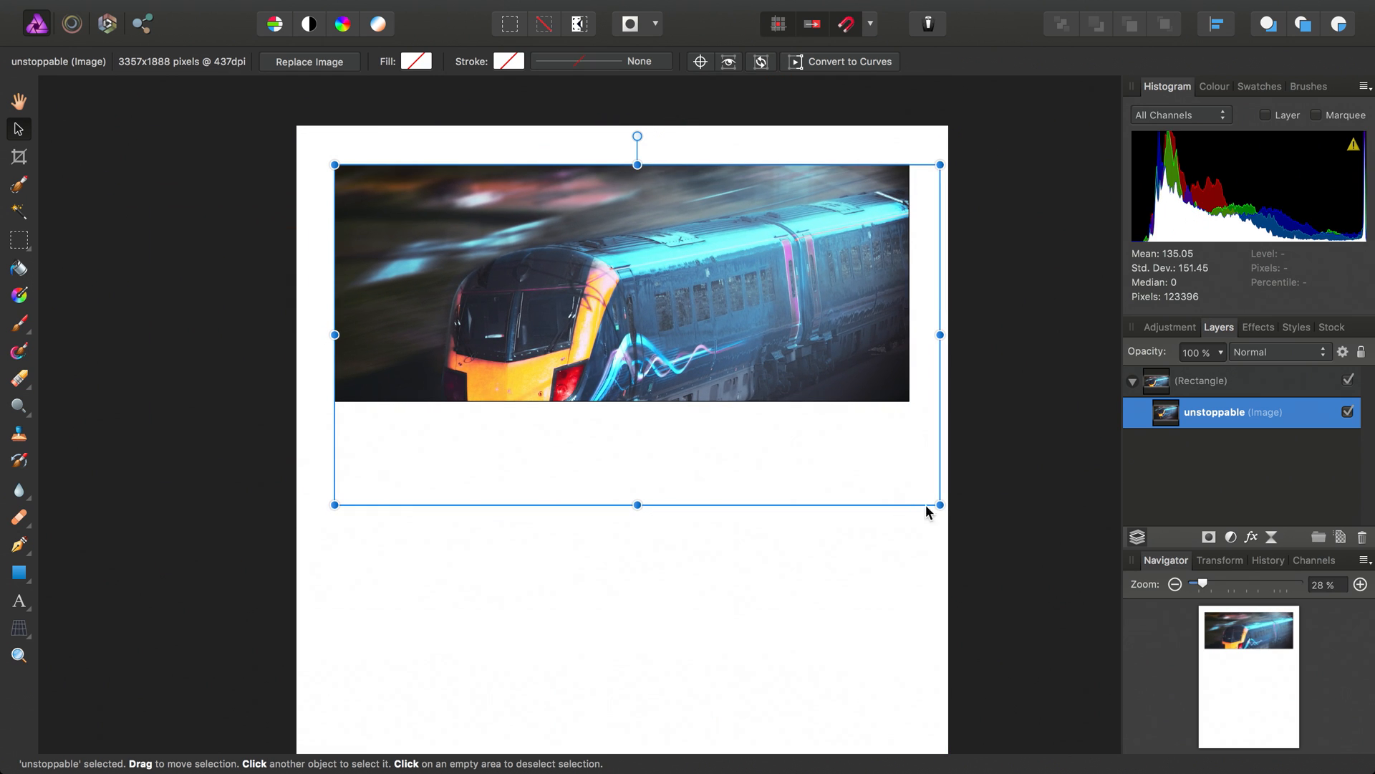
left_click_drag(940, 505, 908, 487)
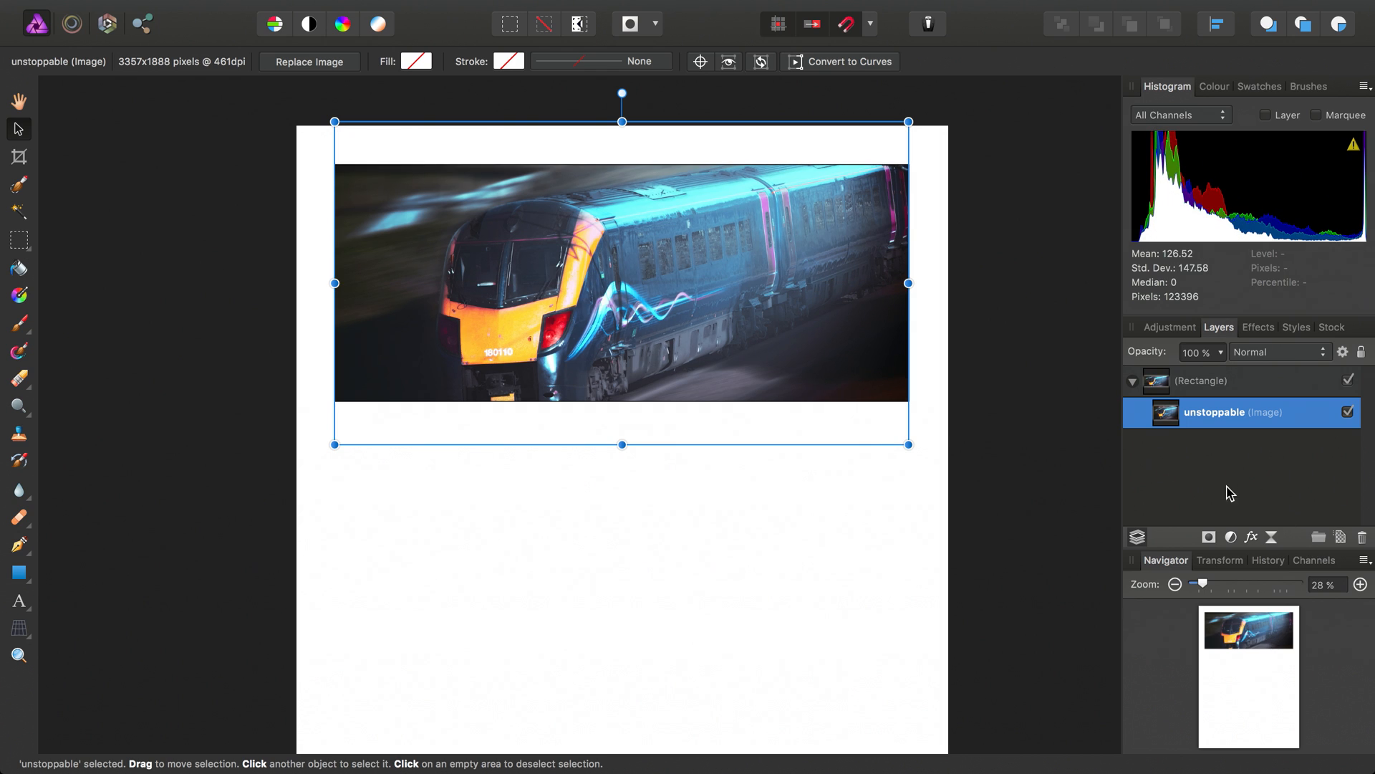
mouse_move(610, 337)
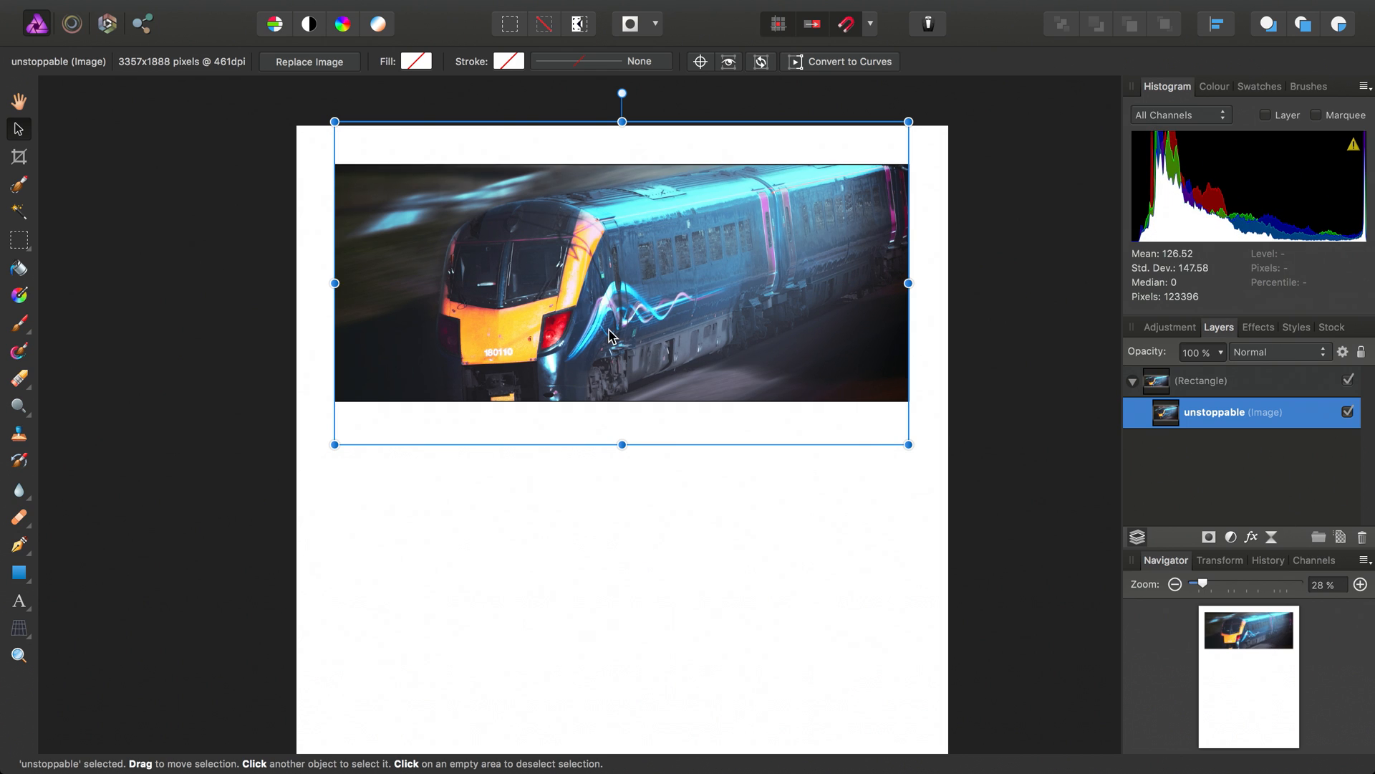
mouse_move(1206, 424)
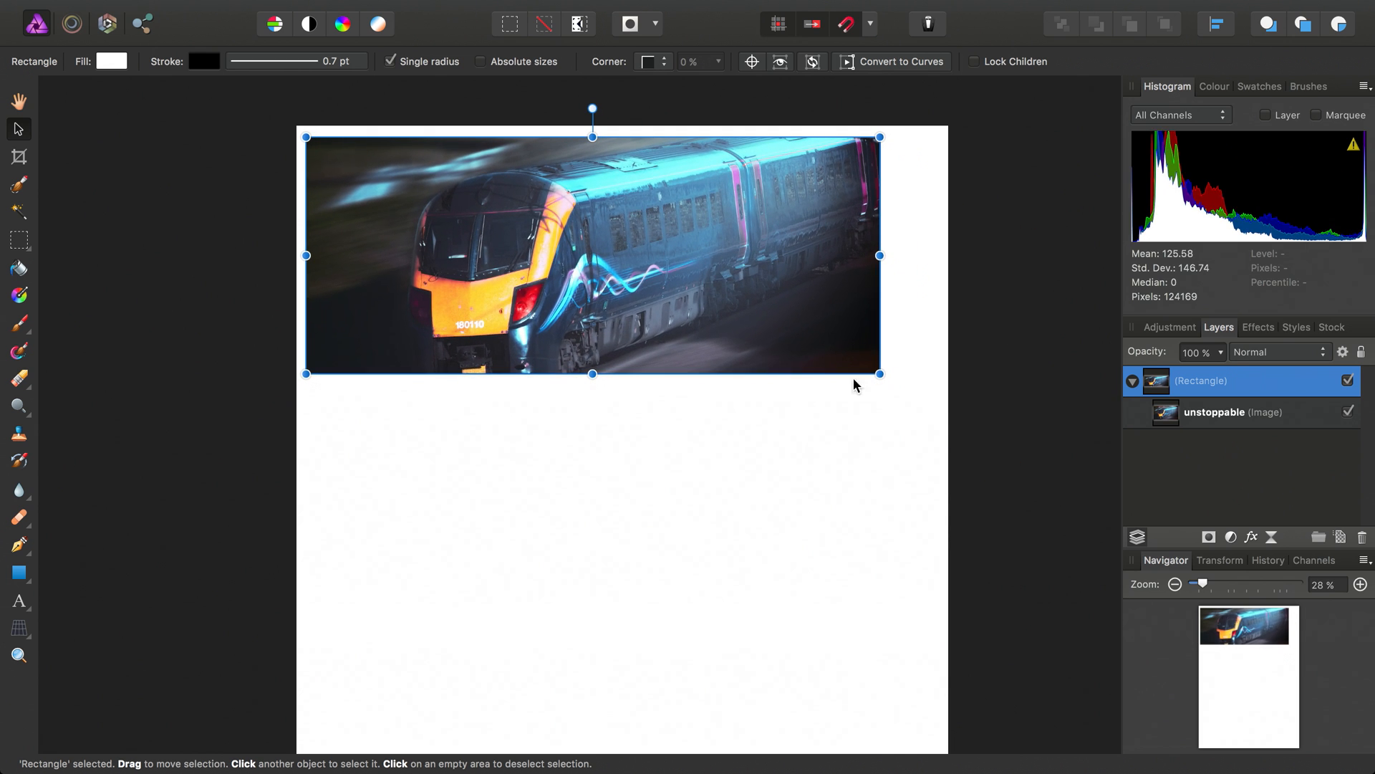
- Resize the framed train photo, then enable Lock Children so the photo stays fixed
left_click_drag(878, 373, 818, 354)
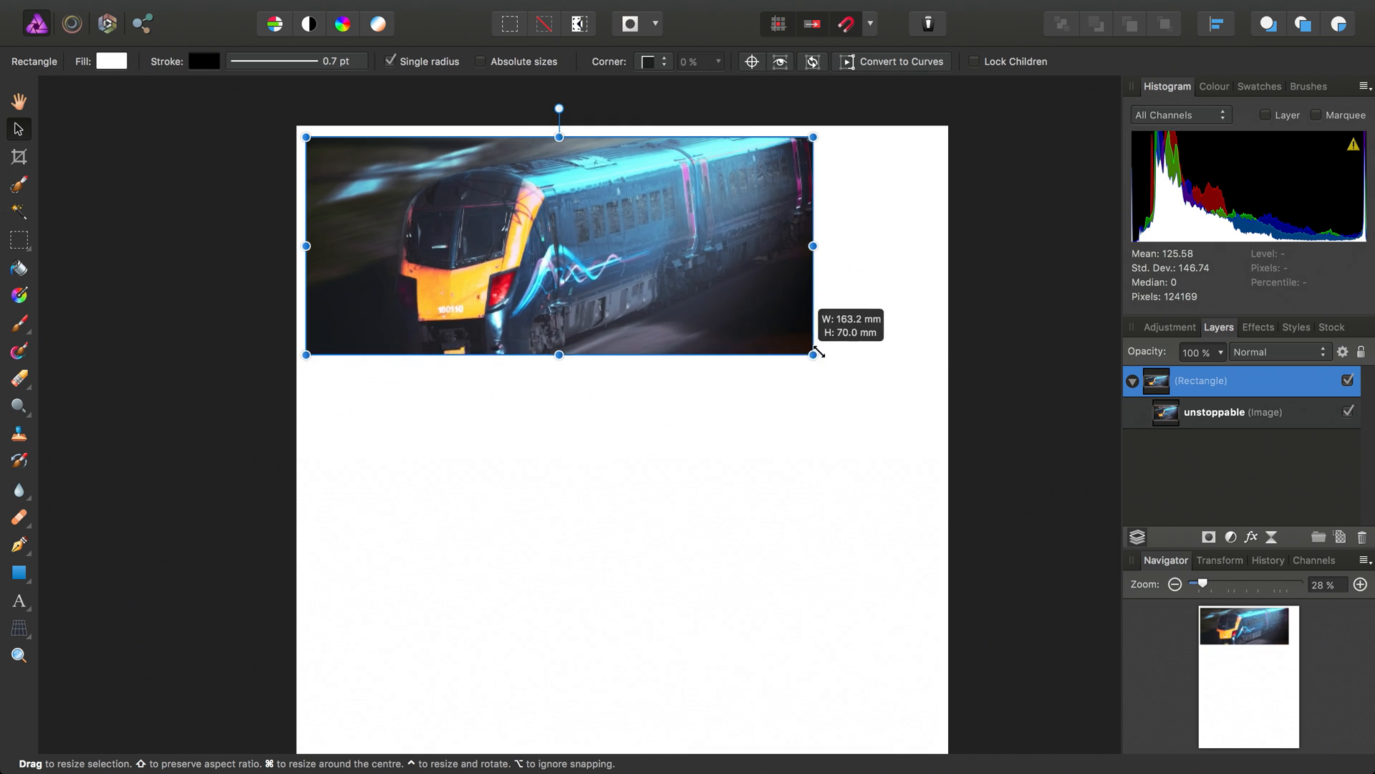
left_click_drag(816, 354, 798, 370)
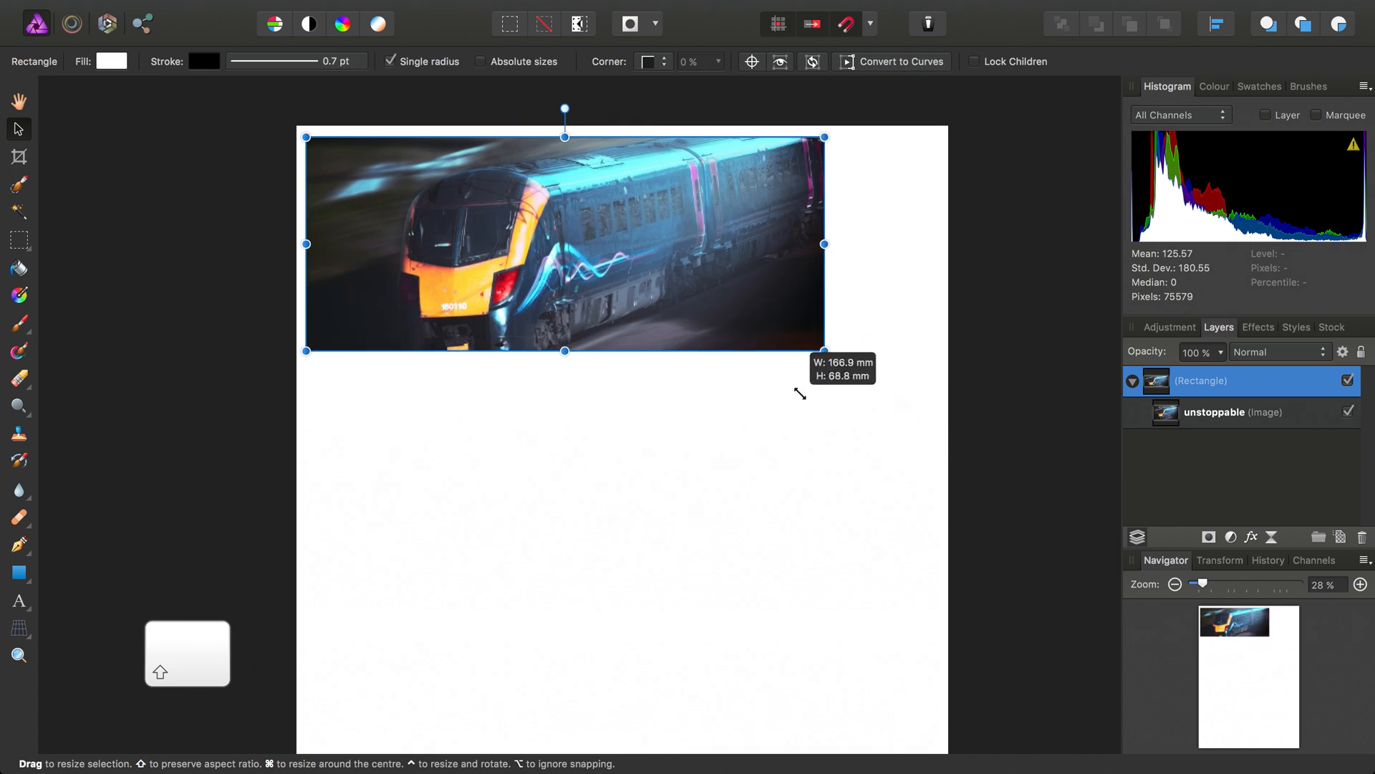
left_click_drag(822, 352, 890, 378)
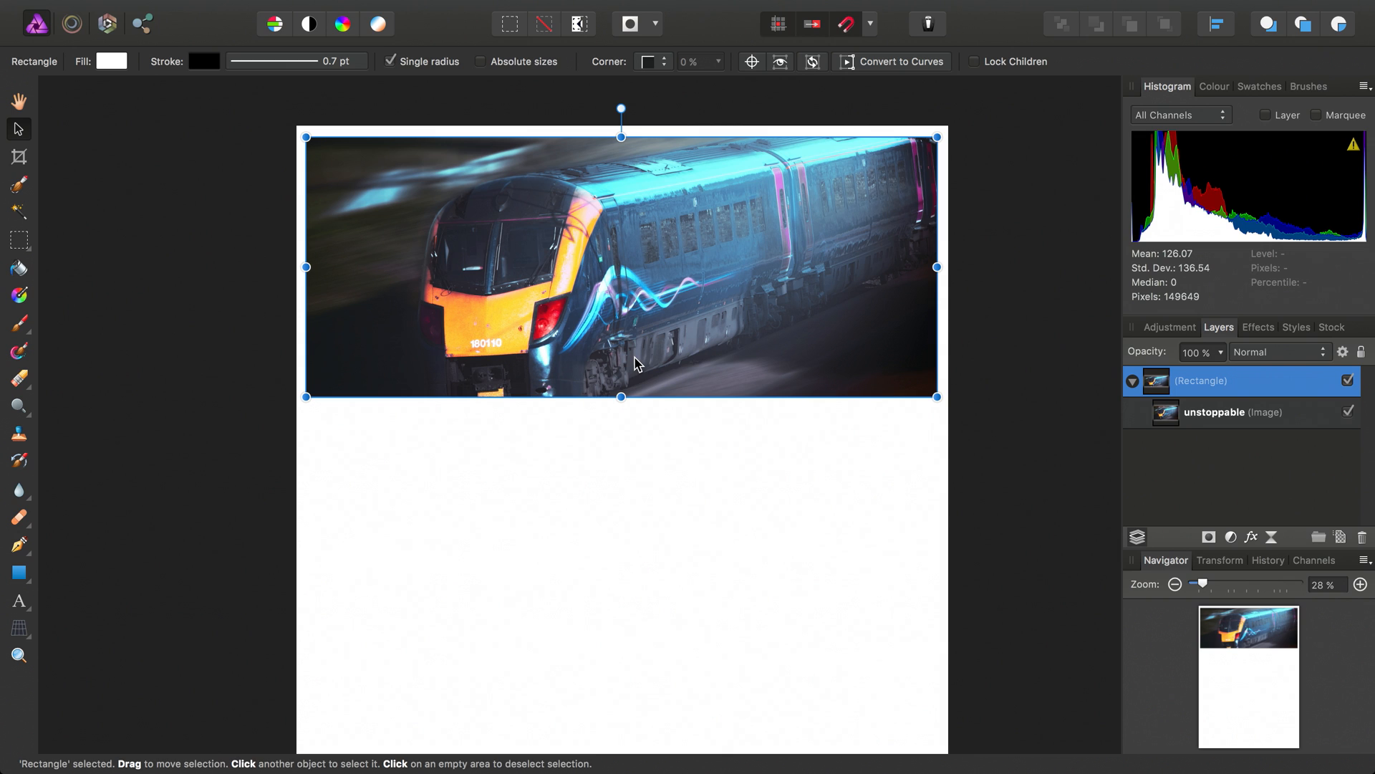
mouse_move(983, 74)
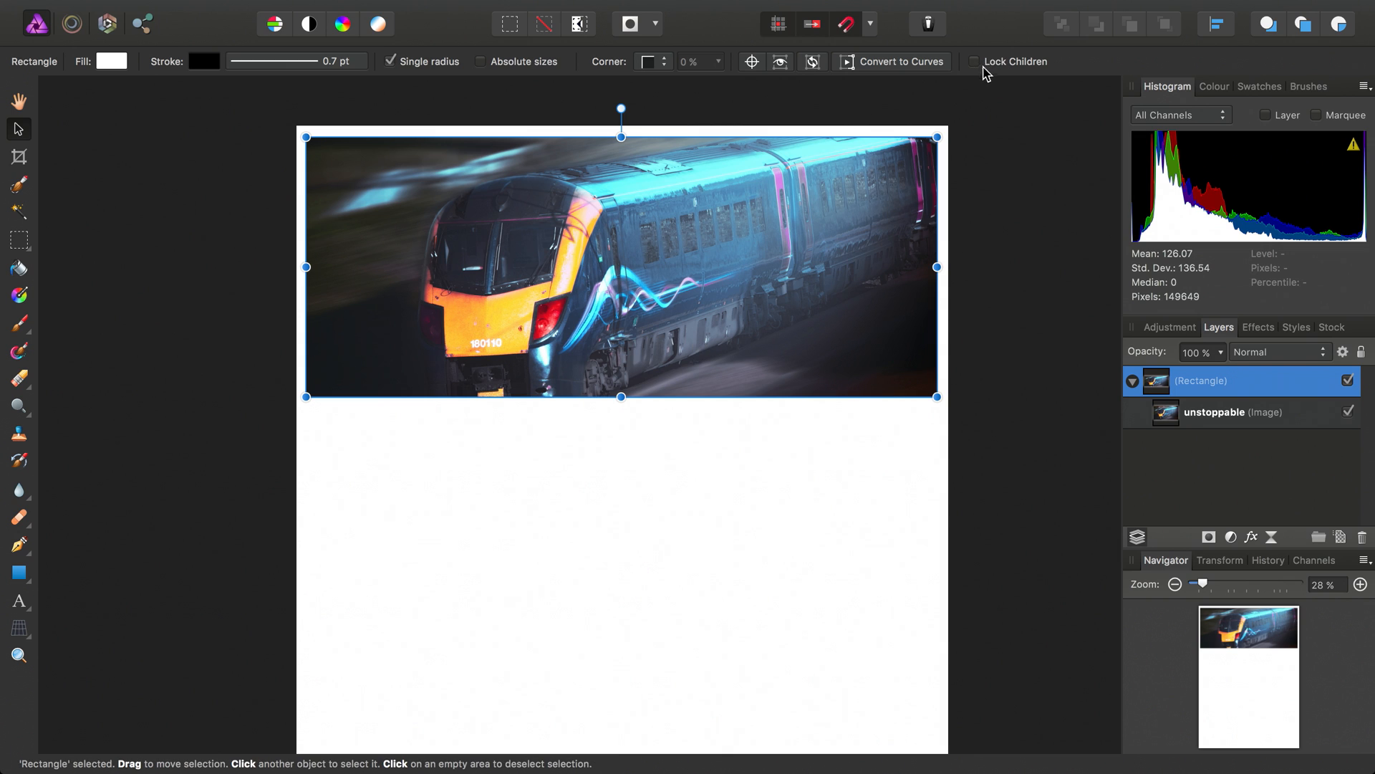
left_click(975, 61)
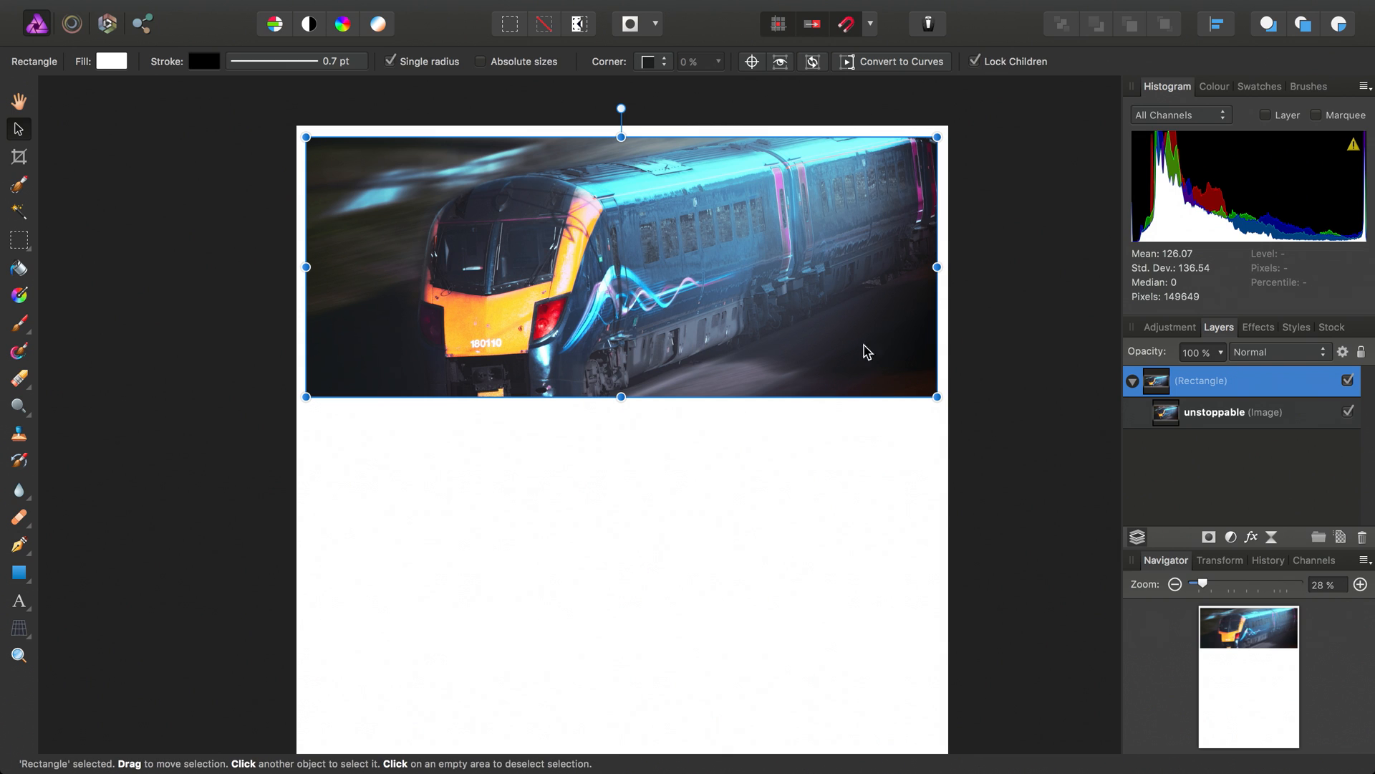
mouse_move(625, 398)
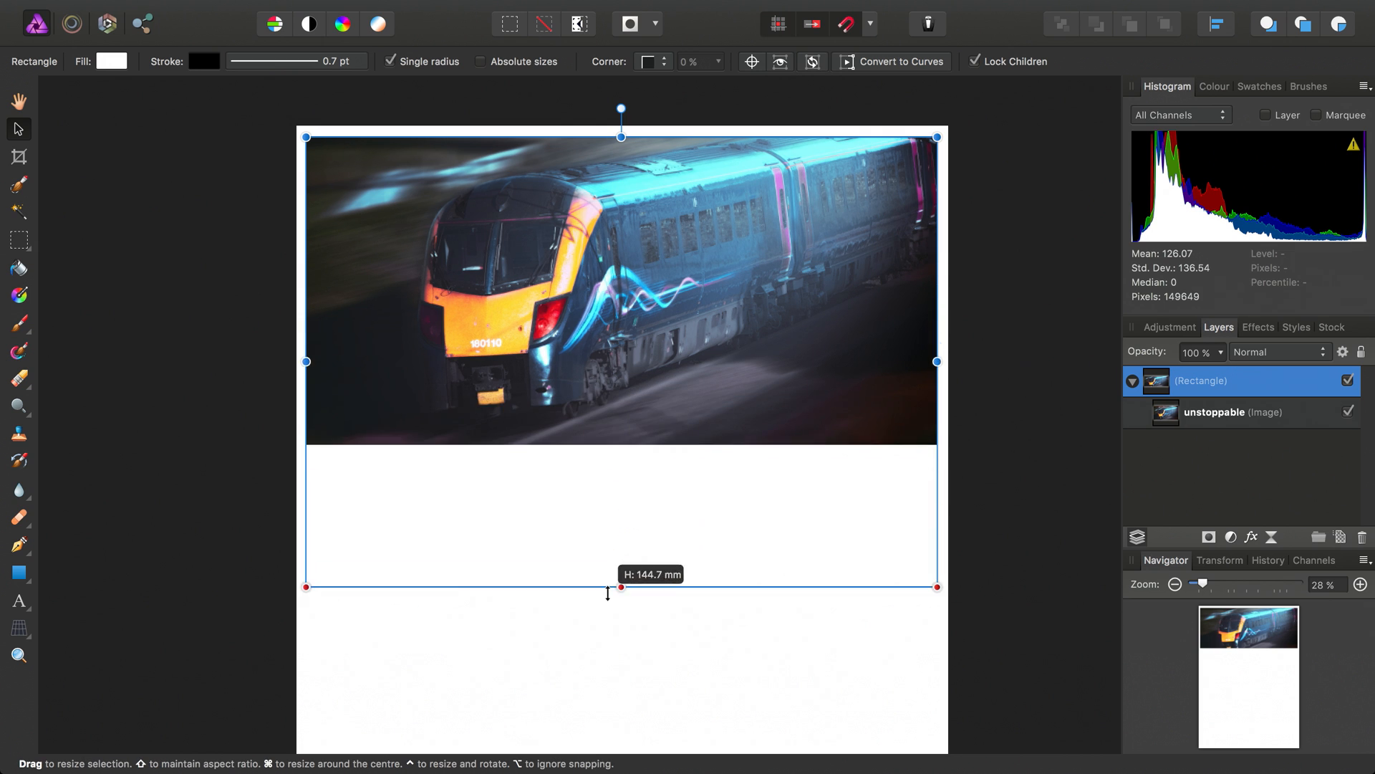
- Recrop the frame into a wide banner inset from the page's left side
left_click_drag(621, 586, 621, 540)
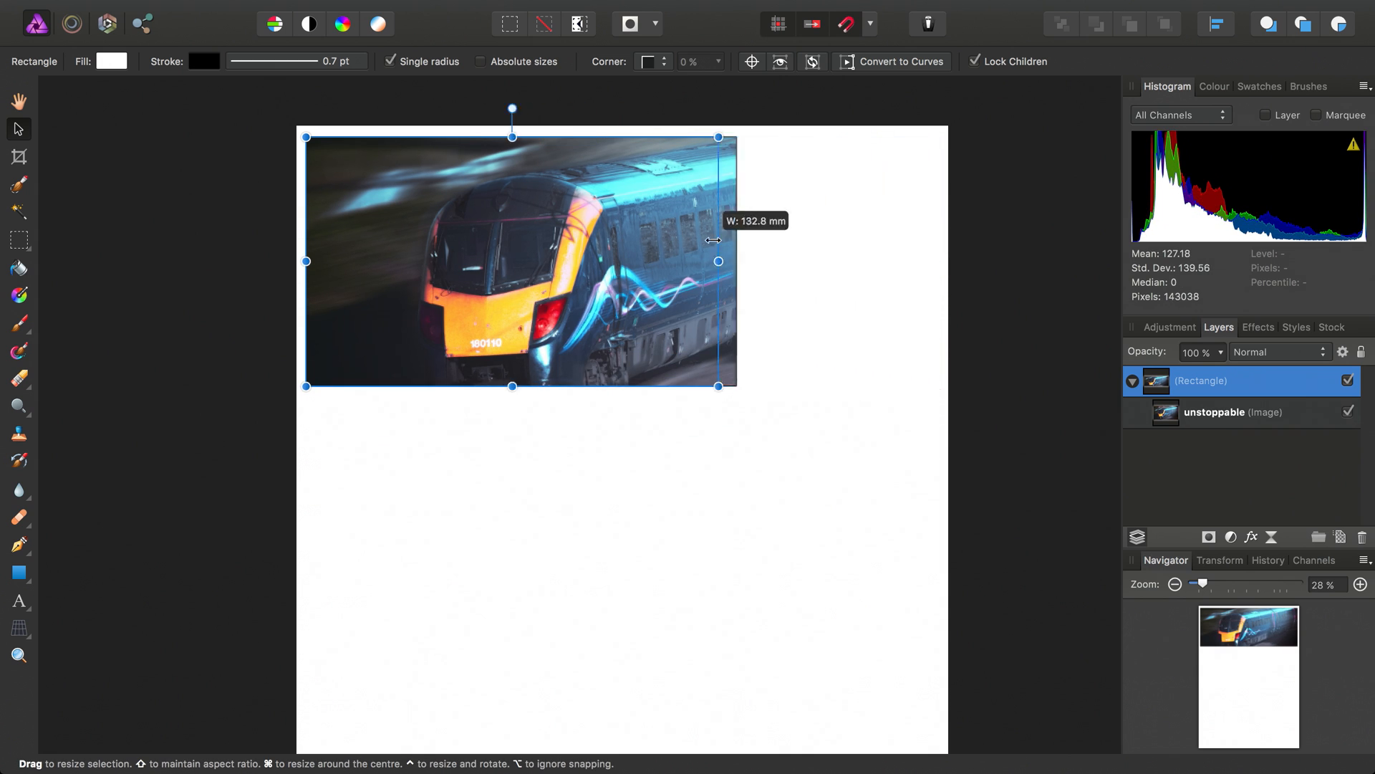
left_click_drag(718, 261, 930, 260)
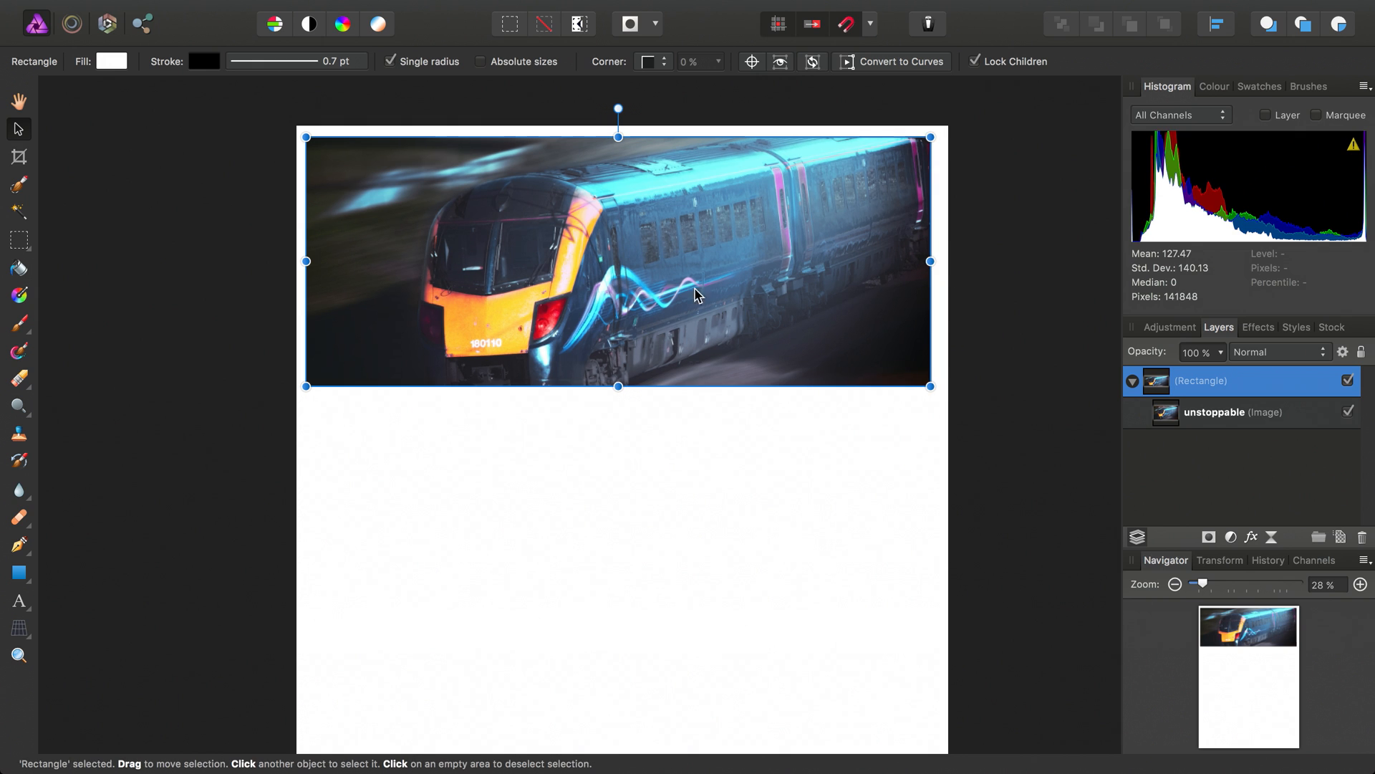
left_click_drag(306, 260, 612, 279)
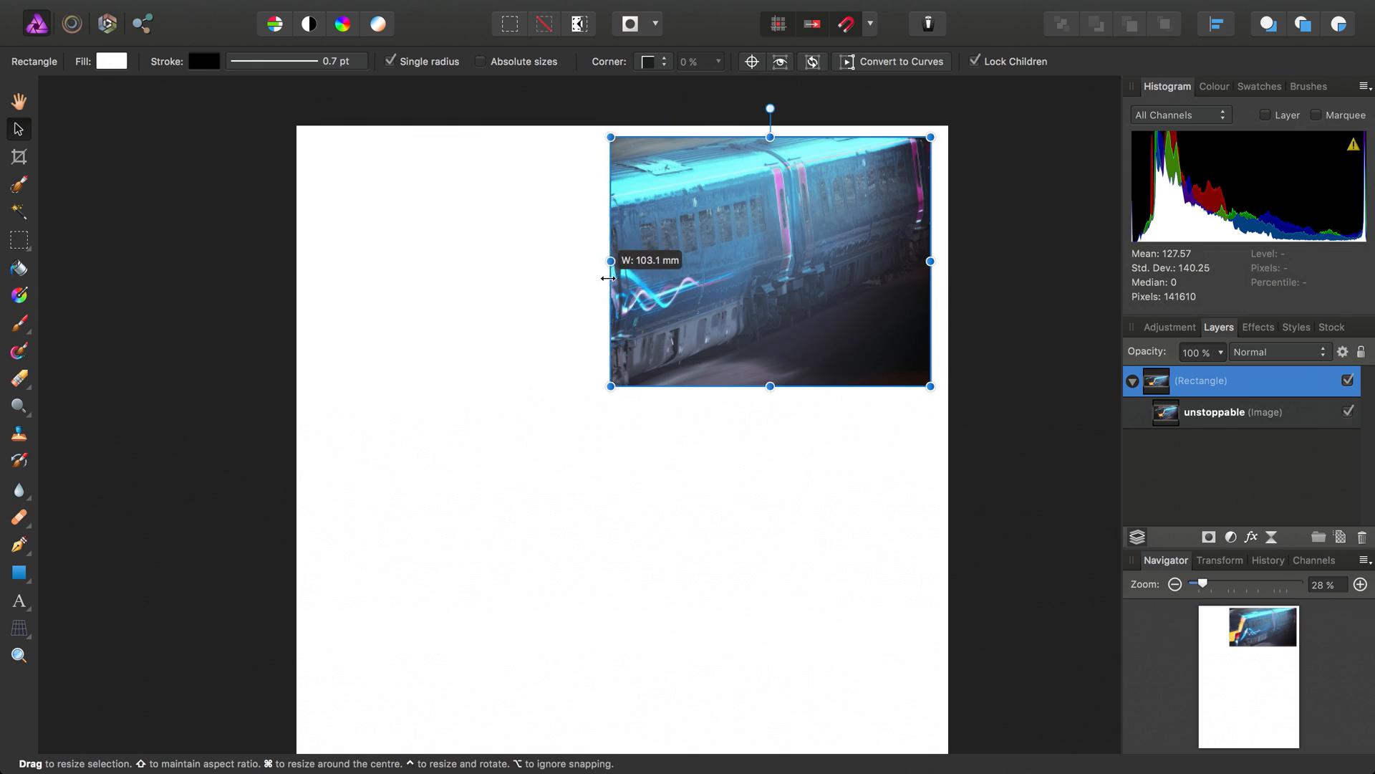
left_click_drag(609, 261, 384, 260)
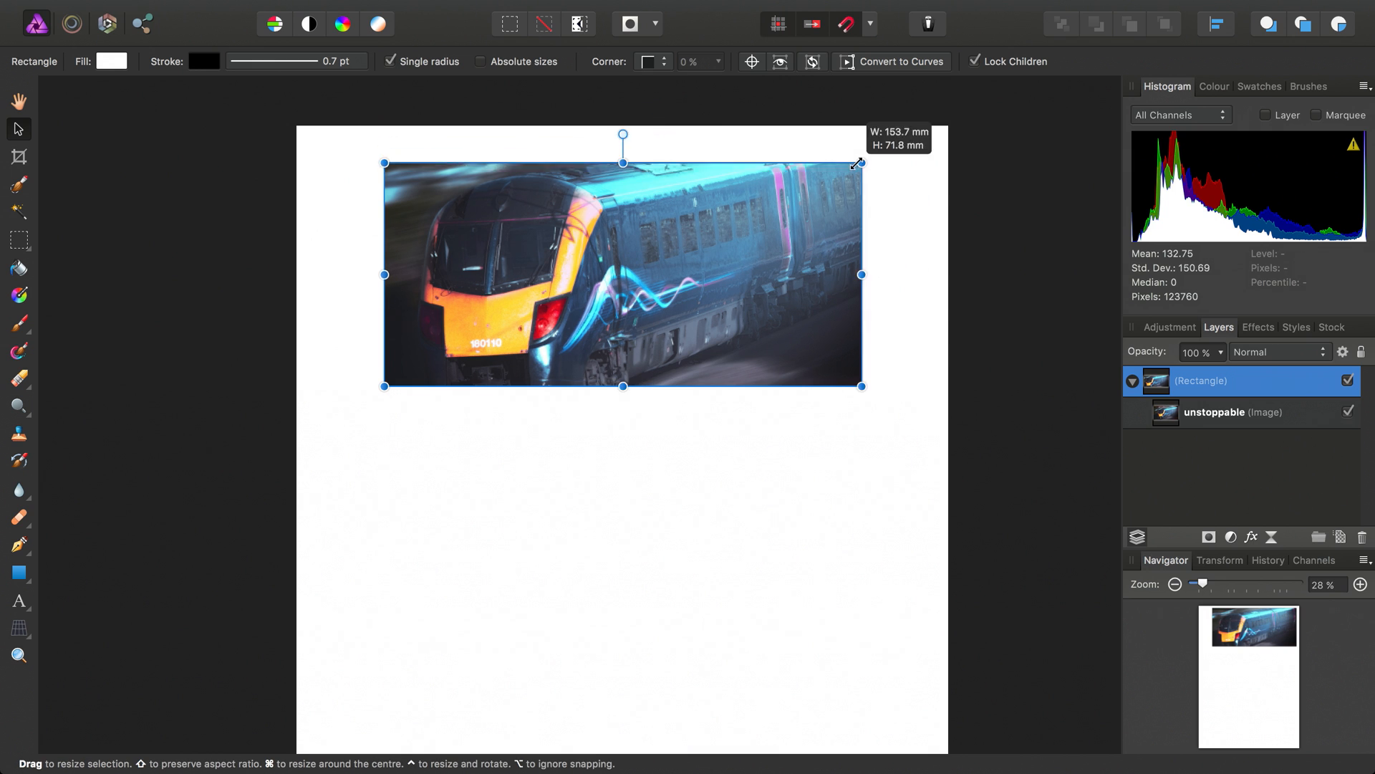
left_click_drag(859, 162, 892, 179)
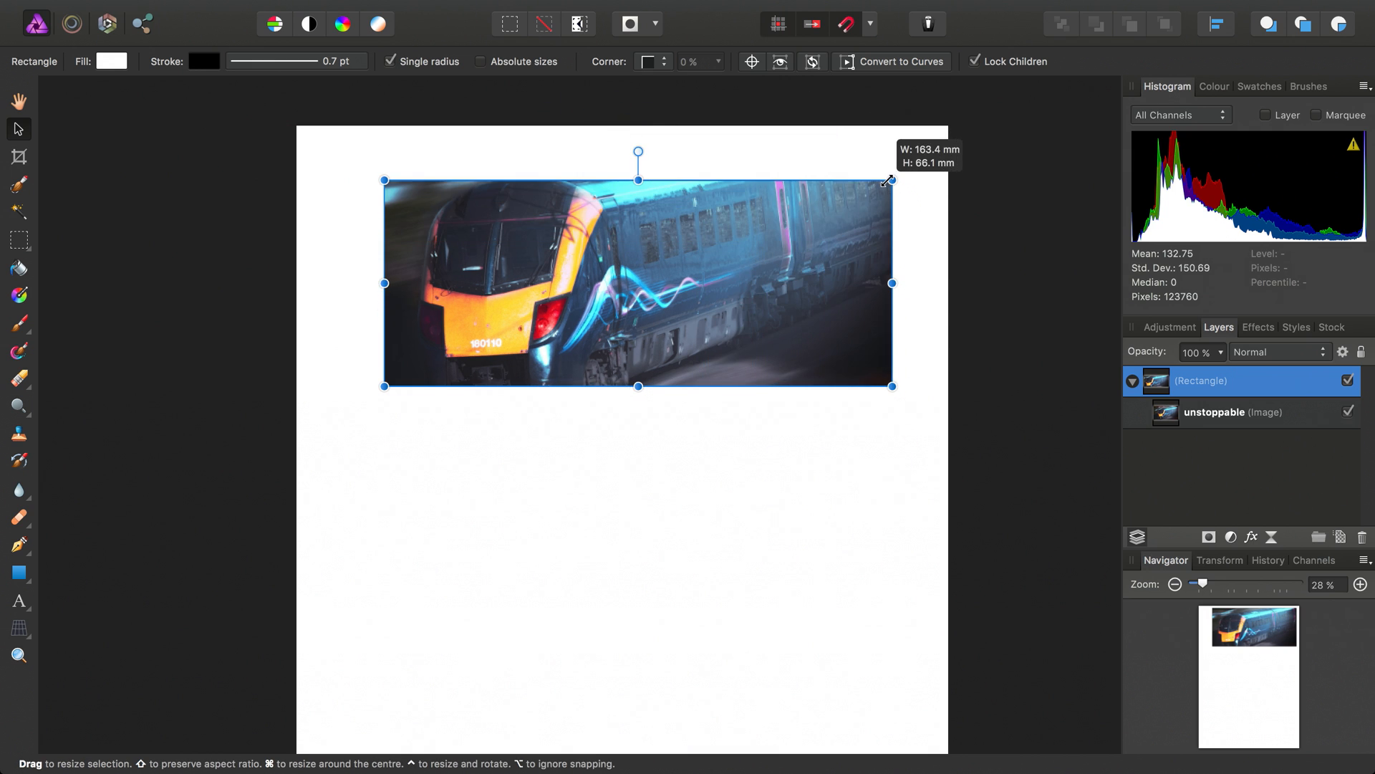
left_click_drag(889, 180, 925, 138)
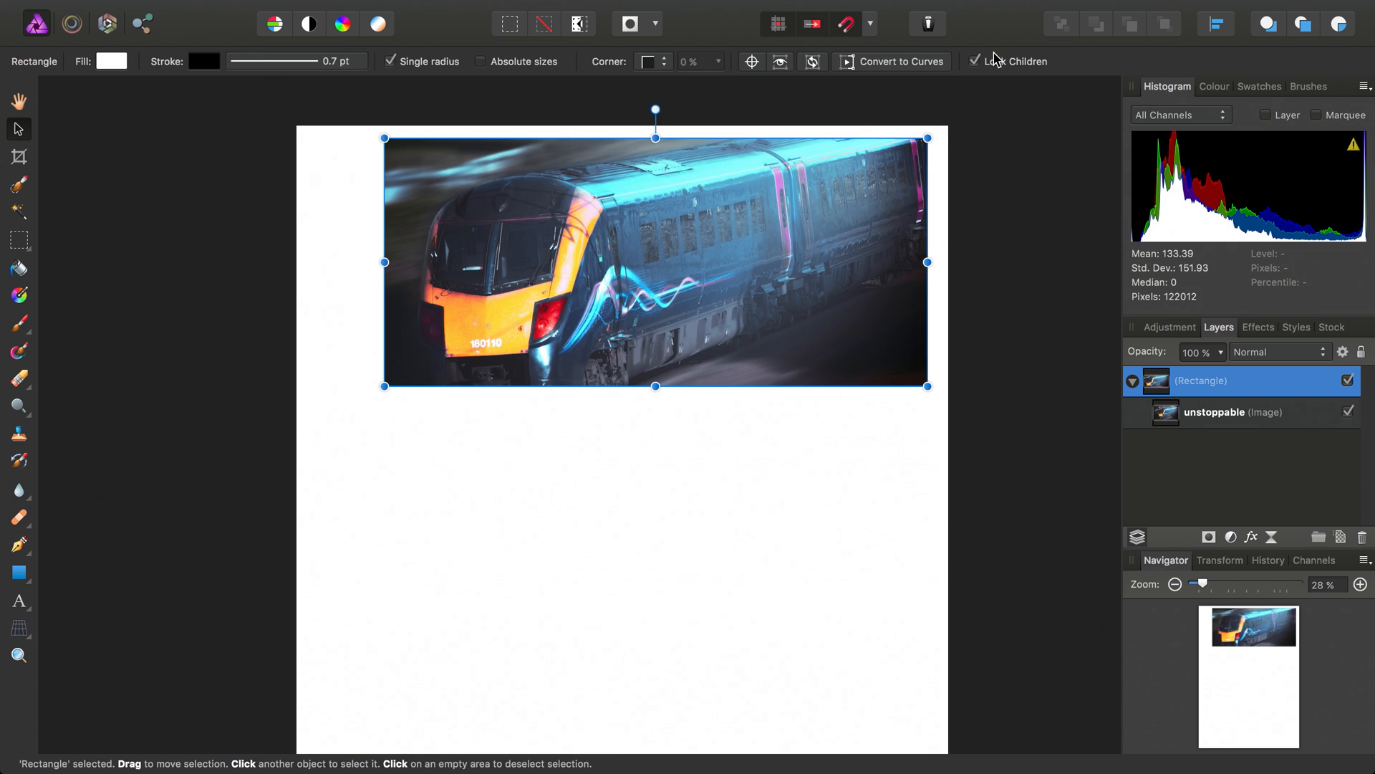
- Disable Lock Children and shrink the framed train photo slightly, settling it near the top
left_click(974, 60)
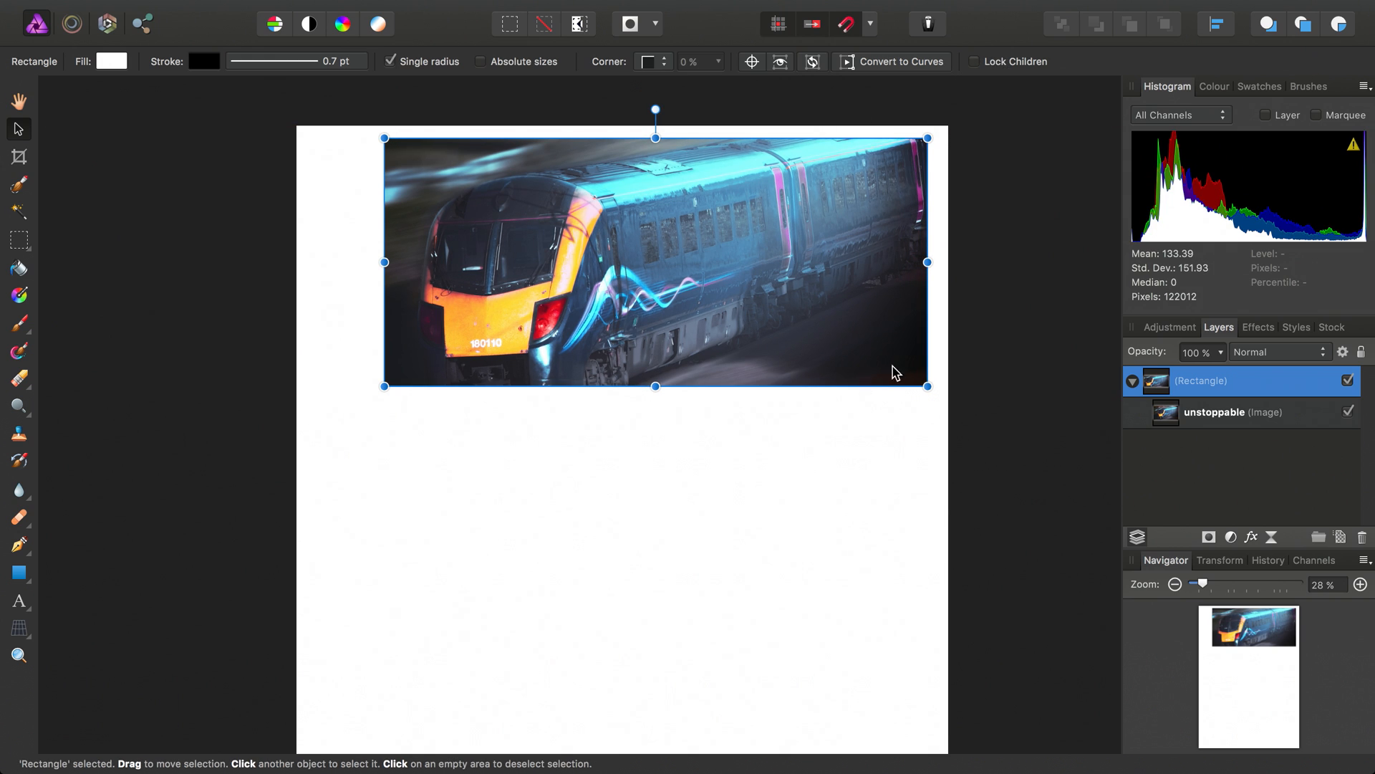
left_click_drag(927, 386, 834, 330)
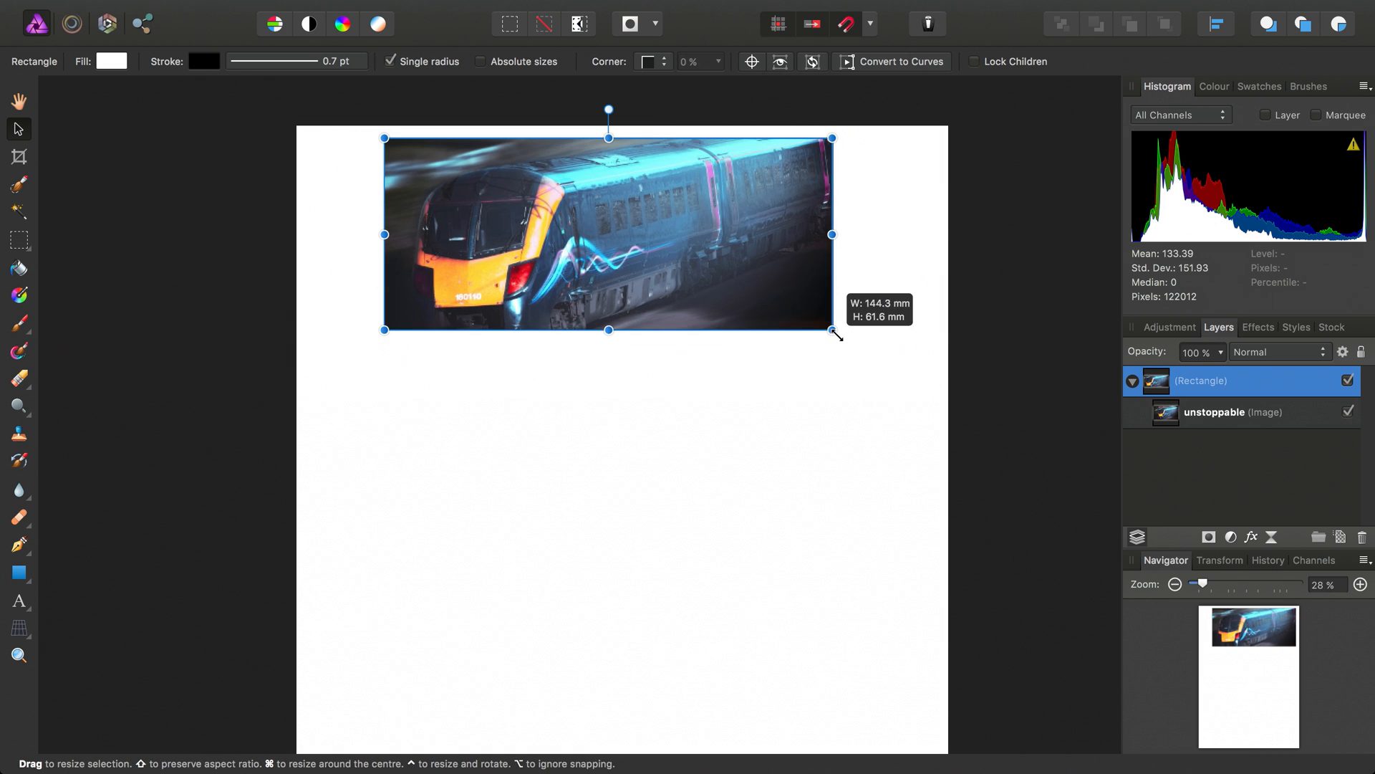
left_click_drag(832, 329, 821, 341)
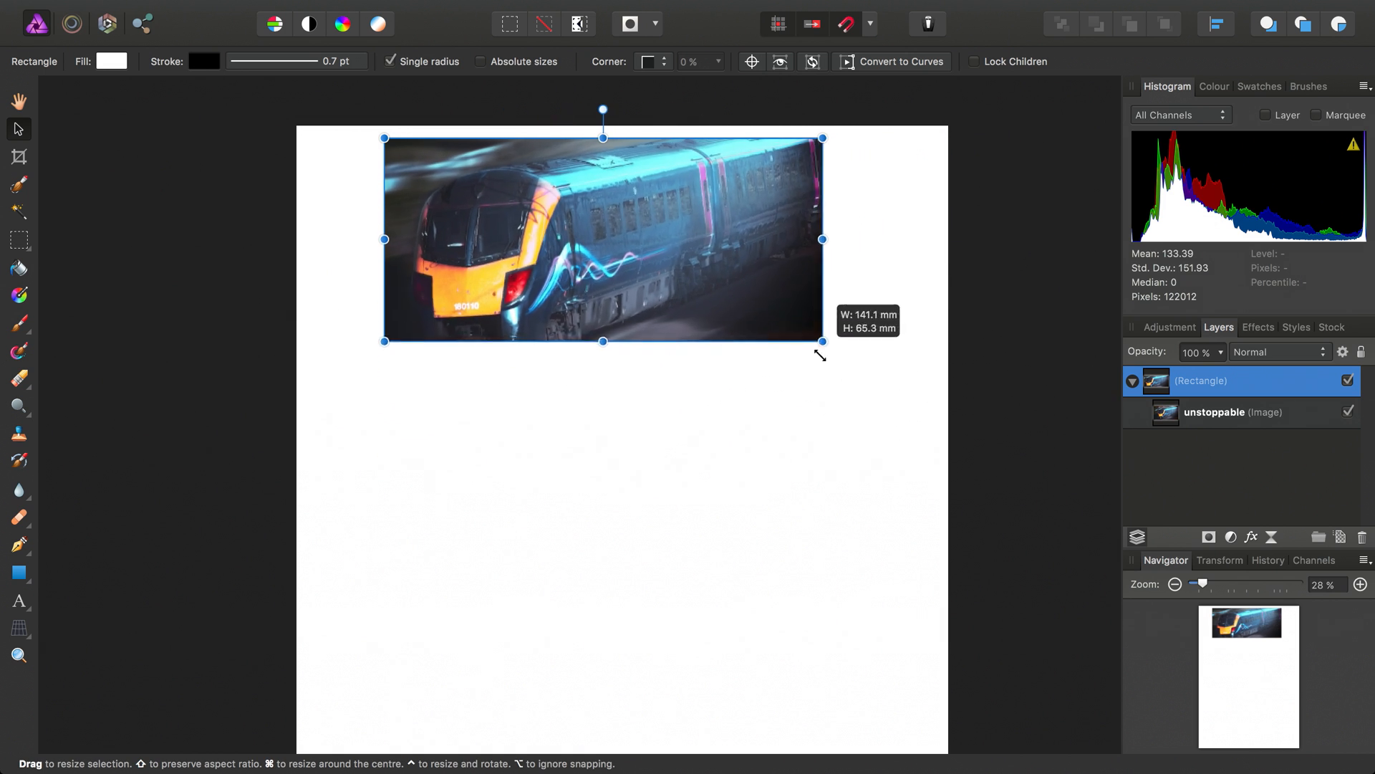
left_click_drag(821, 341, 906, 376)
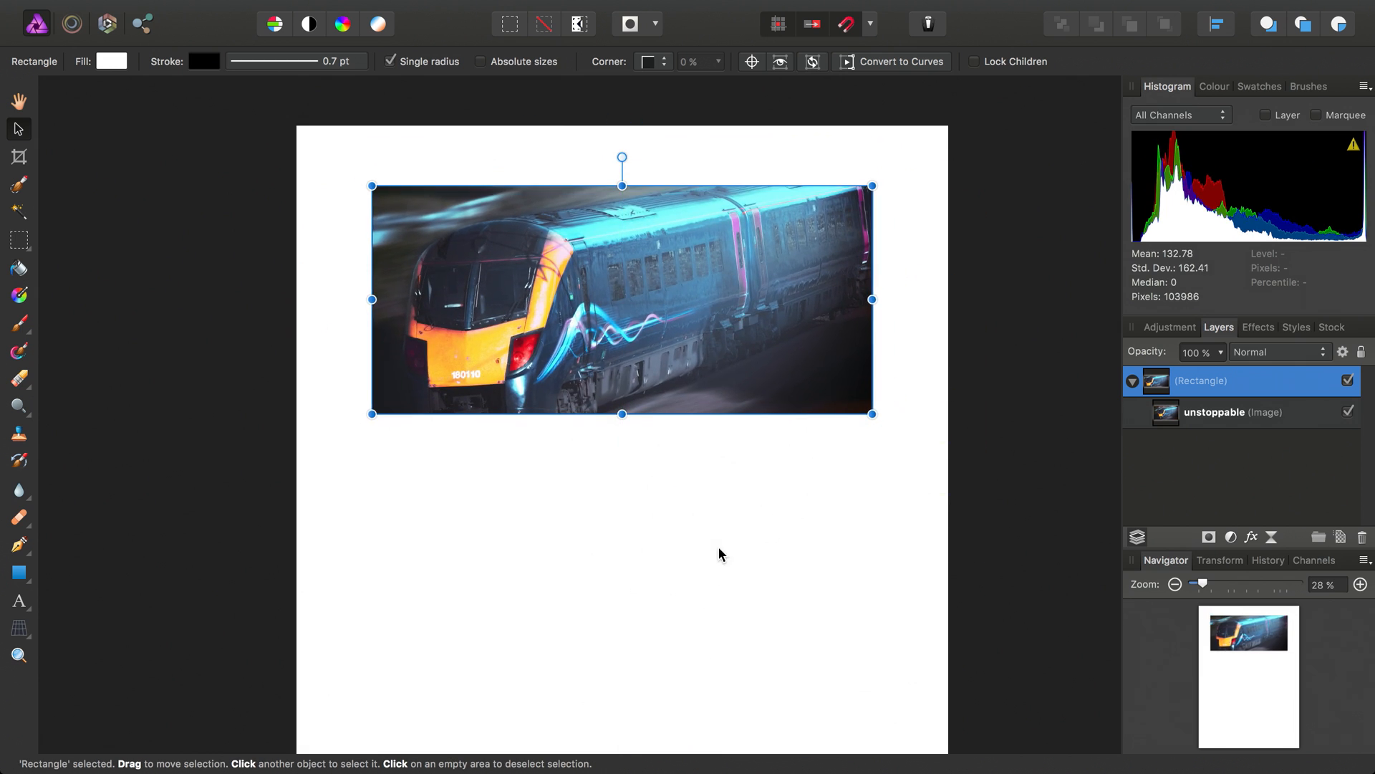
mouse_move(785, 293)
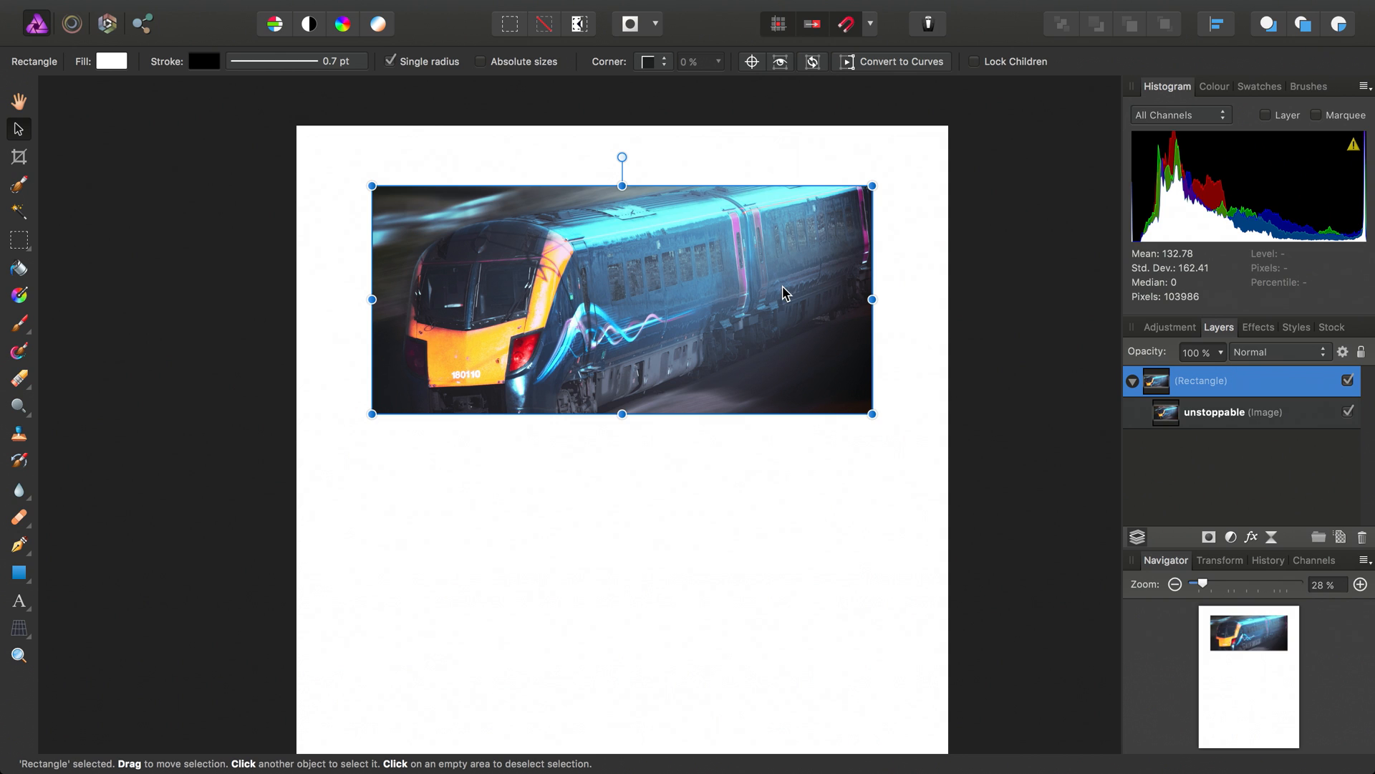
- Move the train photo out of the rectangle as a separate layer above it
left_click(1235, 412)
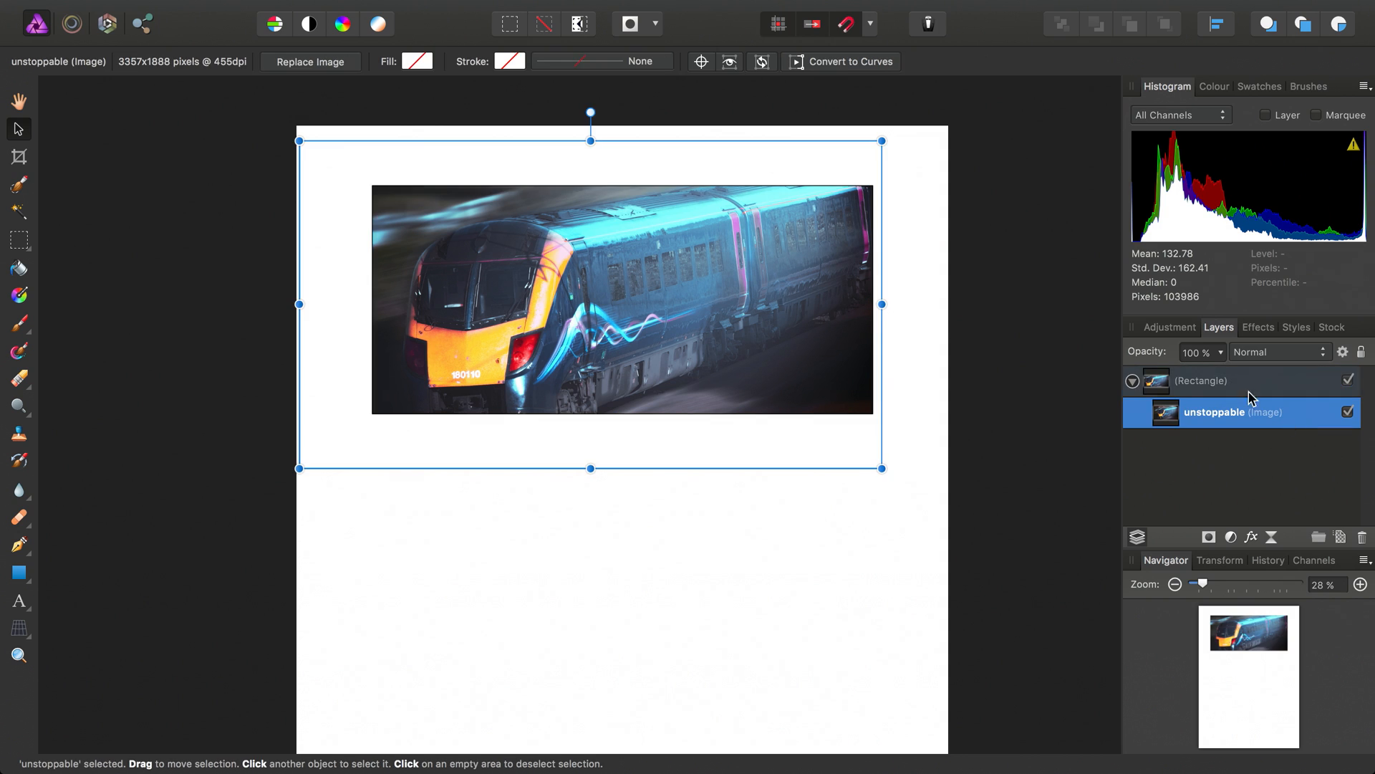
mouse_move(34, 573)
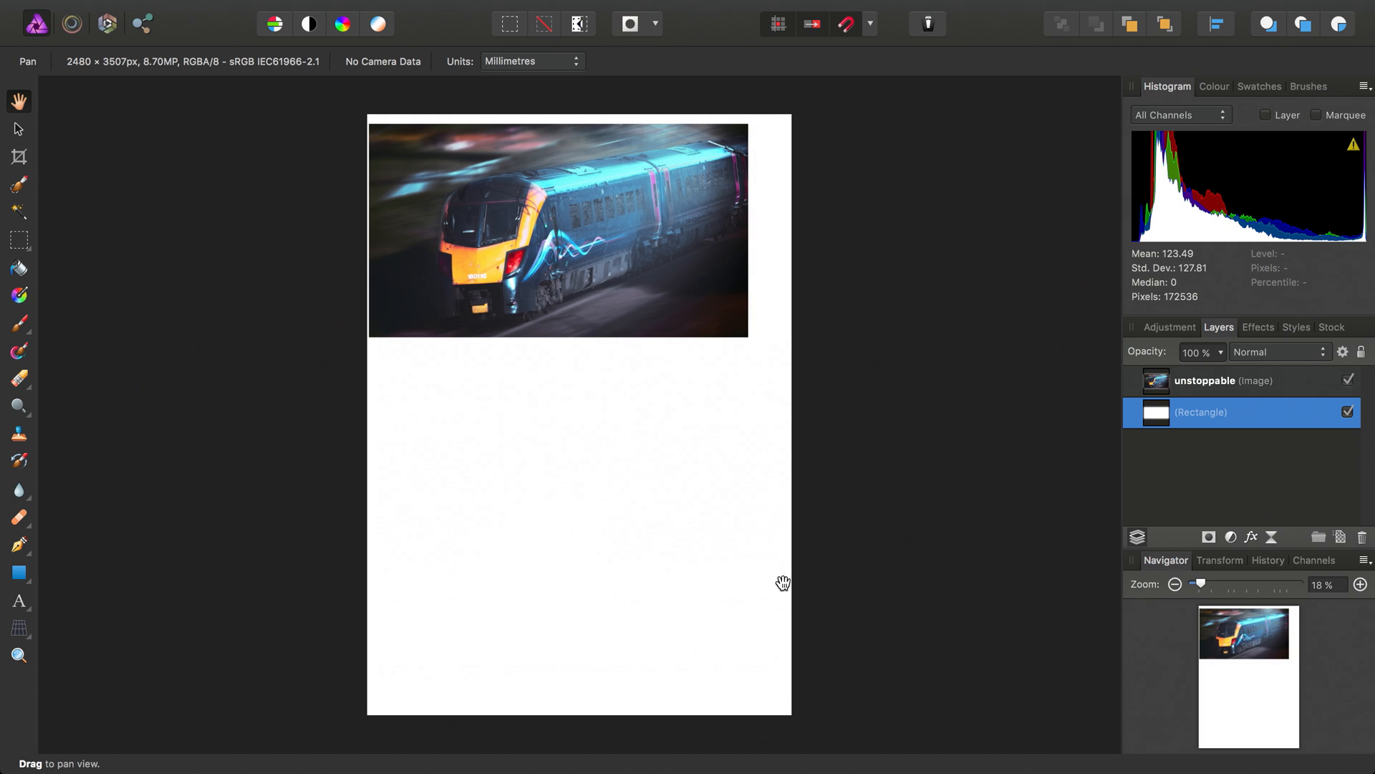
mouse_move(1210, 409)
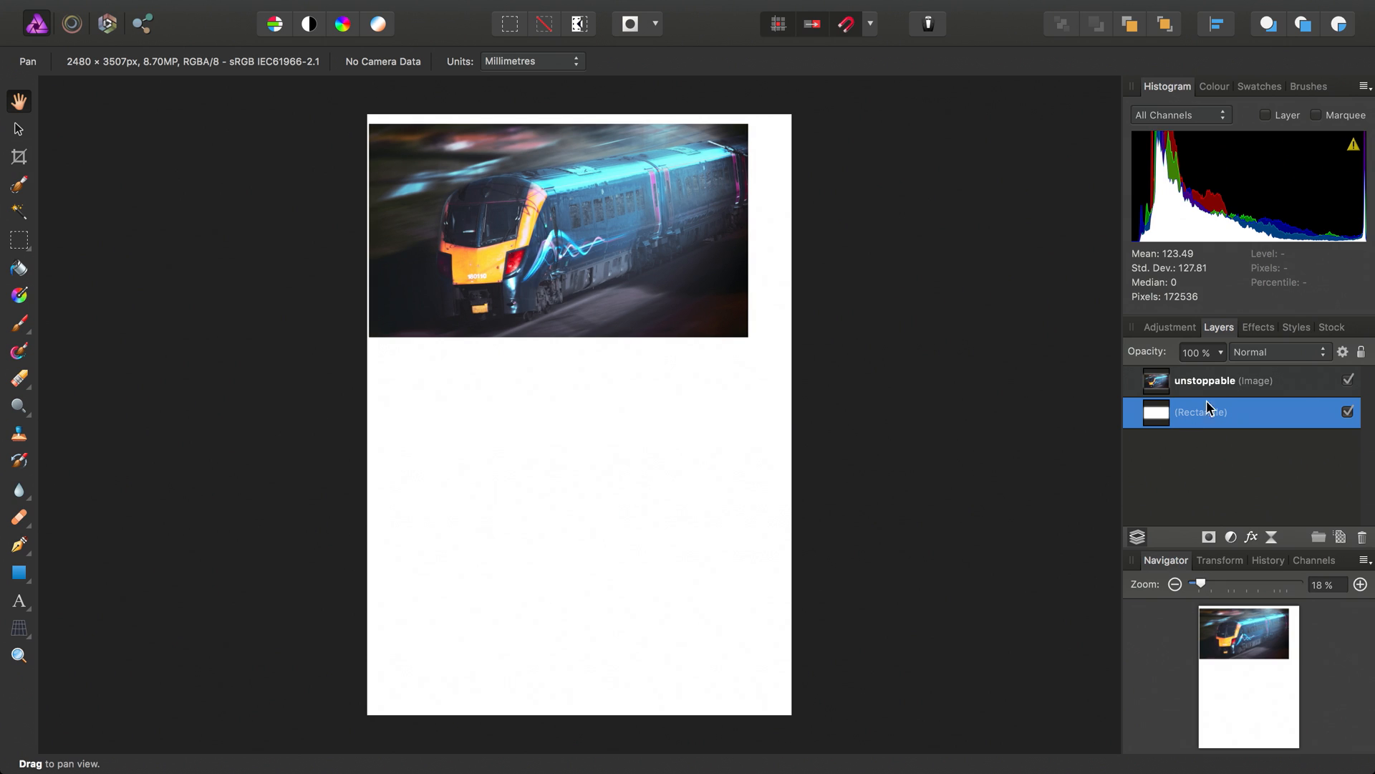
mouse_move(1221, 400)
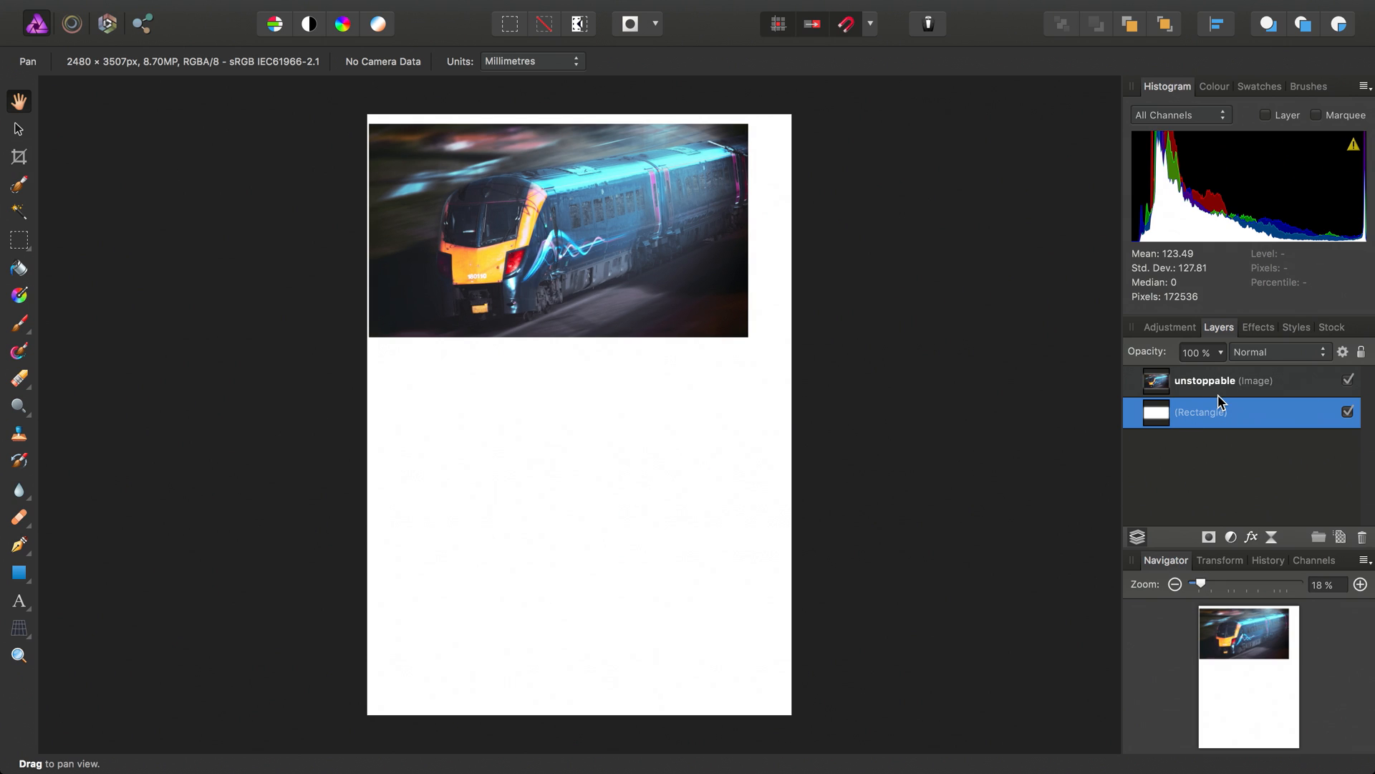
left_click(1233, 381)
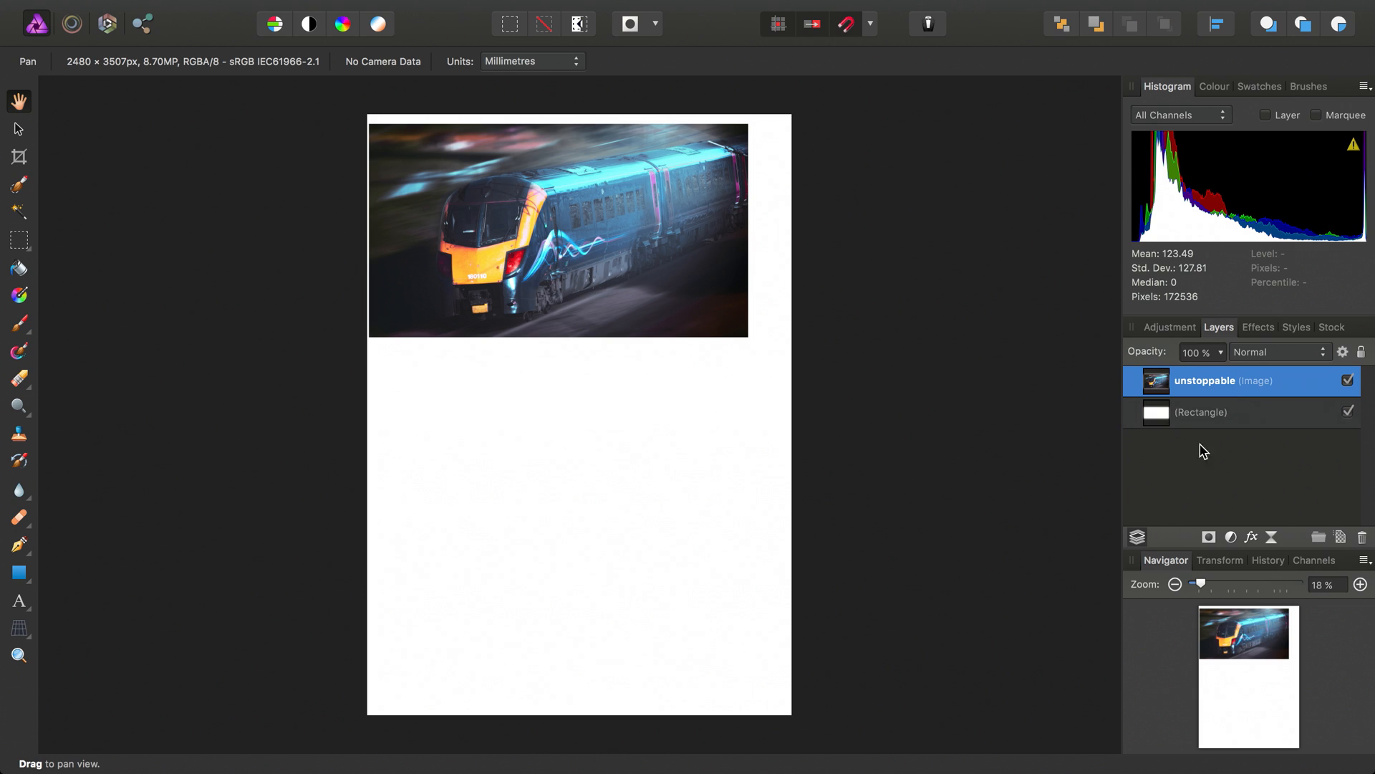
mouse_move(1168, 512)
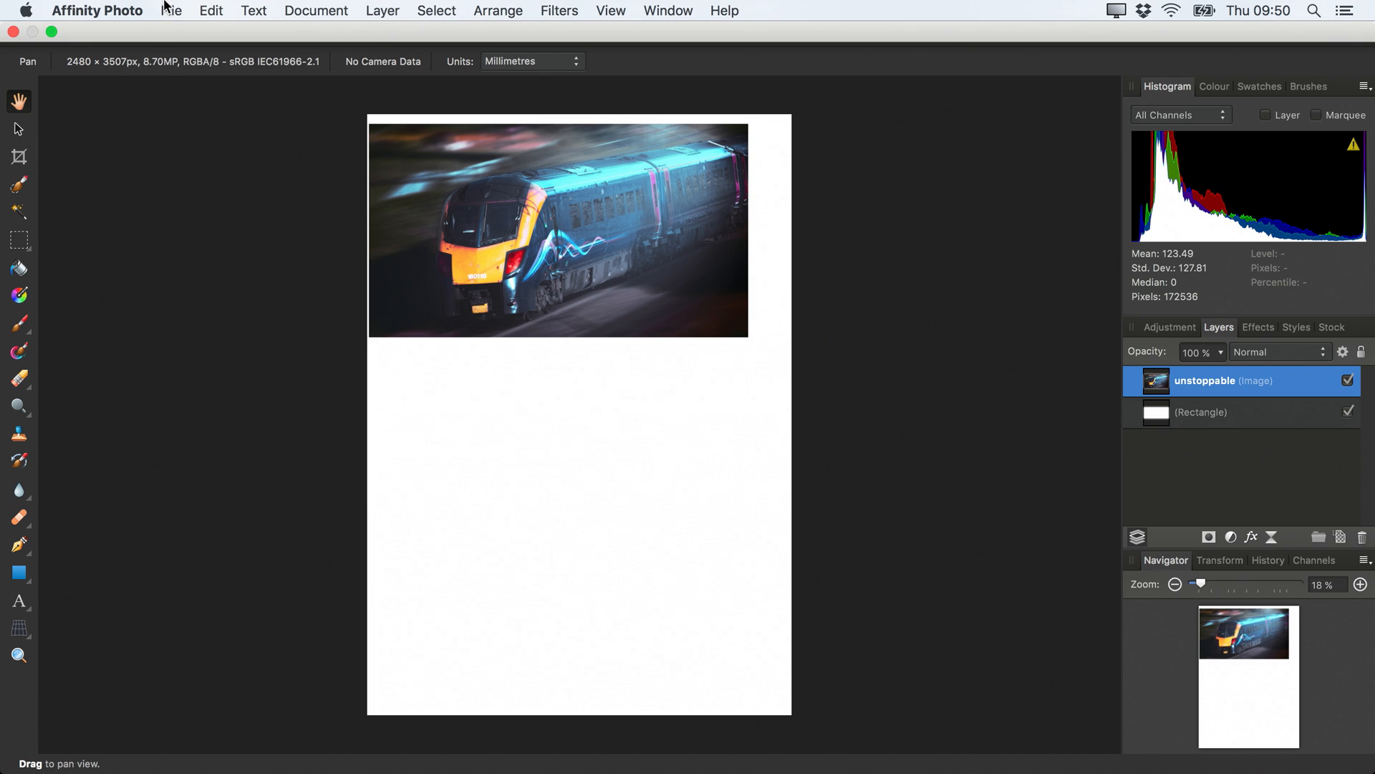
- Place the castle2.jpg photo from Documents onto the page below the train banner
left_click(169, 11)
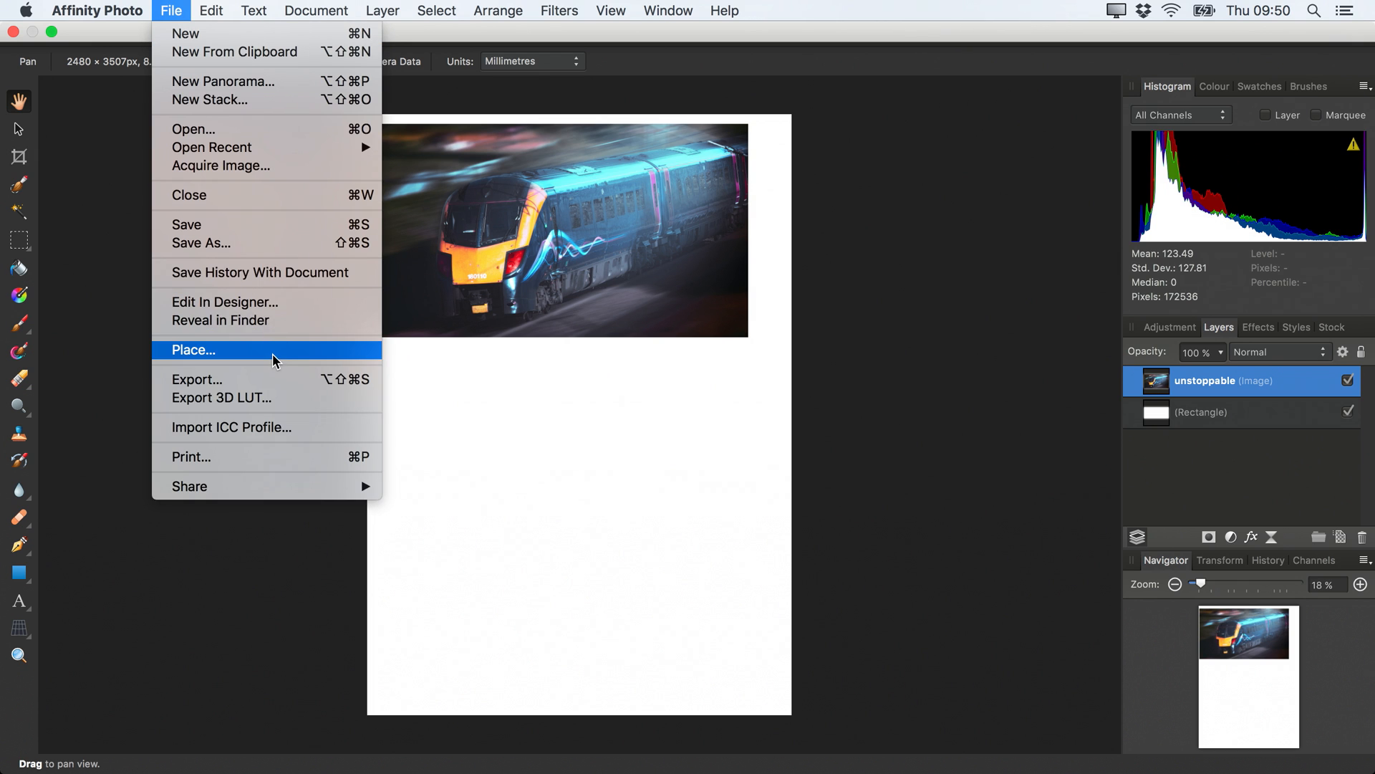
left_click(193, 349)
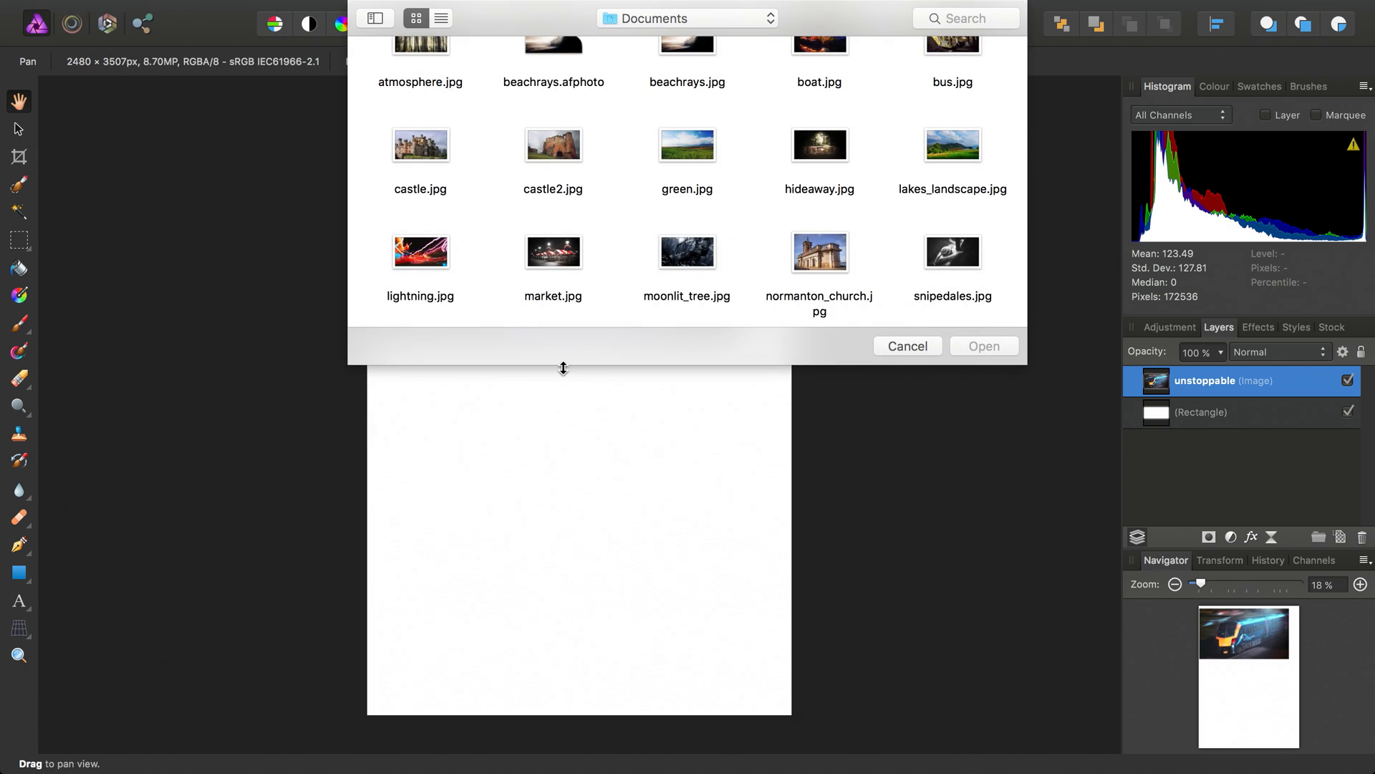
left_click(553, 146)
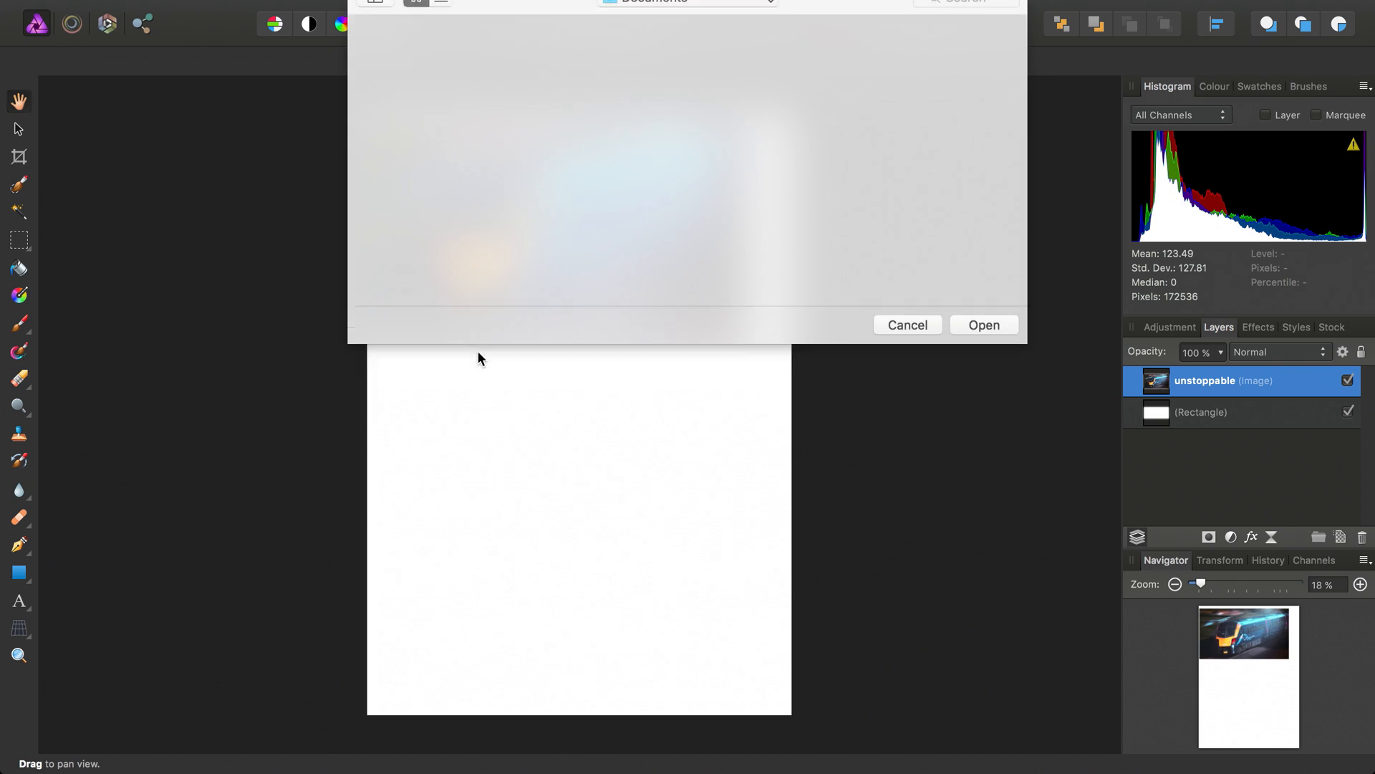
left_click(984, 324)
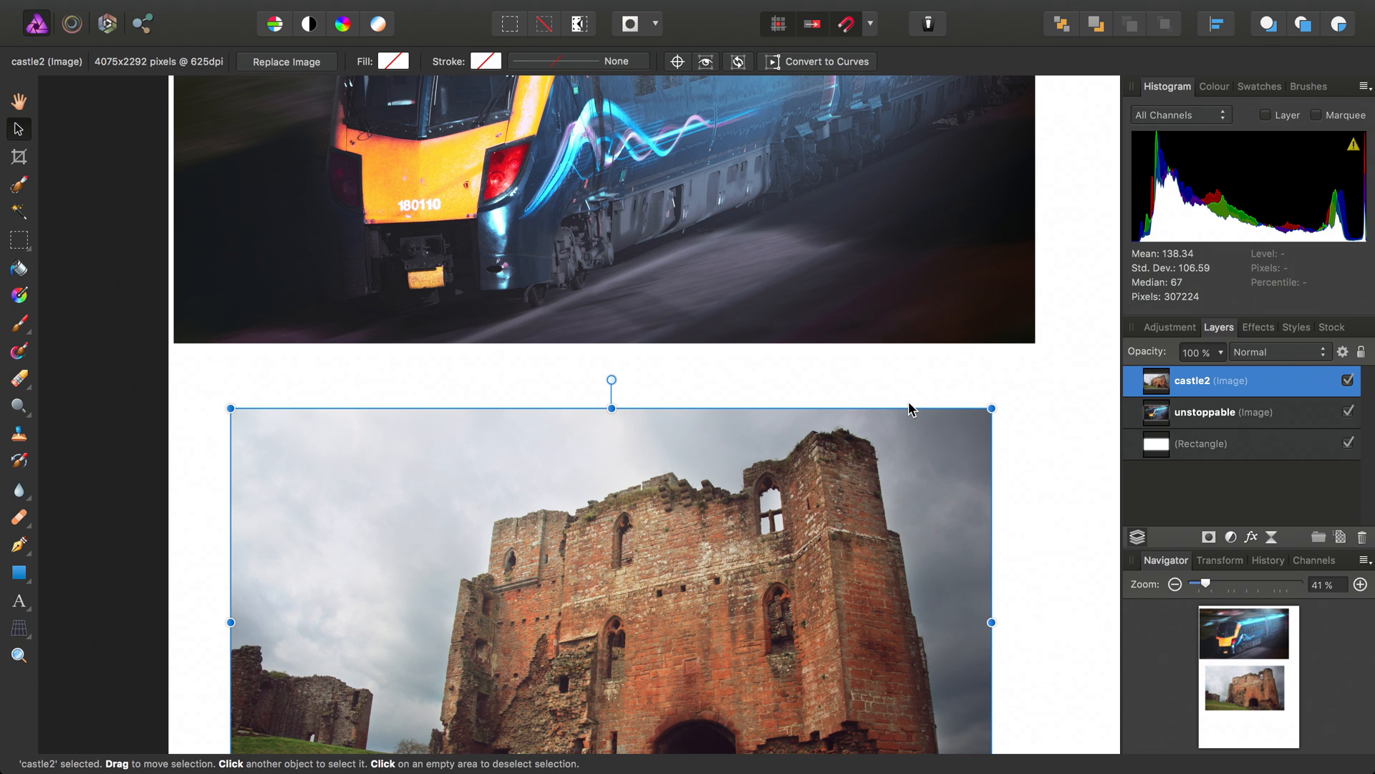
mouse_move(453, 6)
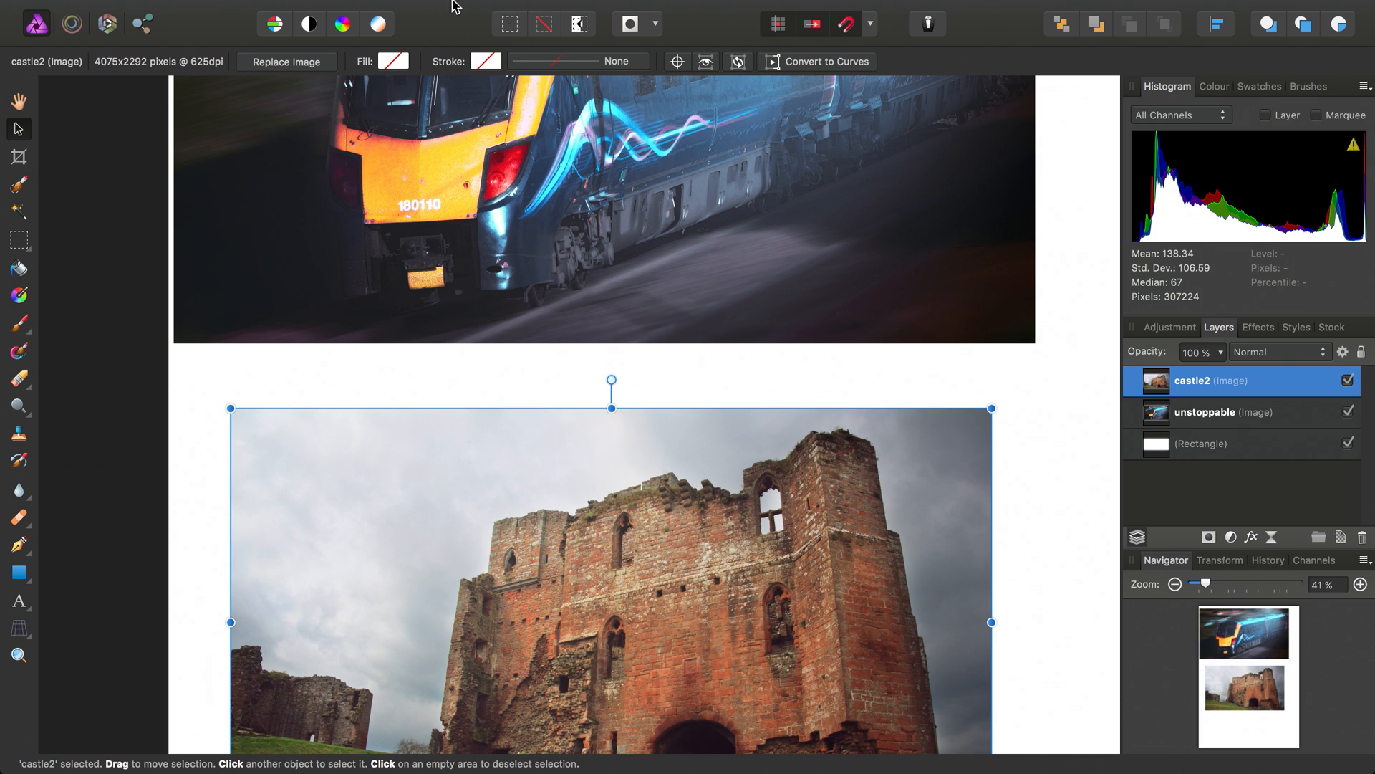
- Add a White Balance adjustment layer at 47% warming the whole page, then dismiss its settings
left_click(383, 11)
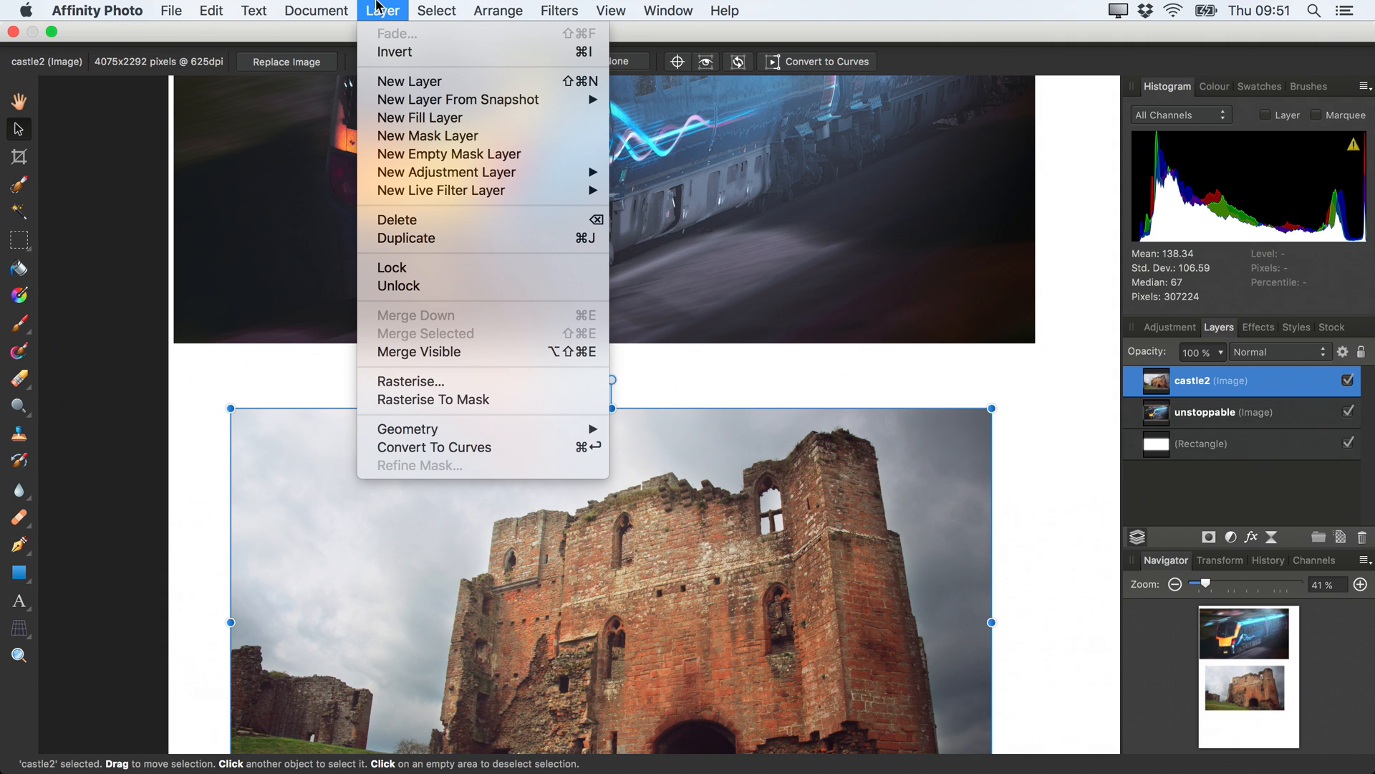
mouse_move(447, 172)
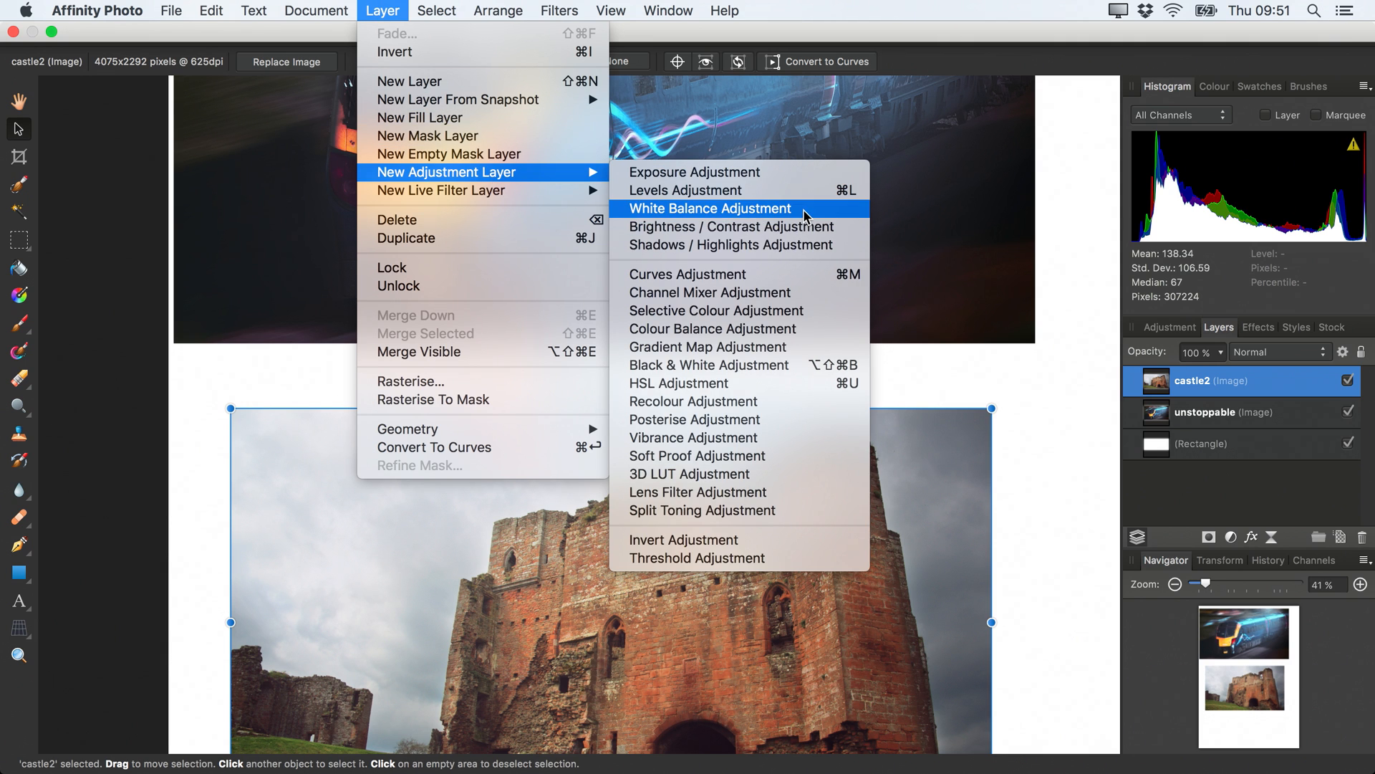
left_click(708, 209)
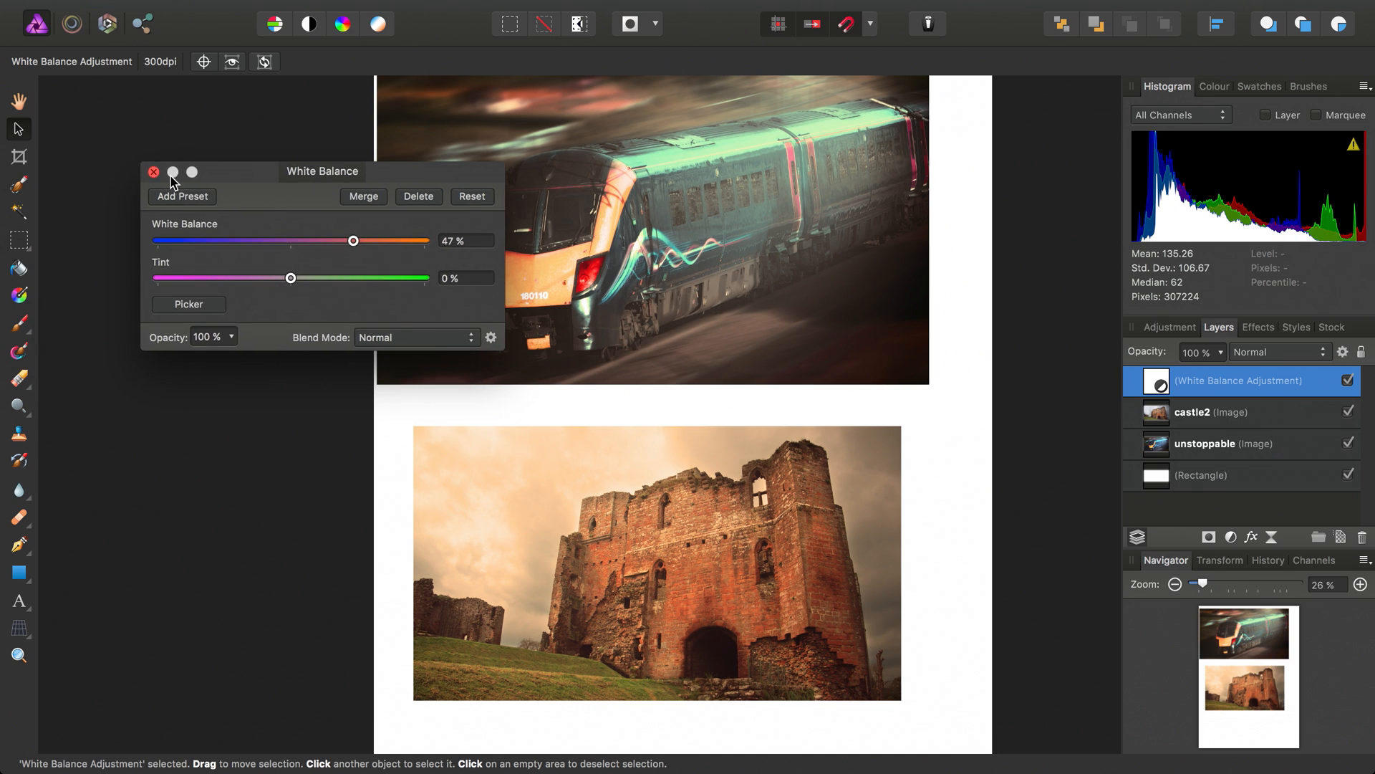
left_click(152, 171)
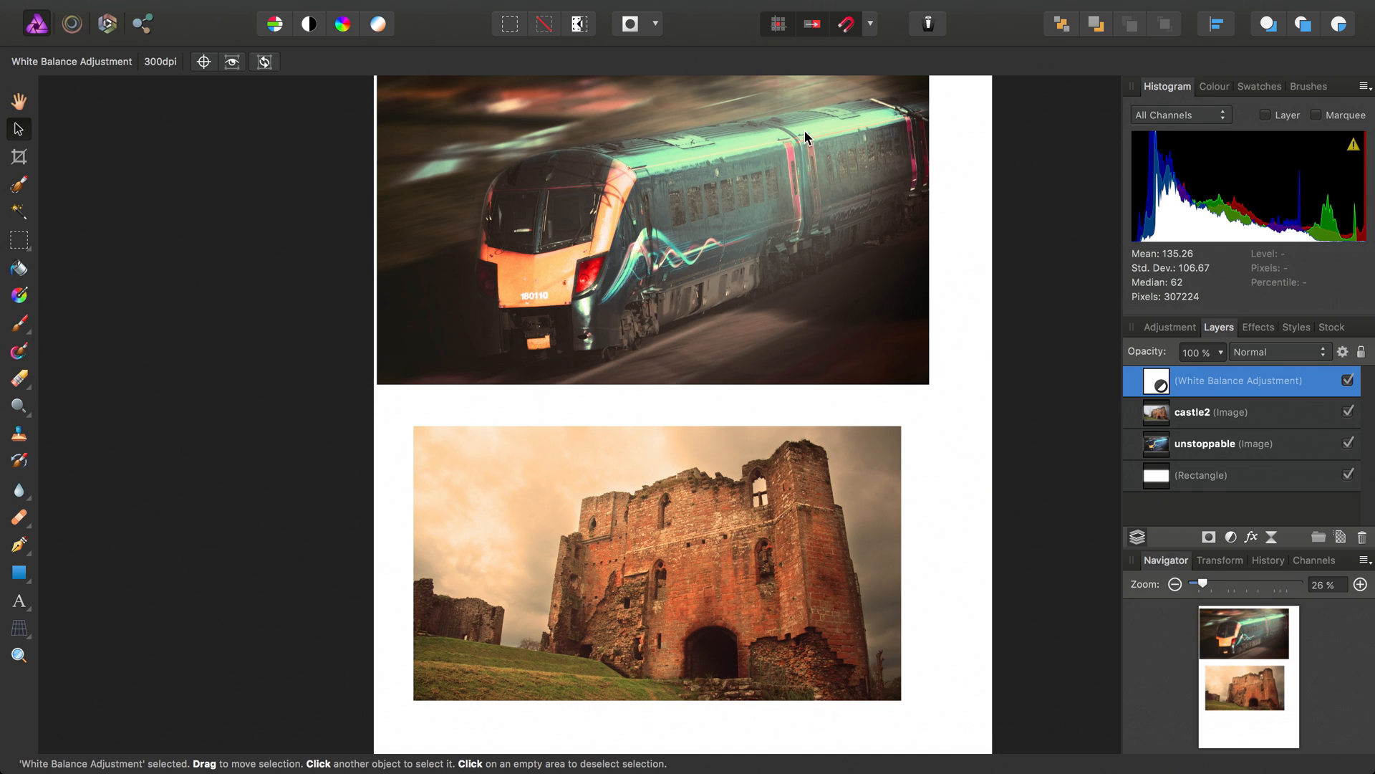
mouse_move(1202, 398)
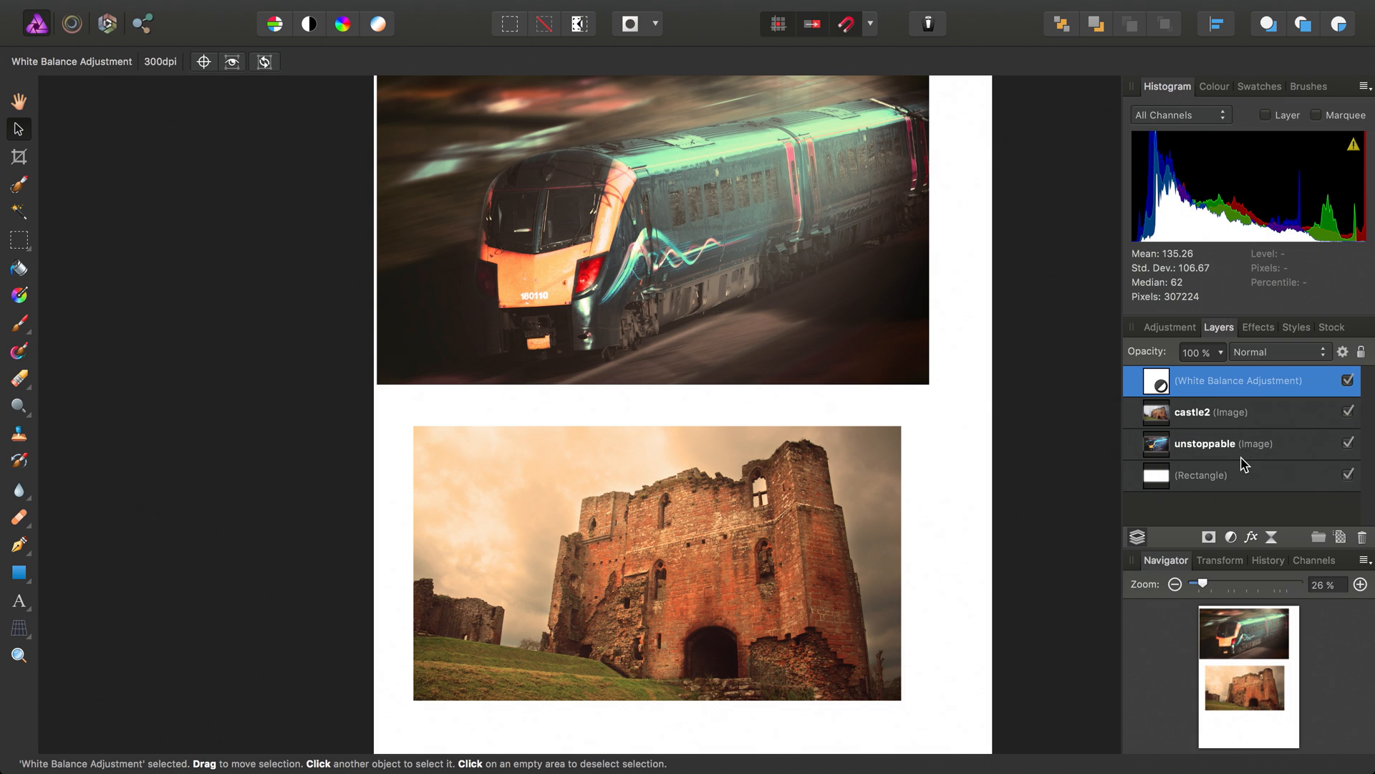
mouse_move(1256, 427)
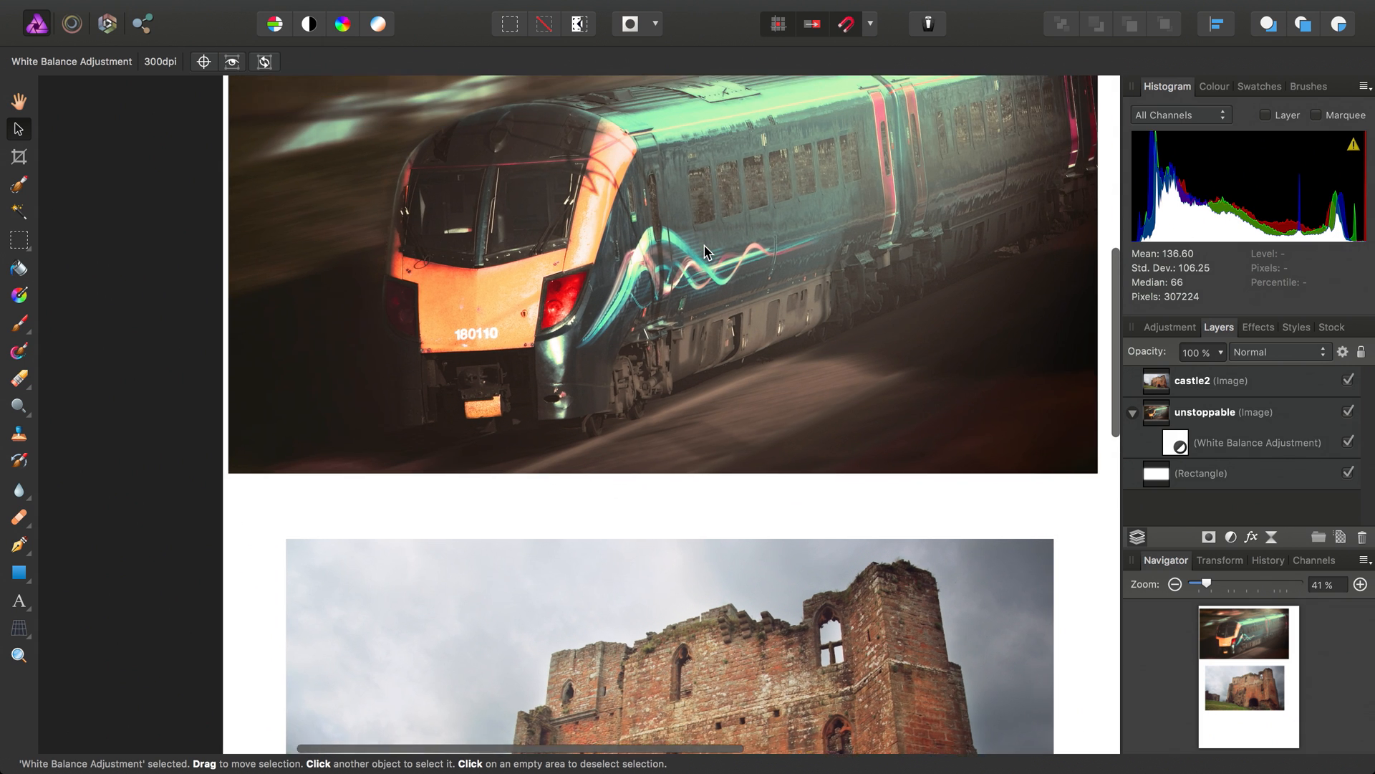
scroll("down", 3)
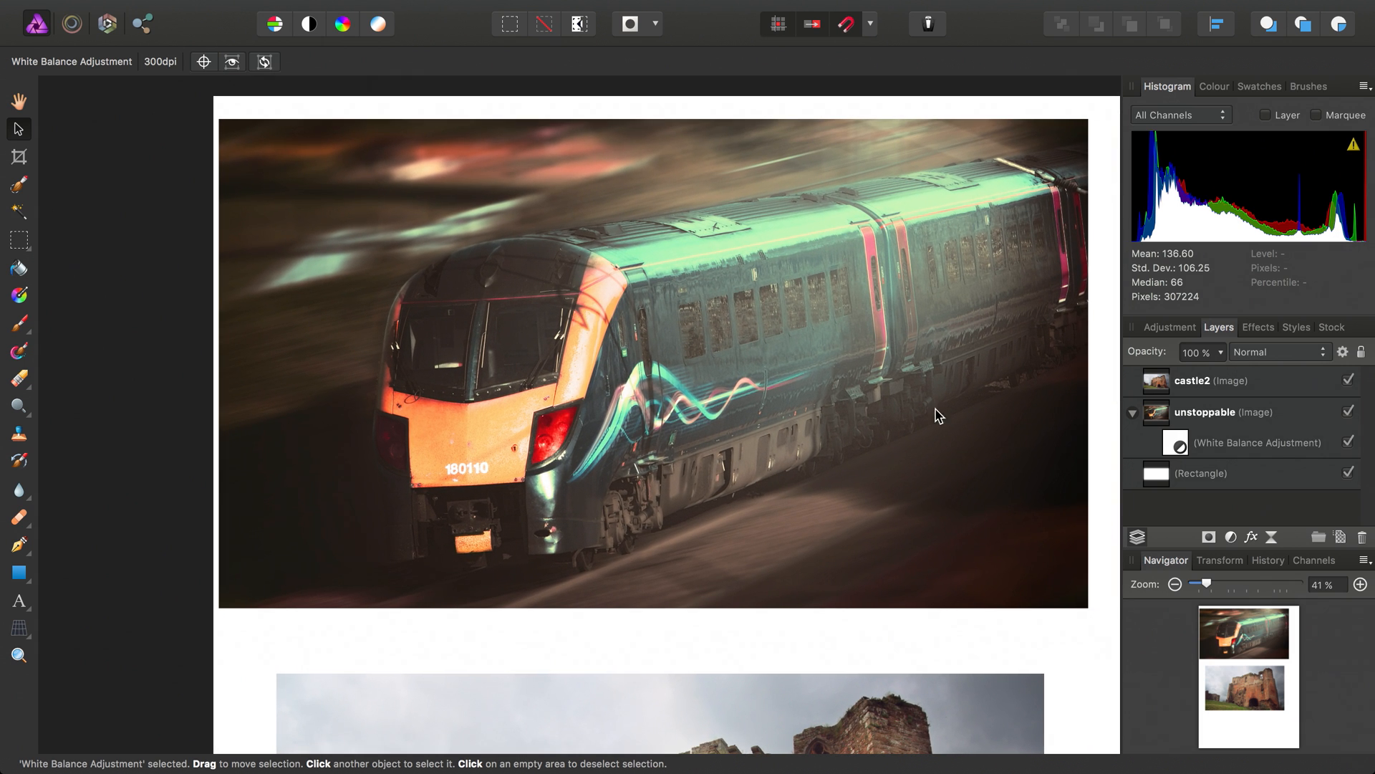
left_click(1258, 442)
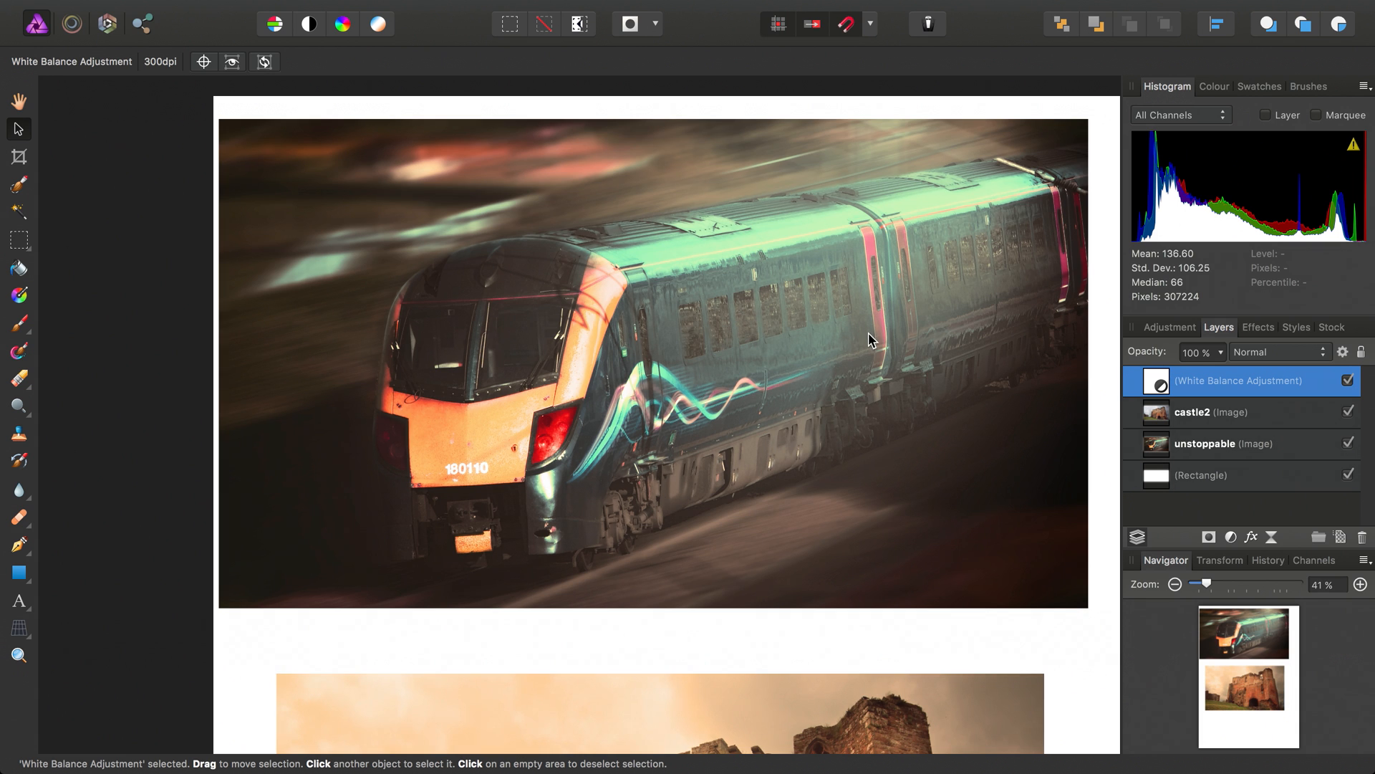
- Drag the White Balance Adjustment onto the train photo layer so it becomes its child
scroll("down", 3)
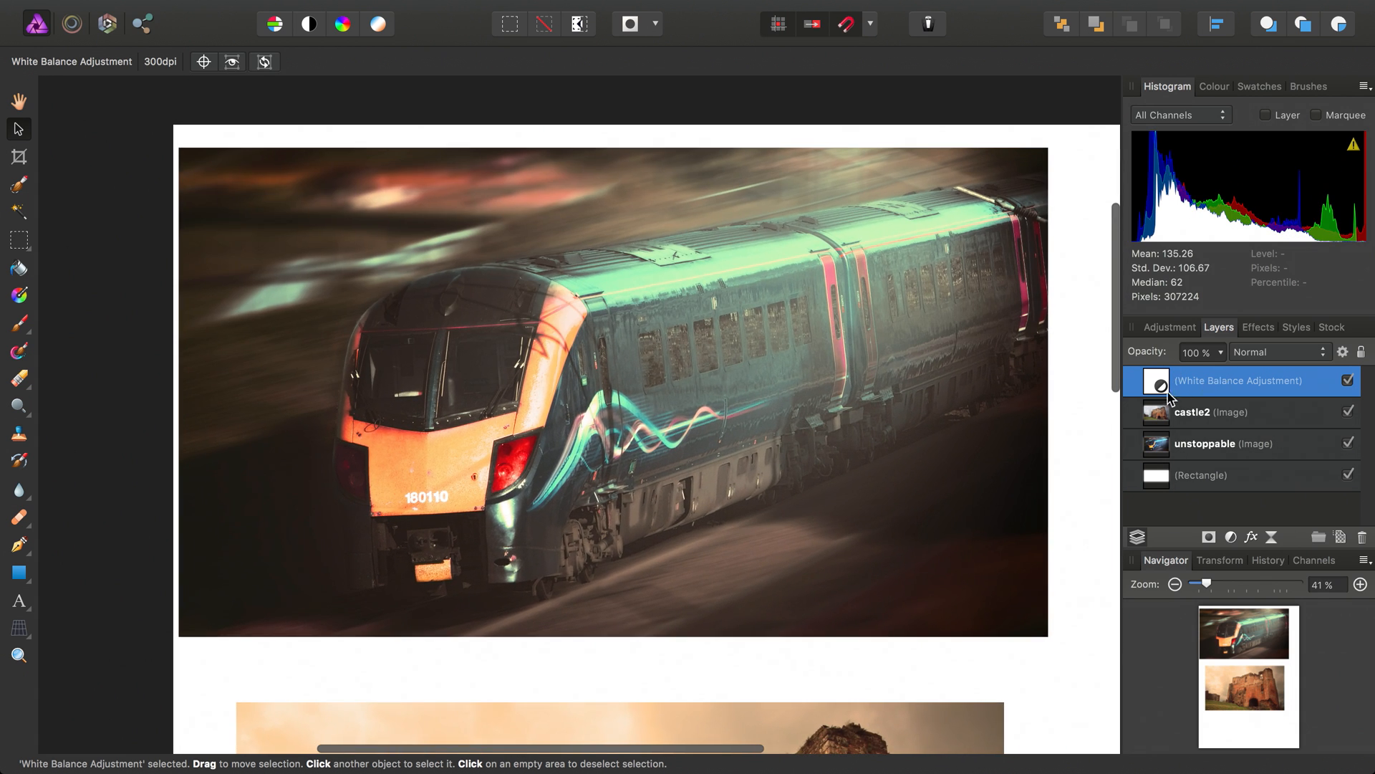
left_click_drag(1237, 380, 1237, 460)
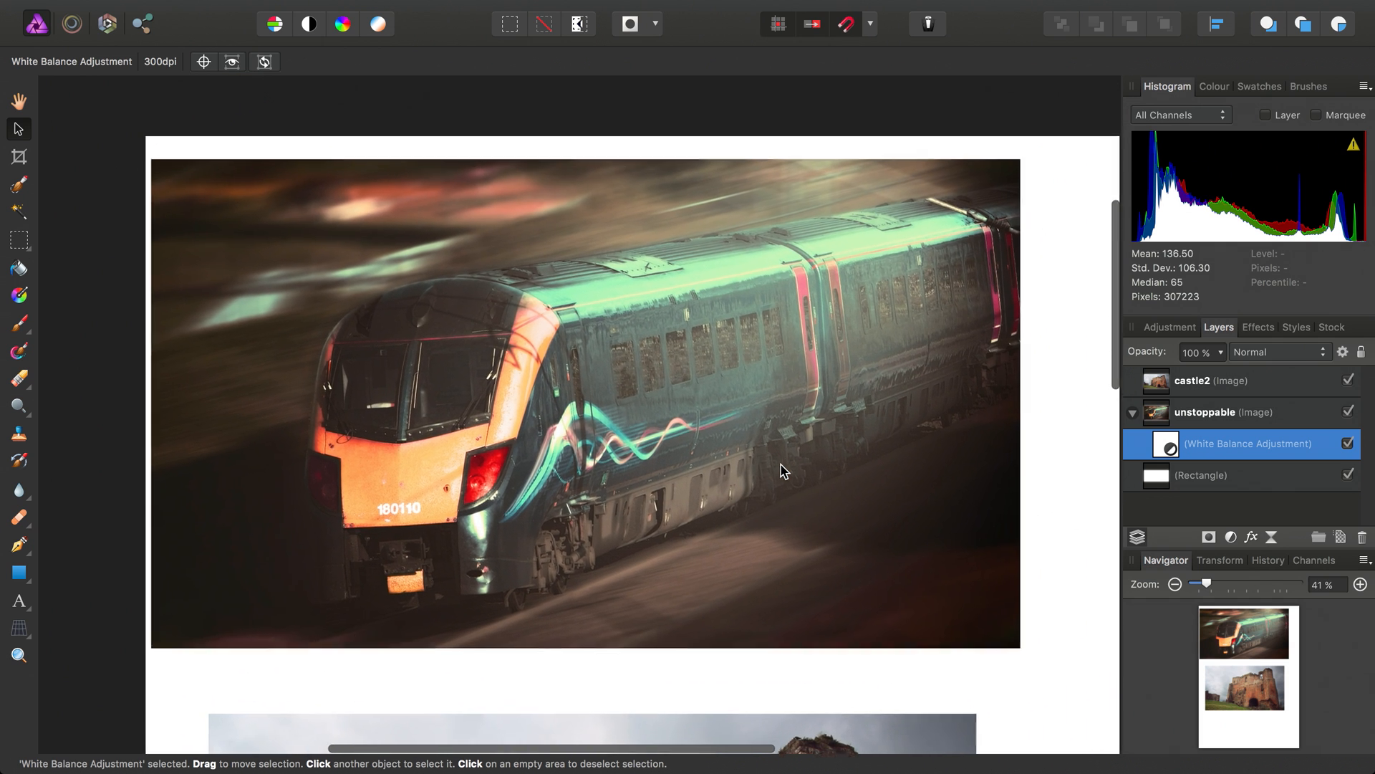
scroll("down", 3)
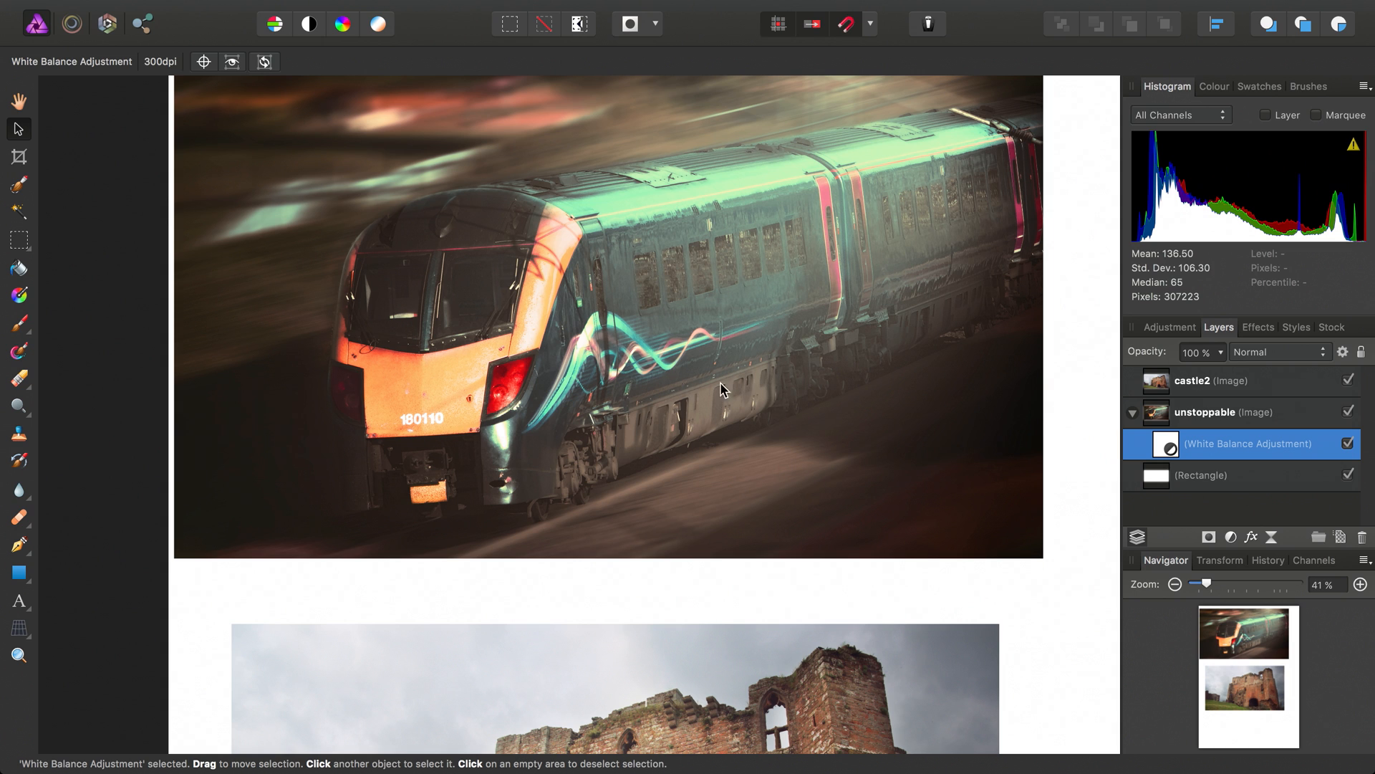
mouse_move(676, 407)
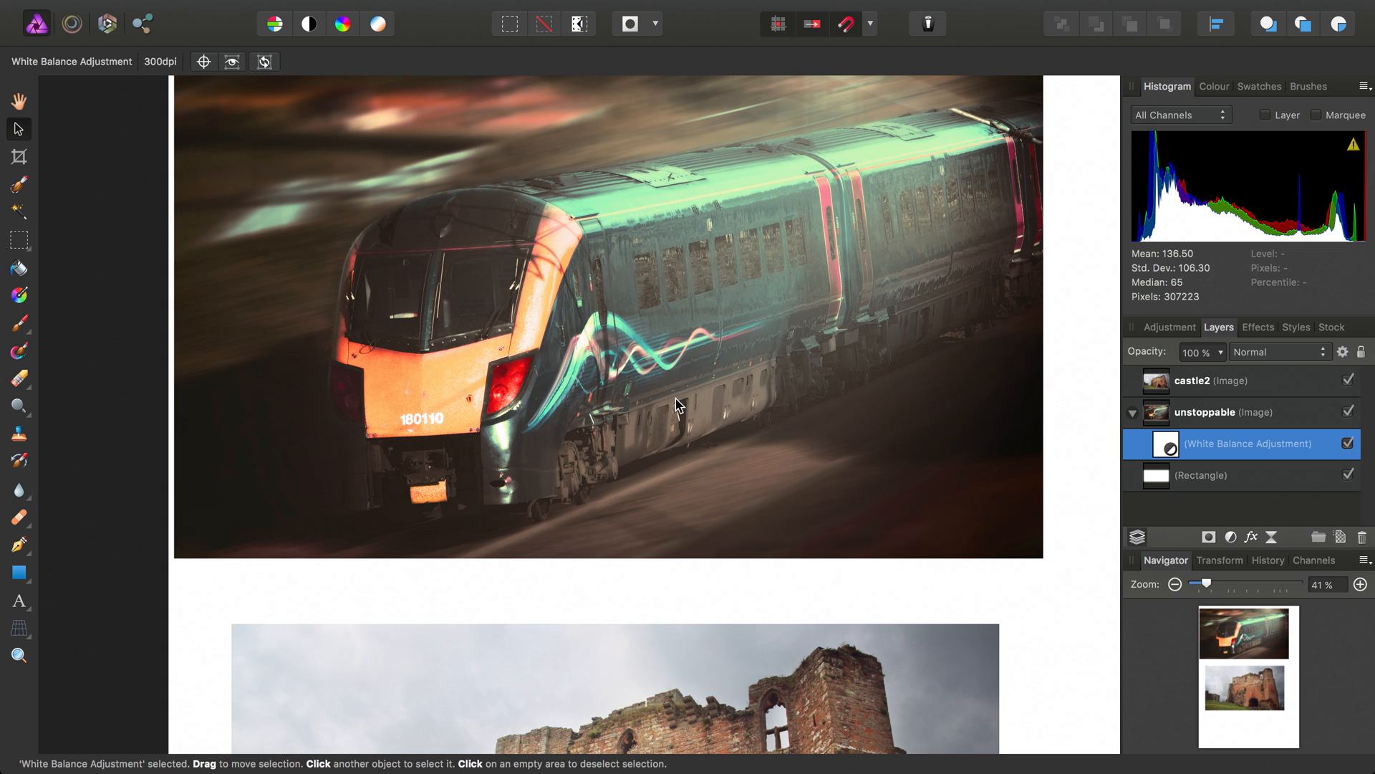
scroll("down", 3)
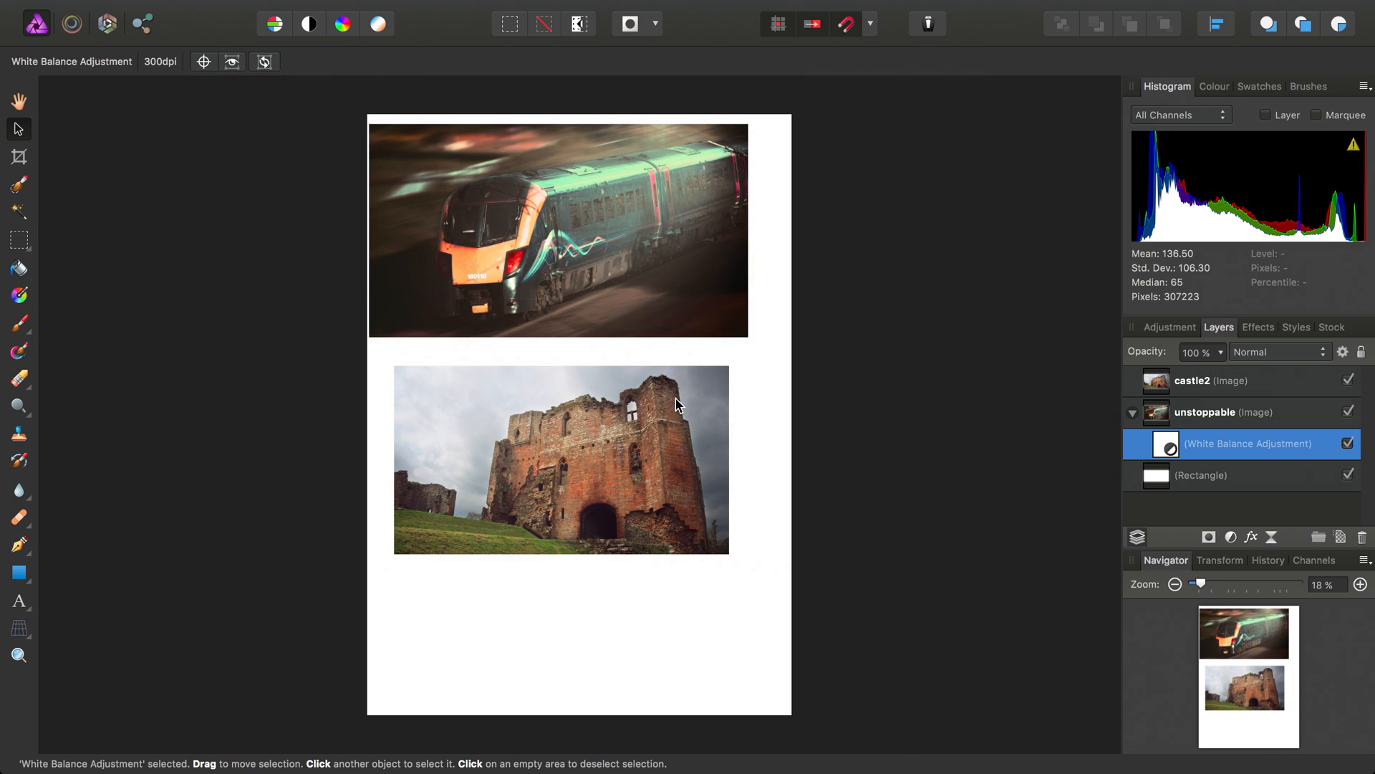
mouse_move(1261, 425)
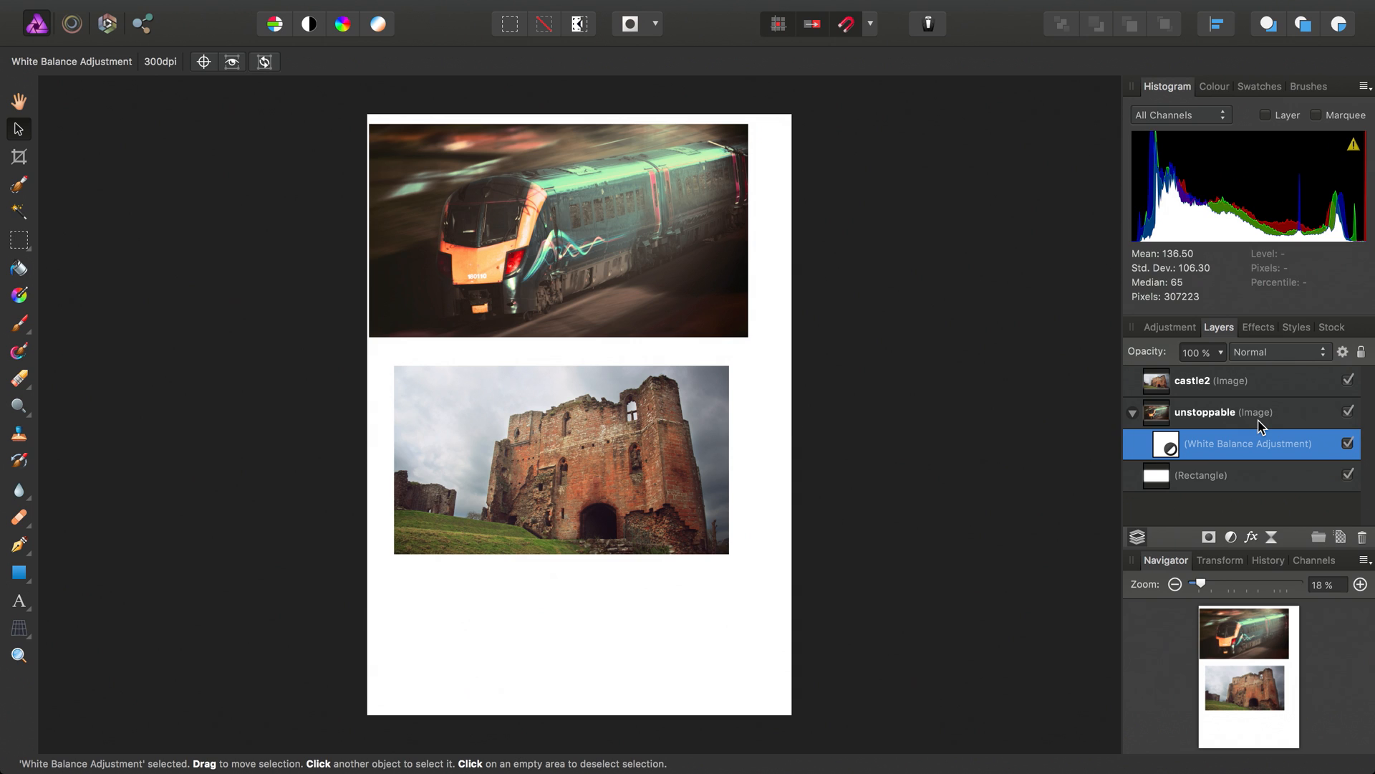
mouse_move(1206, 441)
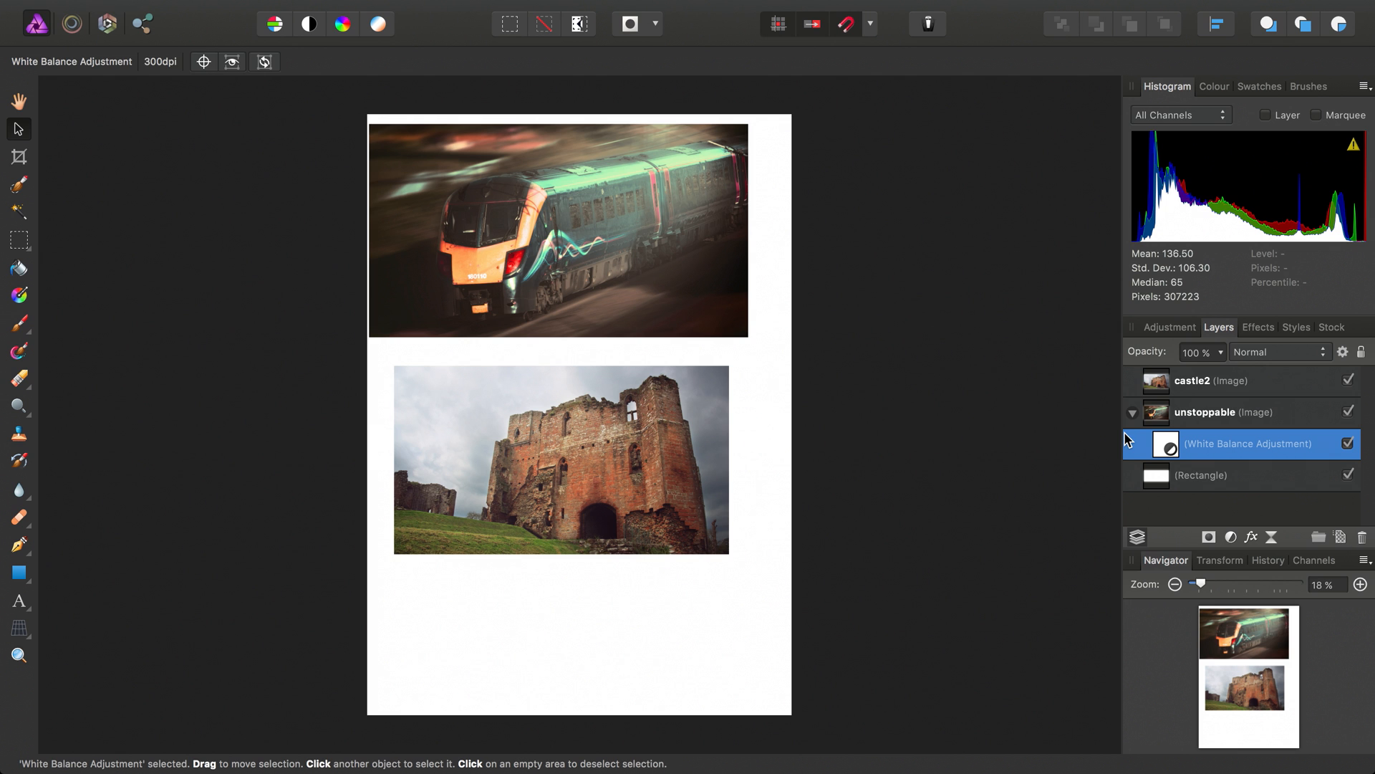
left_click(1211, 381)
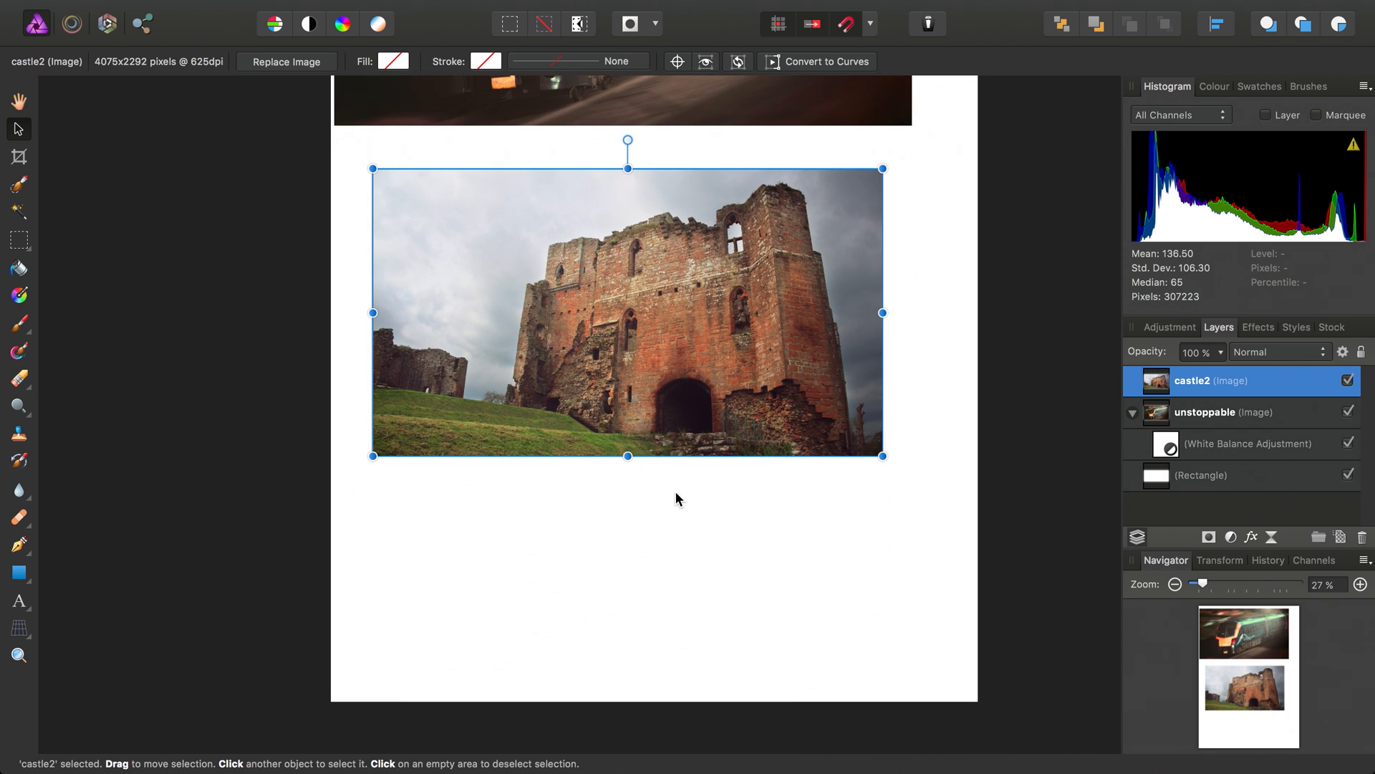
mouse_move(788, 333)
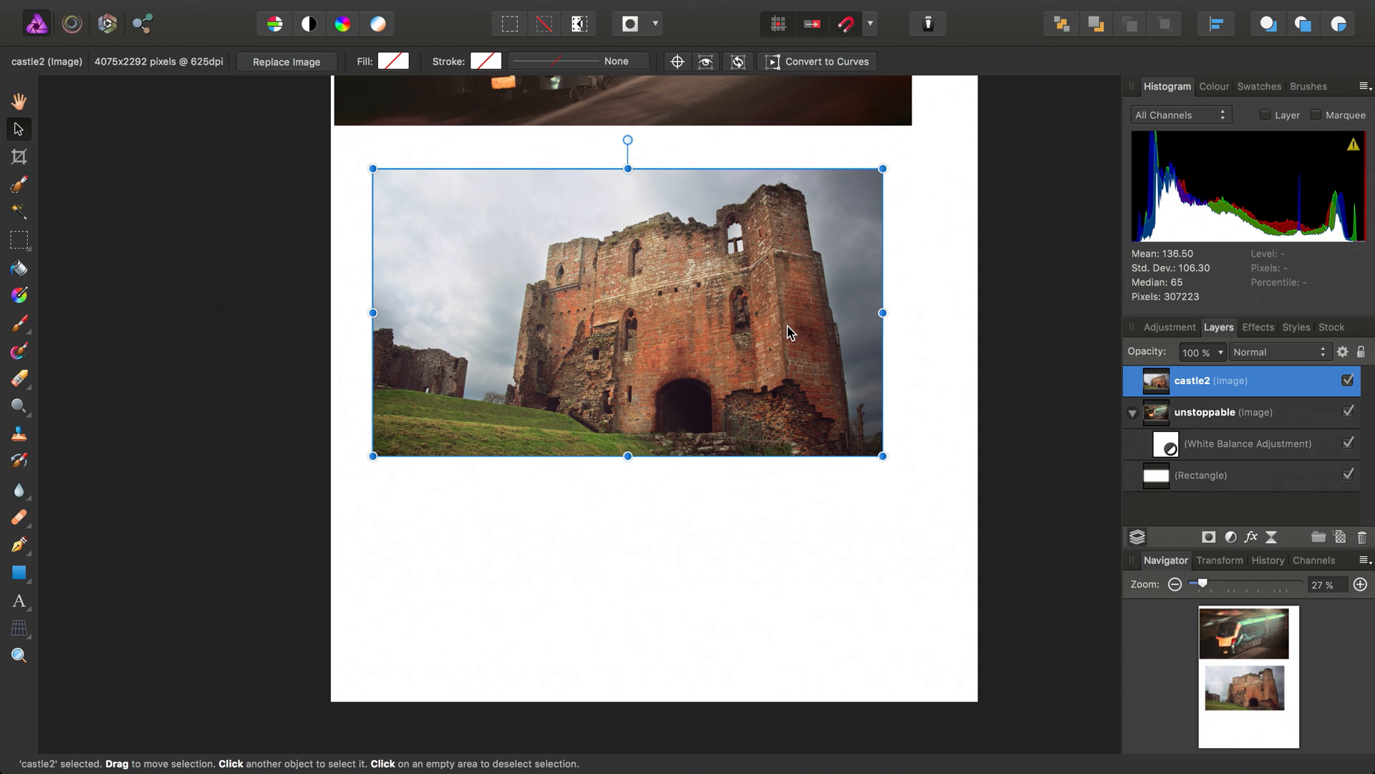
mouse_move(591, 389)
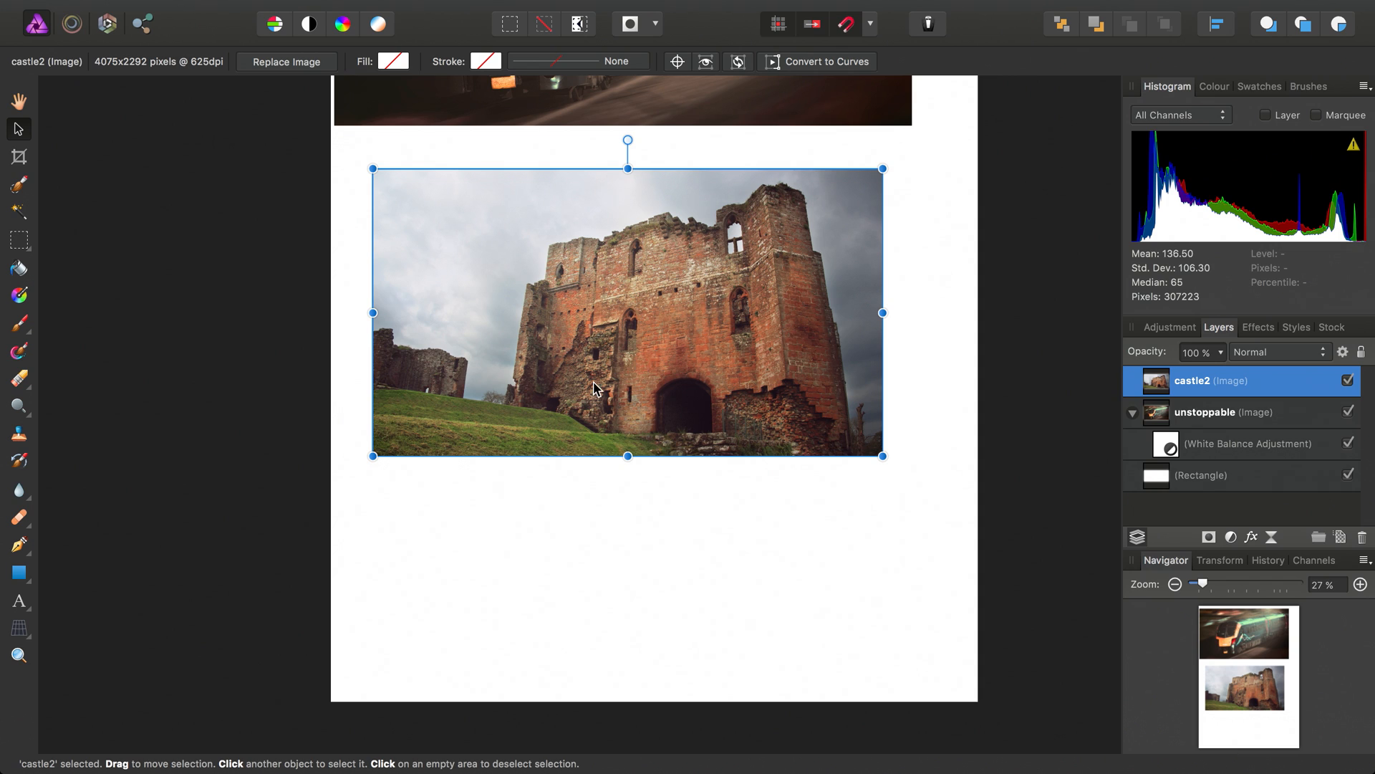
mouse_move(517, 447)
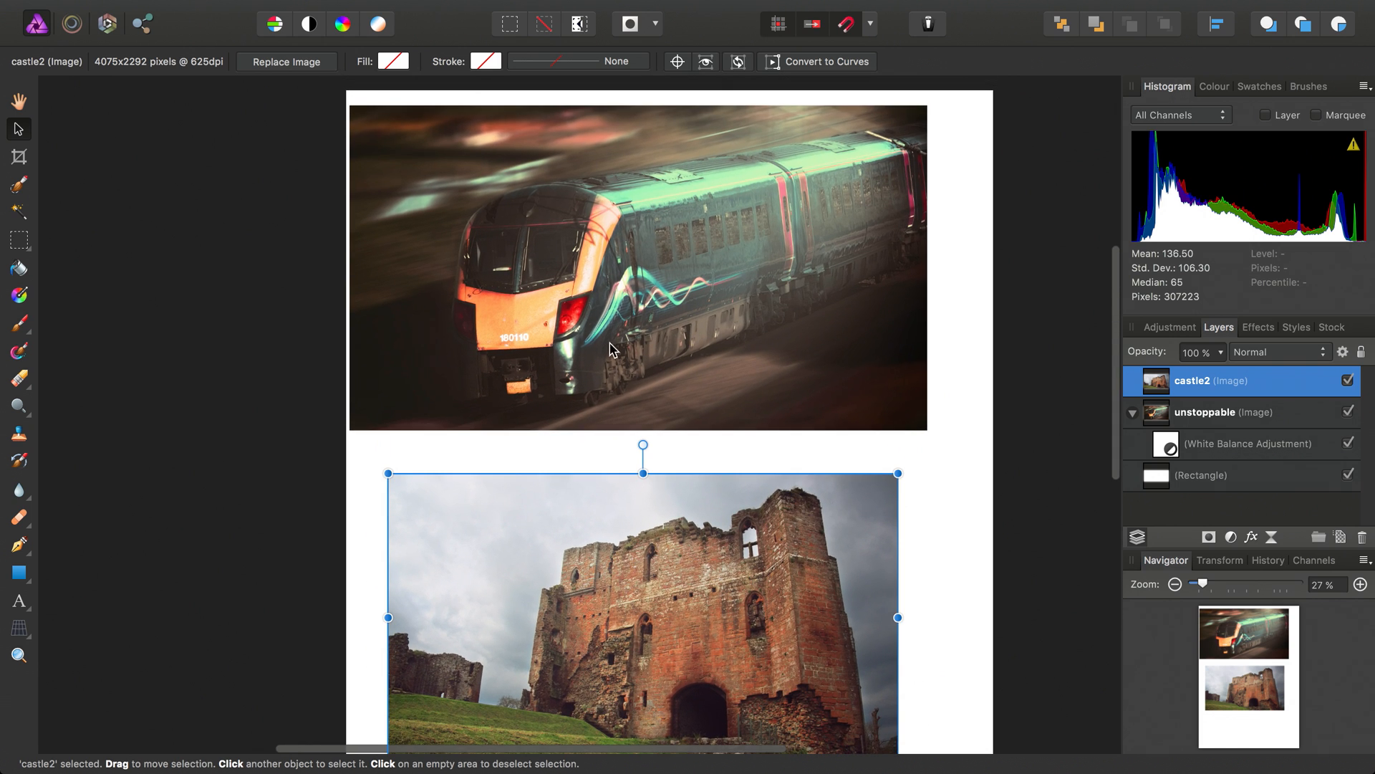
mouse_move(664, 593)
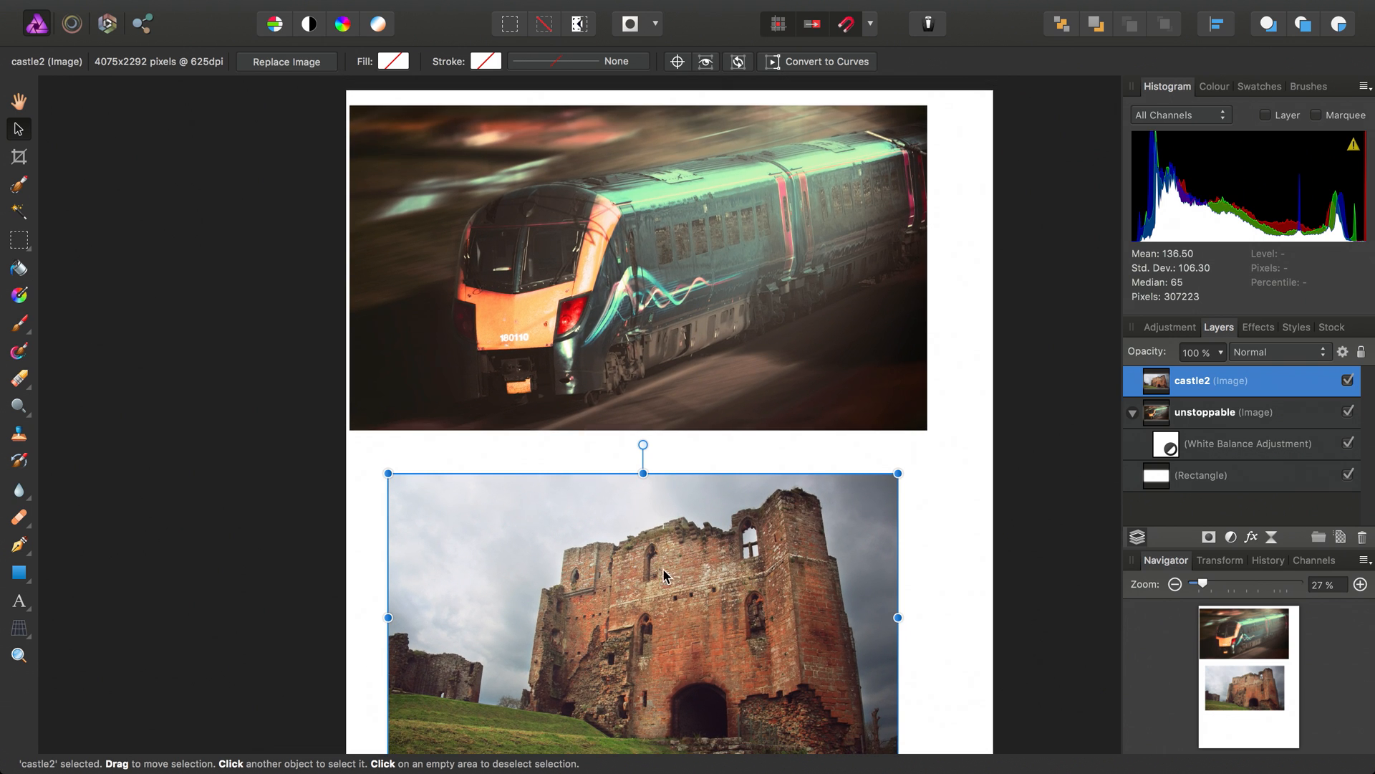